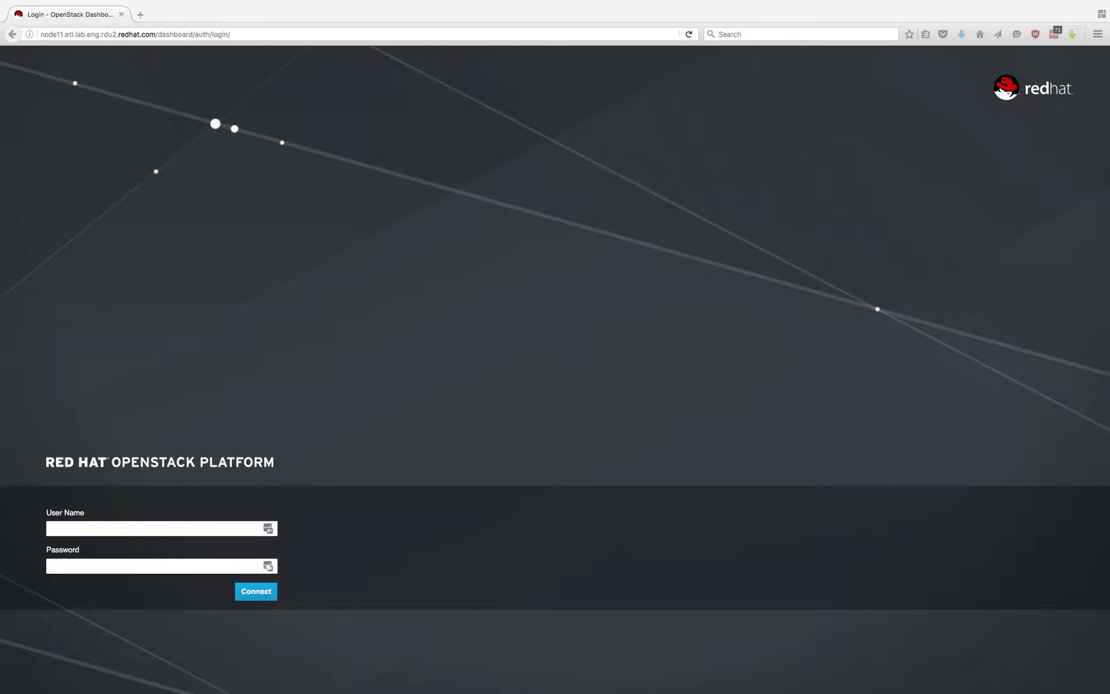
mouse_move(234, 282)
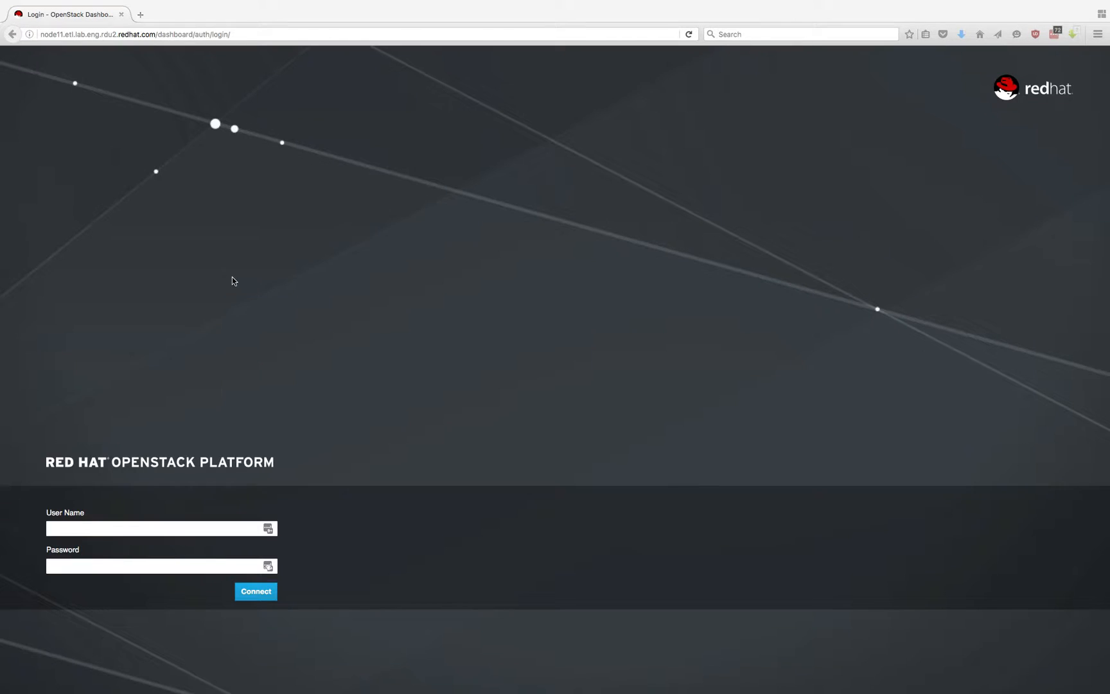
Sign in as admin and land on the all-projects Usage Overview.
left_click(155, 529)
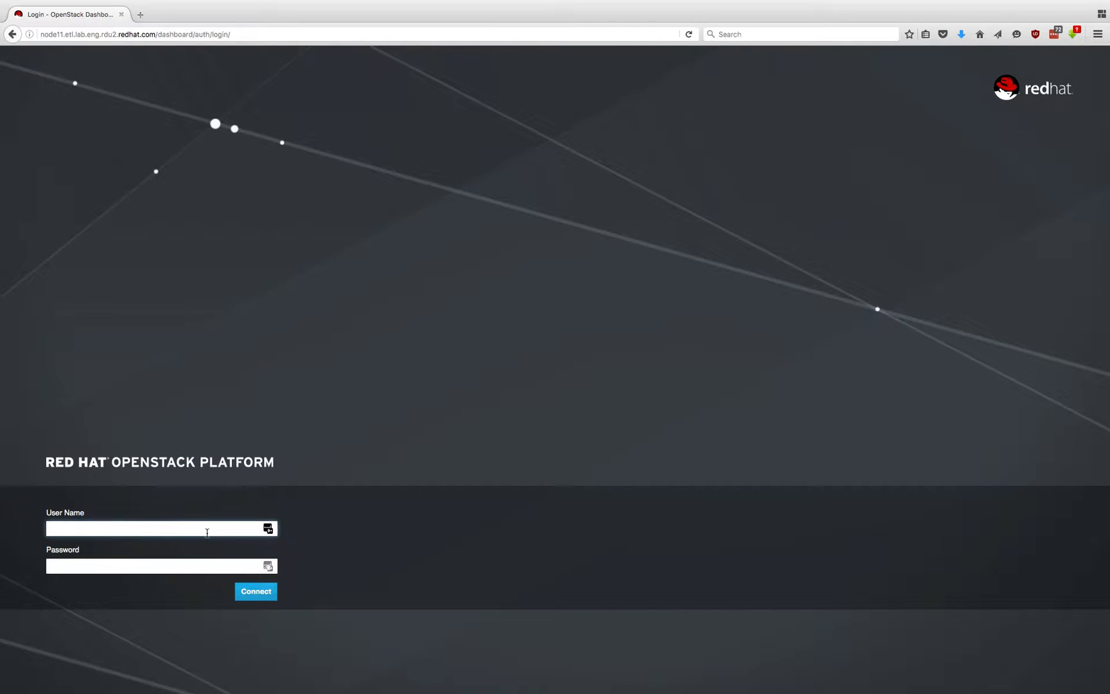
type("admin")
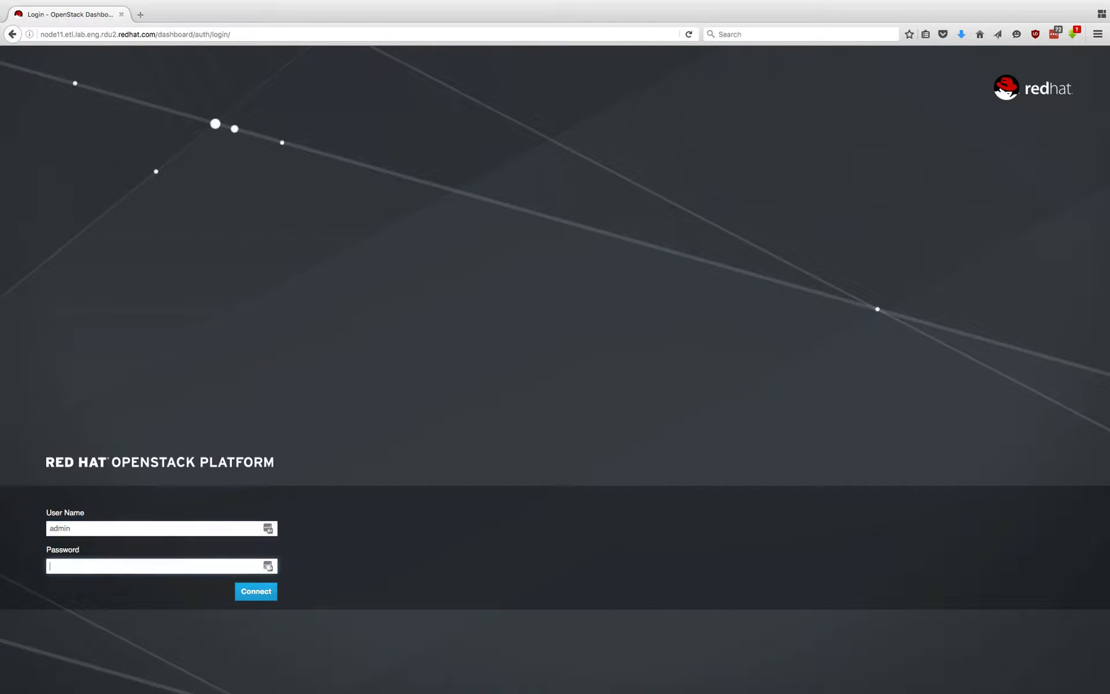
left_click(255, 591)
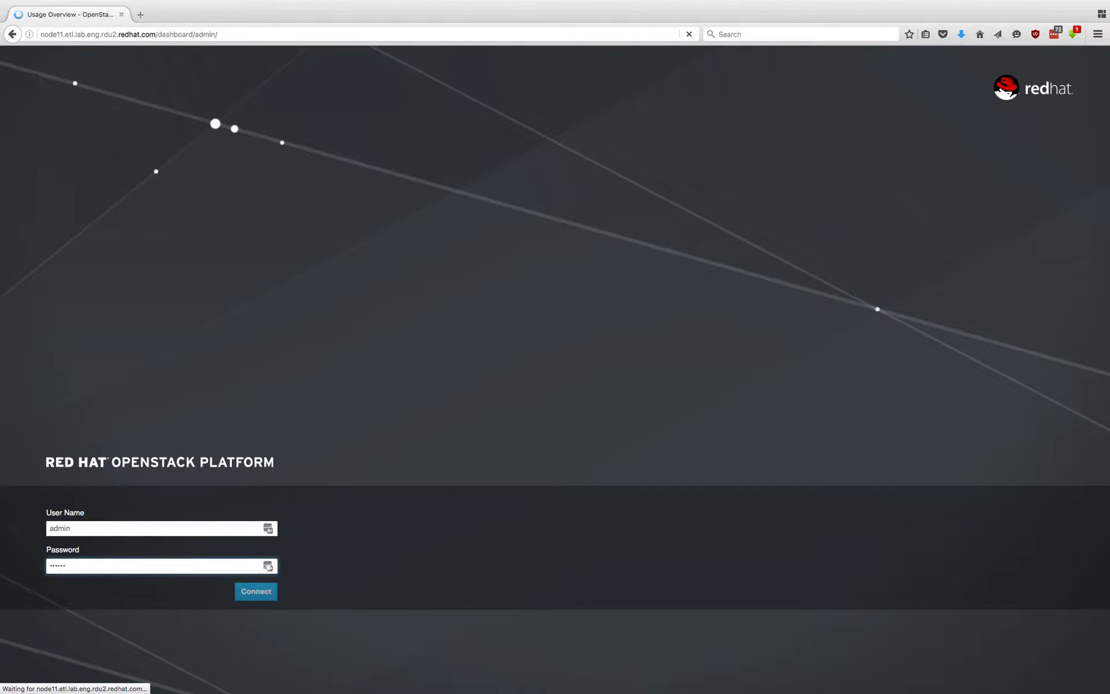
left_click(255, 591)
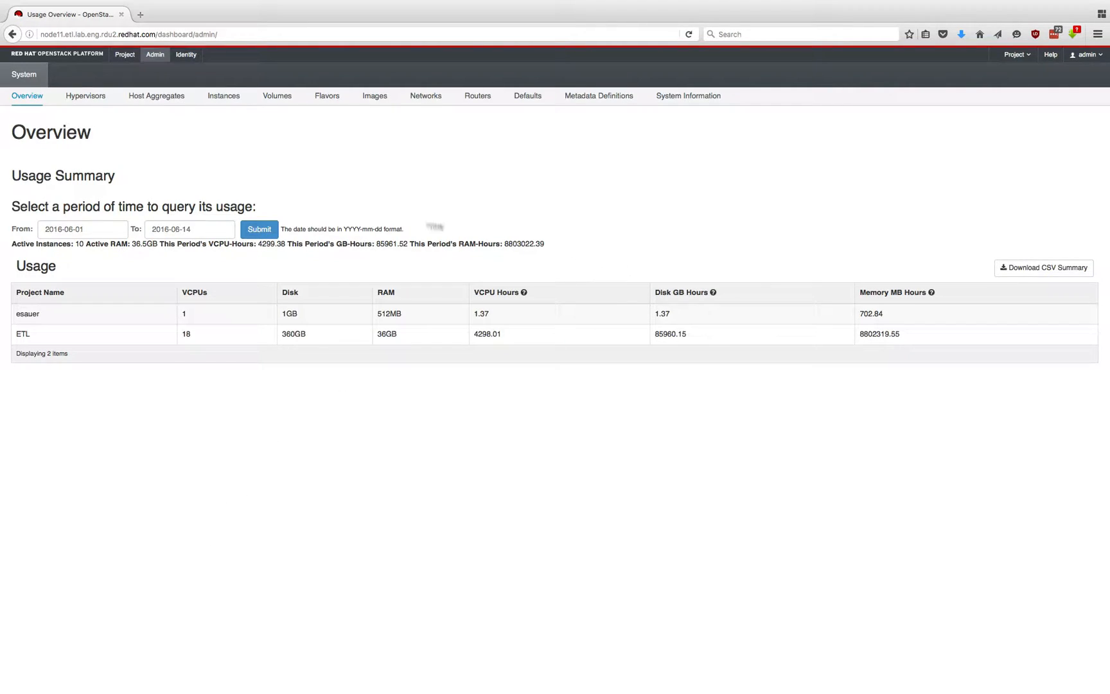
mouse_move(145, 64)
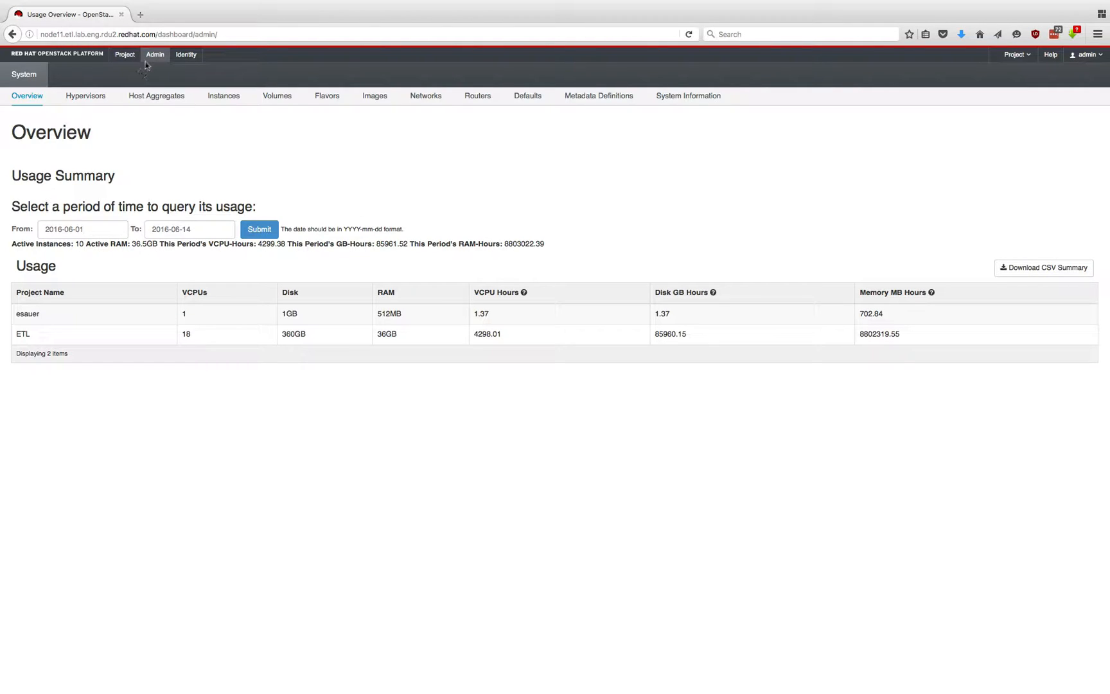
left_click(1015, 54)
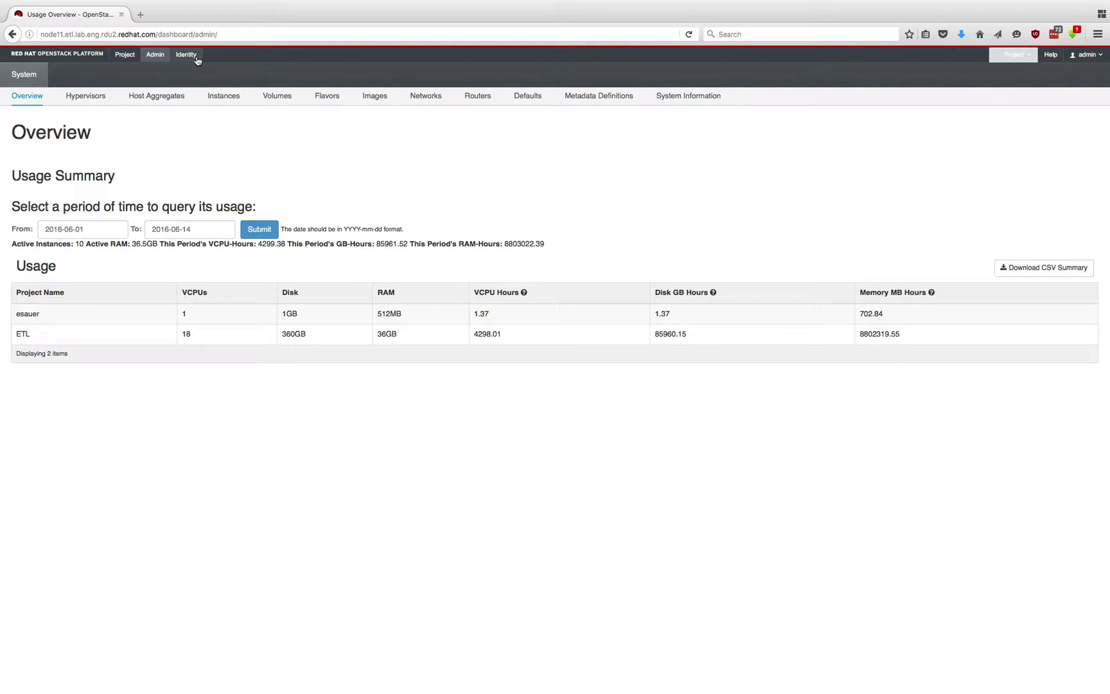
left_click(185, 54)
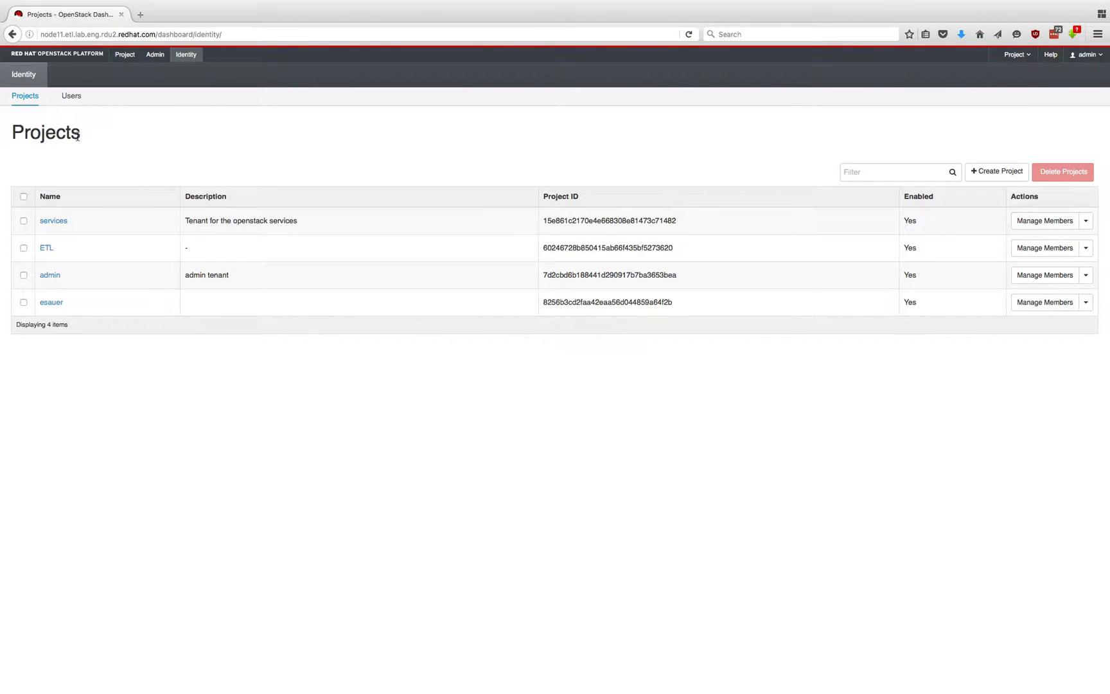
left_click(996, 170)
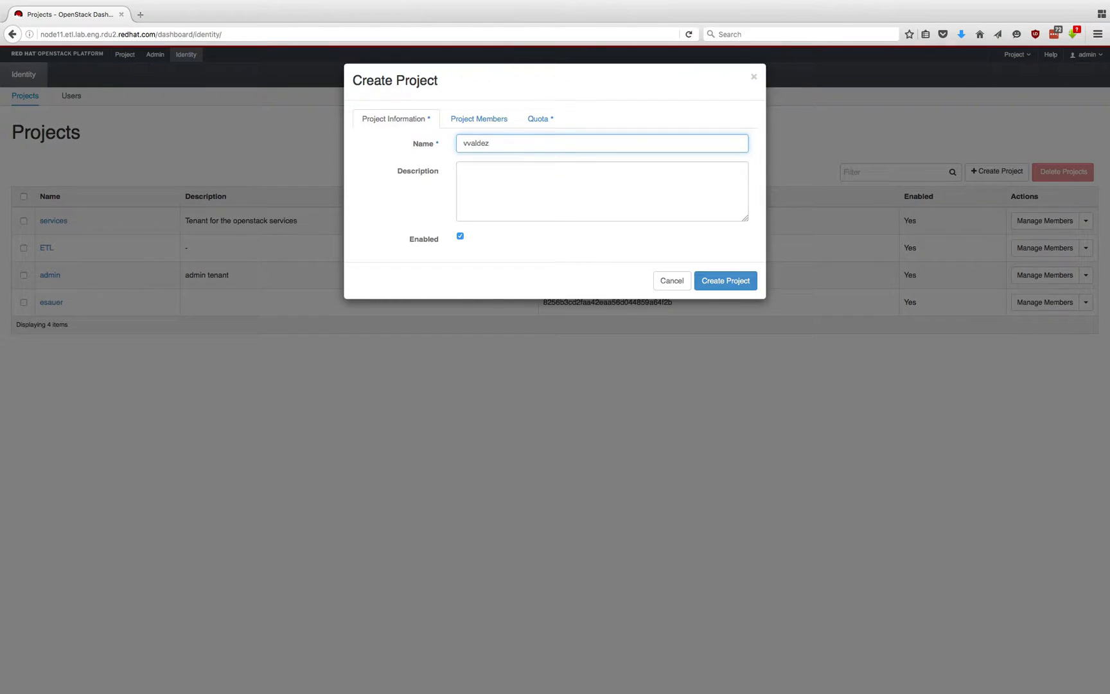
left_click(725, 281)
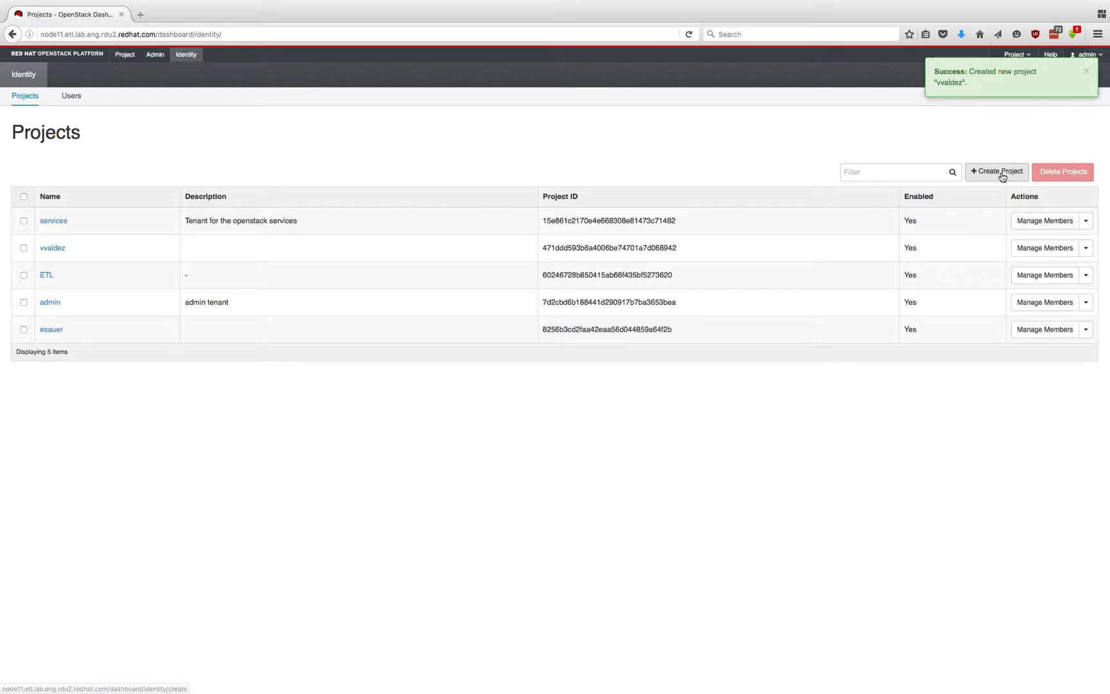
mouse_move(609, 144)
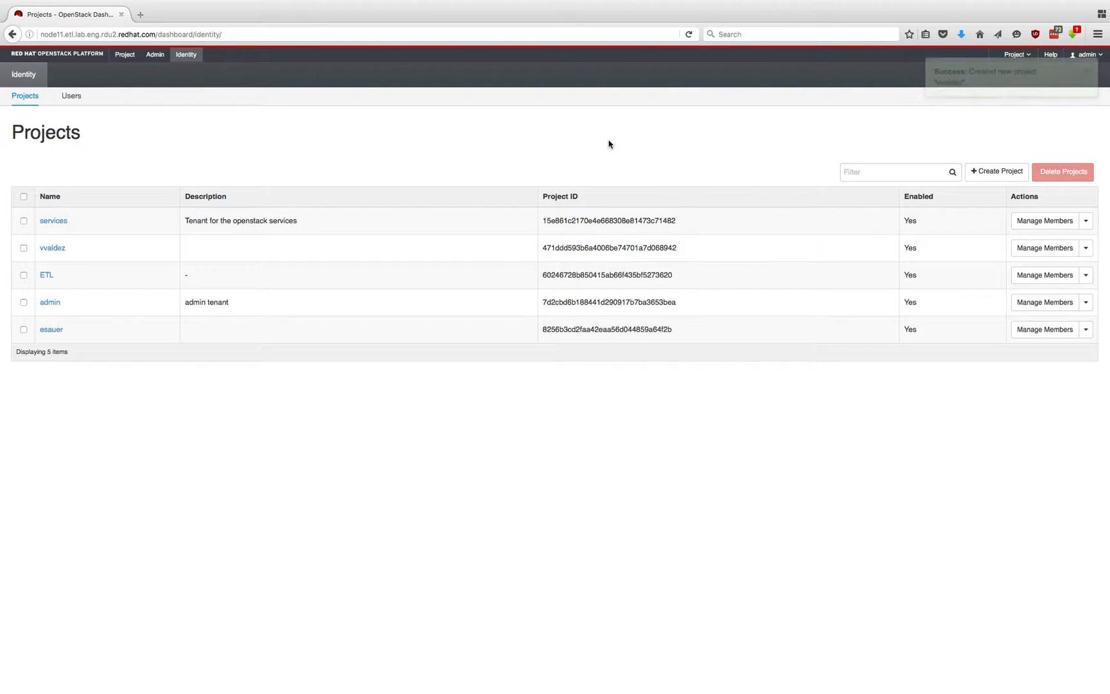
Create user 'vvaldez' with a password and the vvaldez project as primary project.
left_click(71, 95)
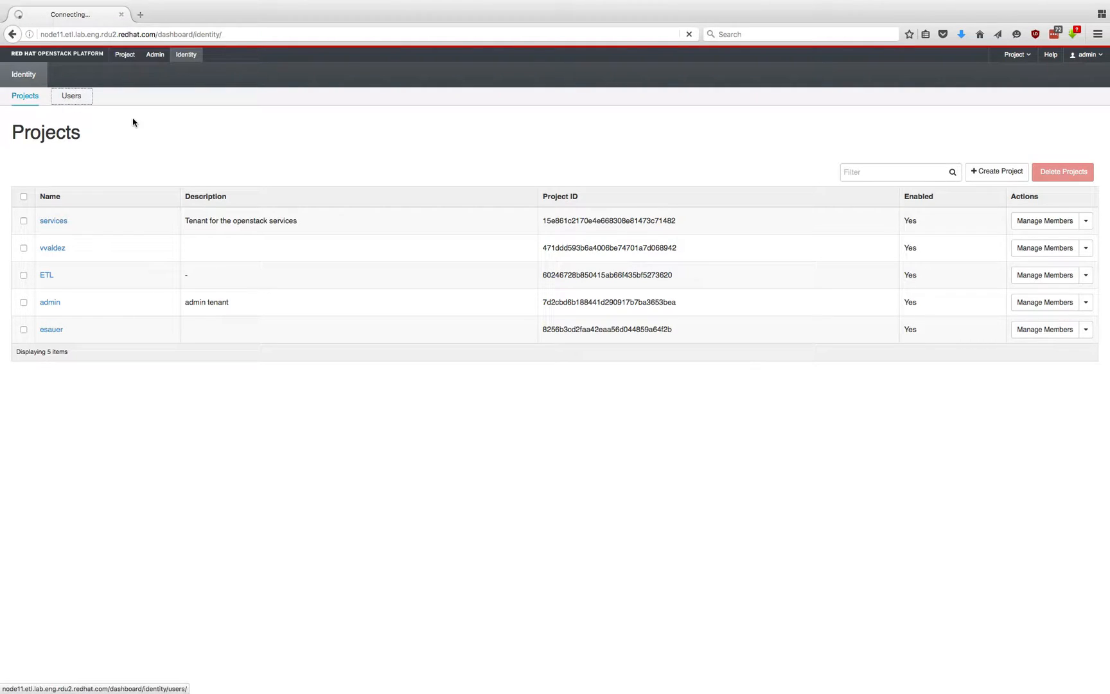
left_click(70, 95)
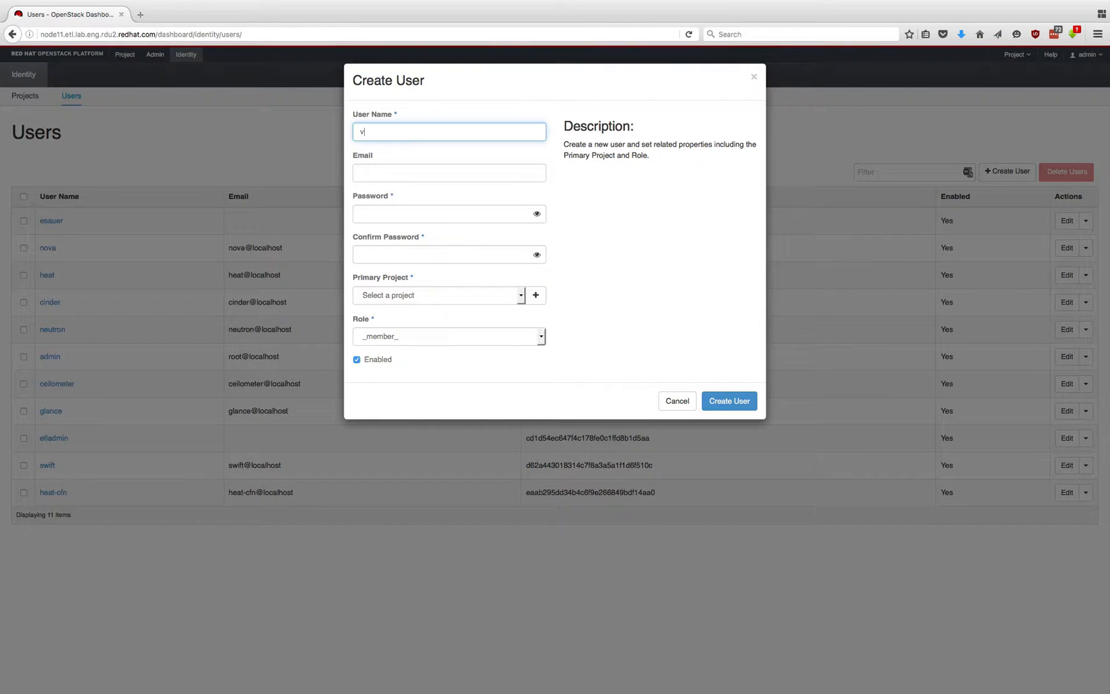
left_click(448, 214)
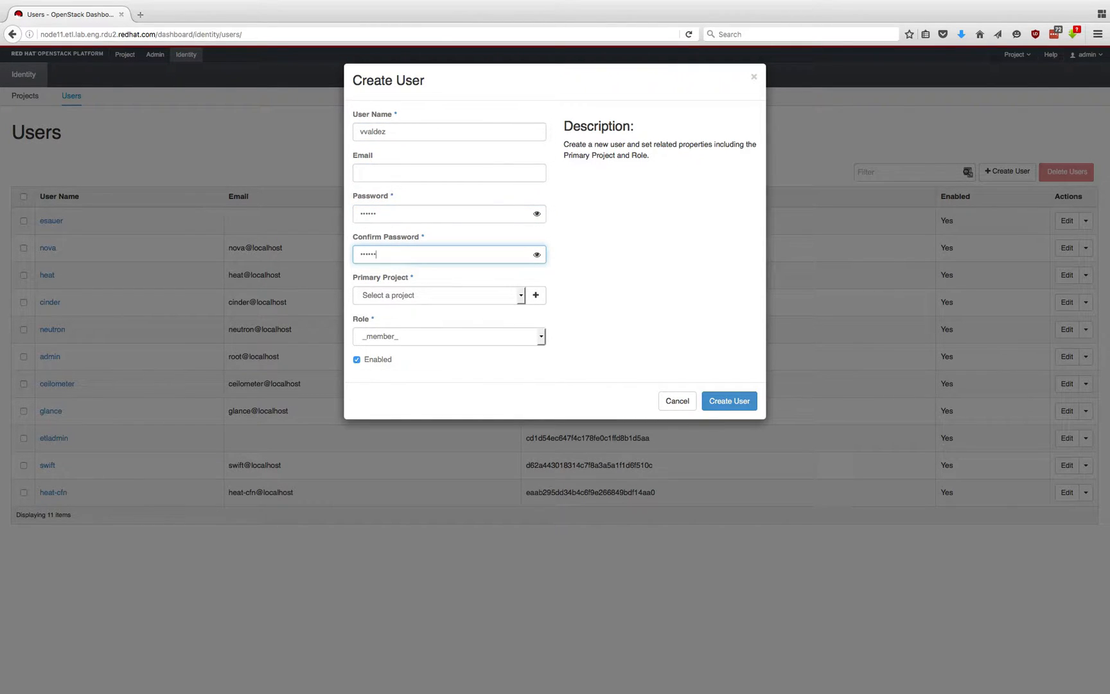
mouse_move(461, 303)
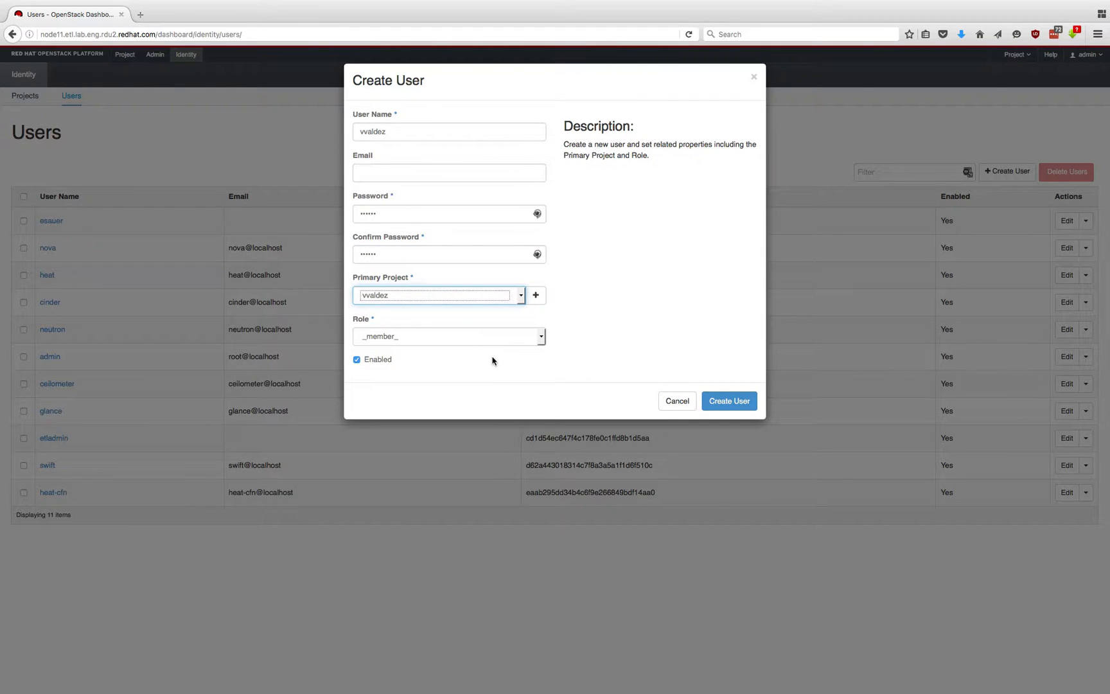
mouse_move(537, 340)
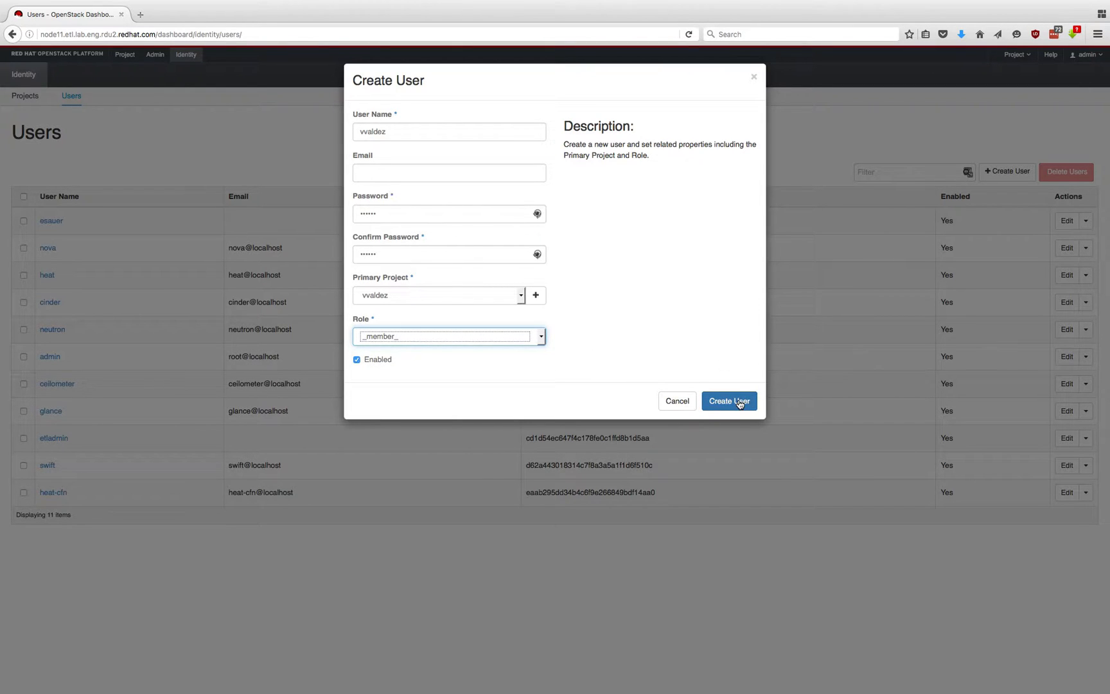
left_click(728, 401)
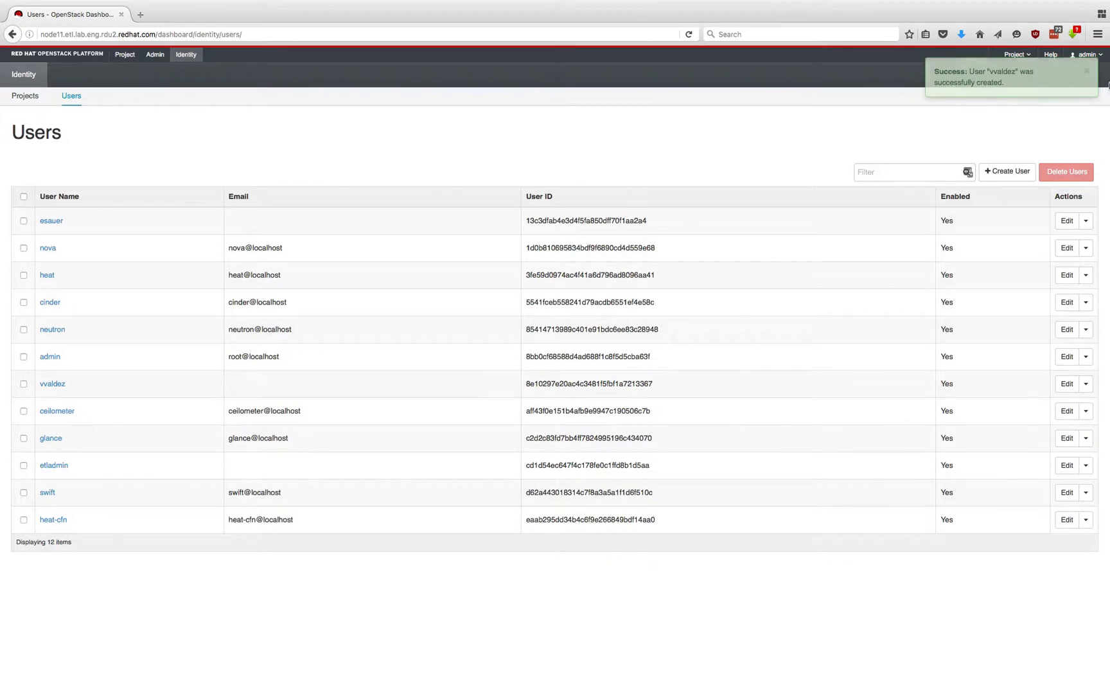
Sign out of admin and sign in as the new user vvaldez.
left_click(1087, 54)
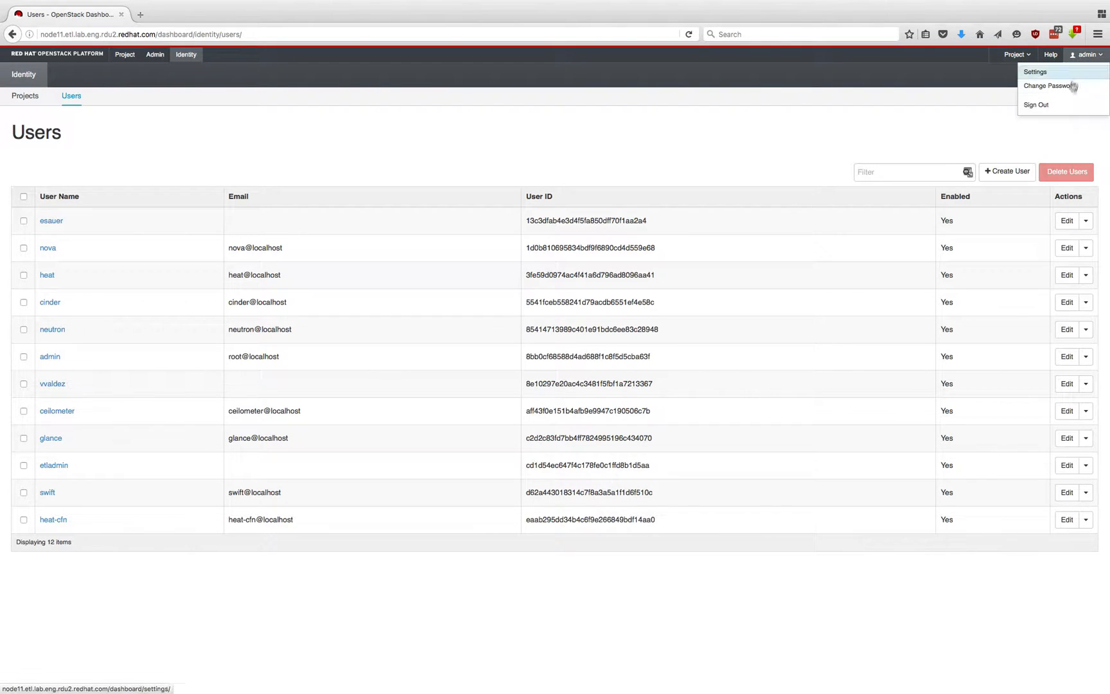
left_click(1037, 105)
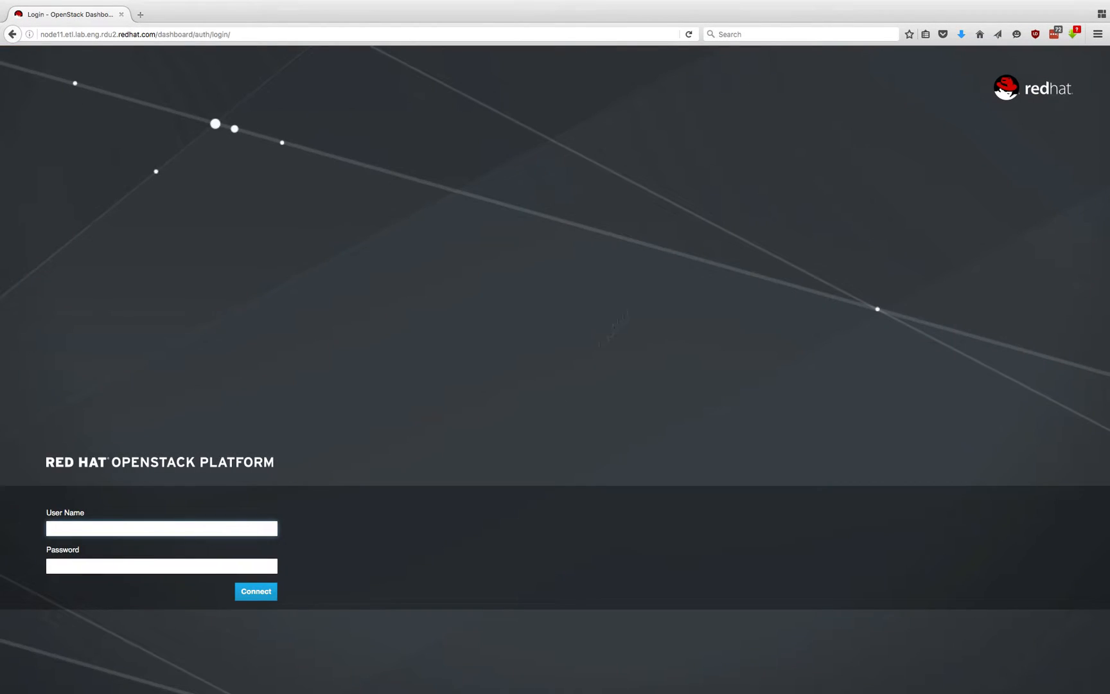
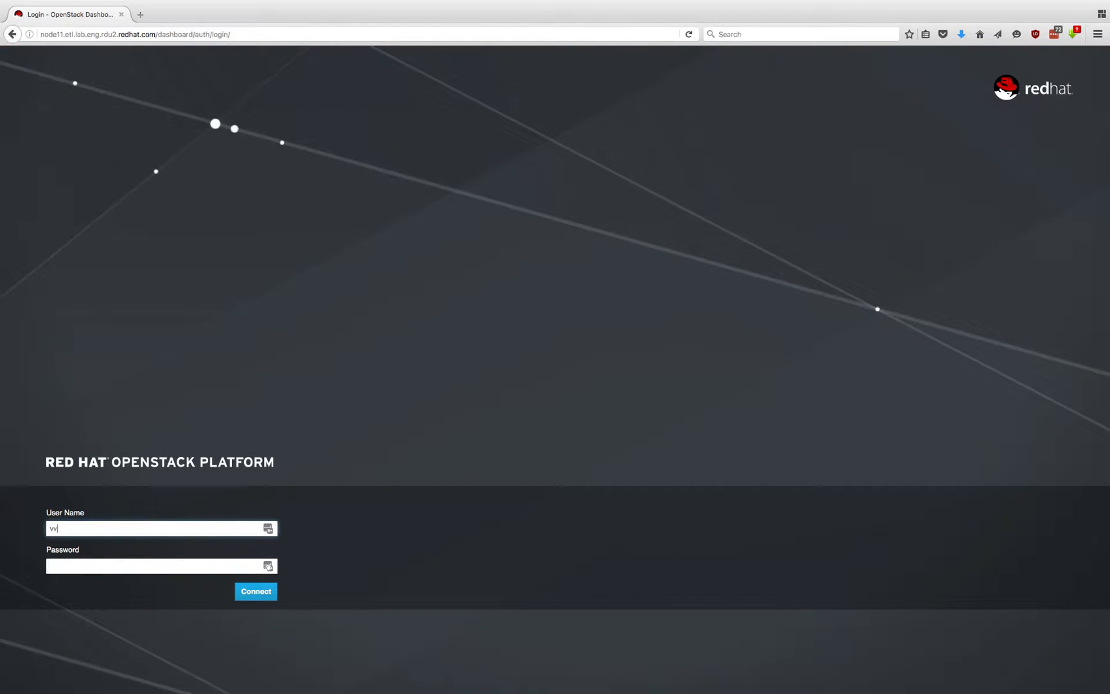
left_click(254, 591)
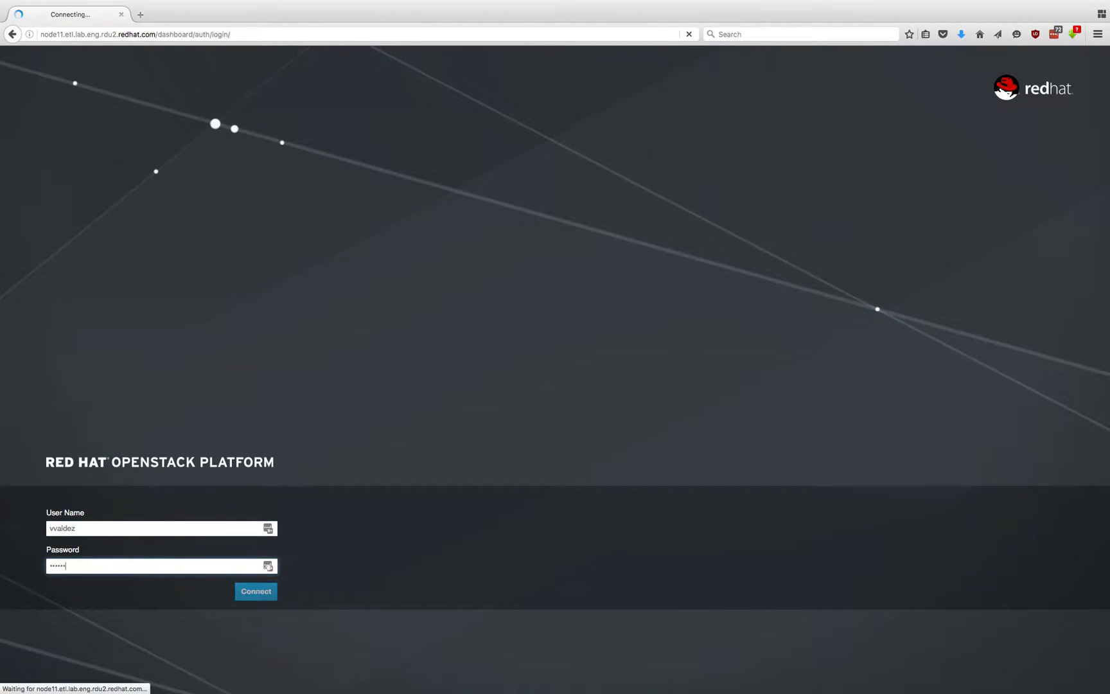
left_click(256, 591)
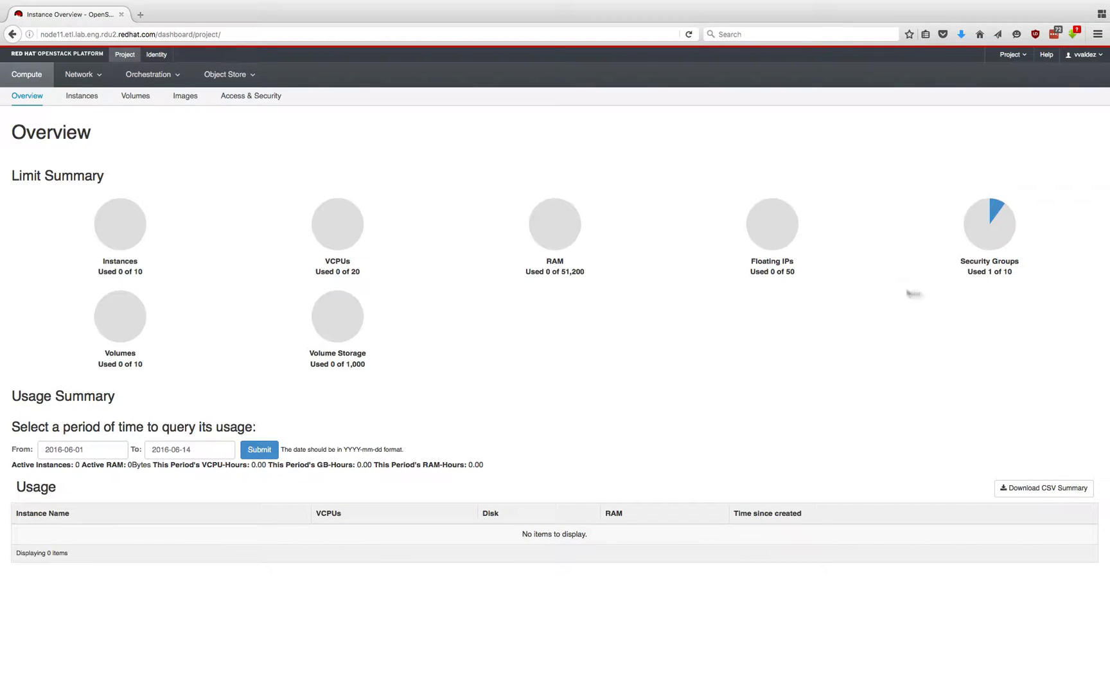
mouse_move(949, 237)
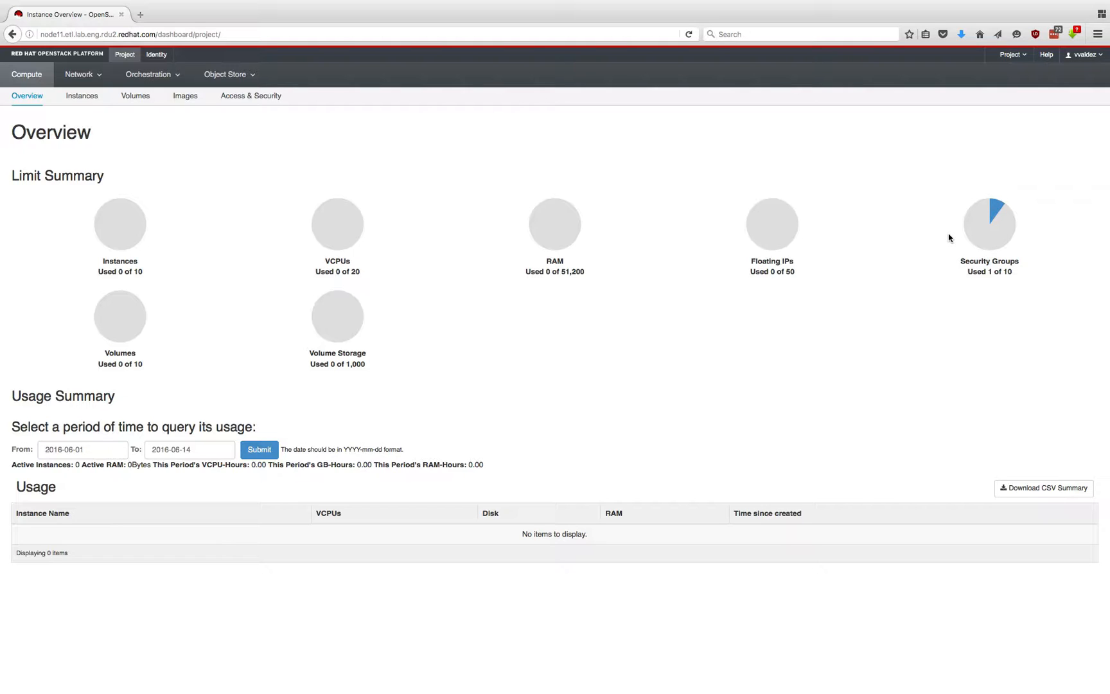
Show the rules of the project's default security group under Access & Security.
left_click(250, 95)
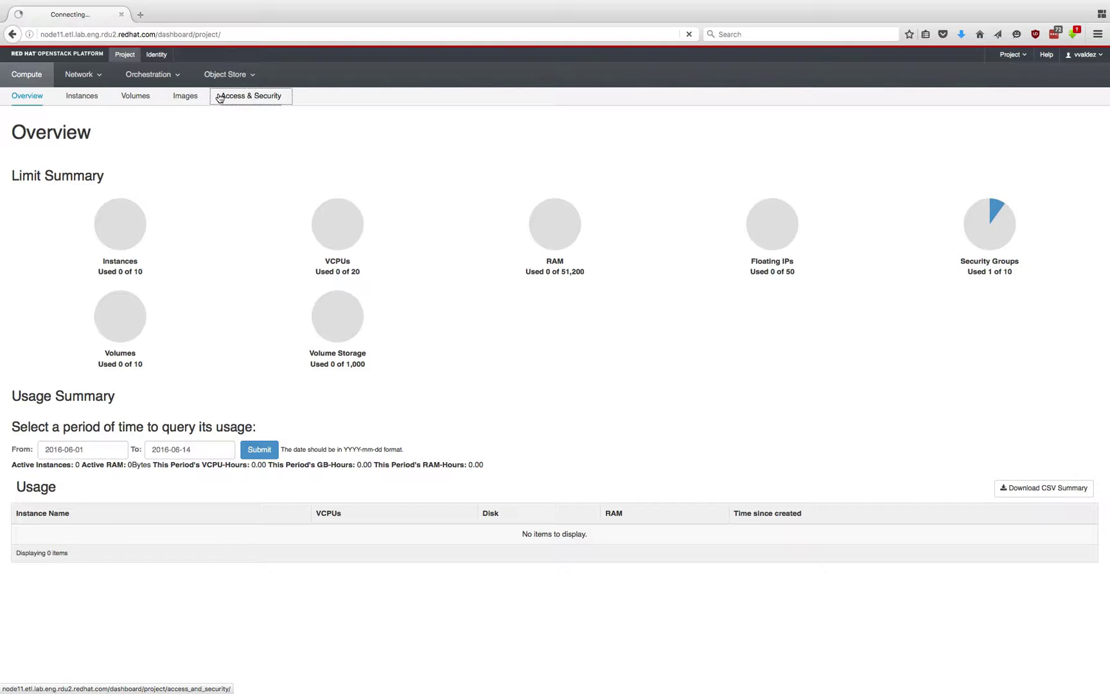
left_click(251, 96)
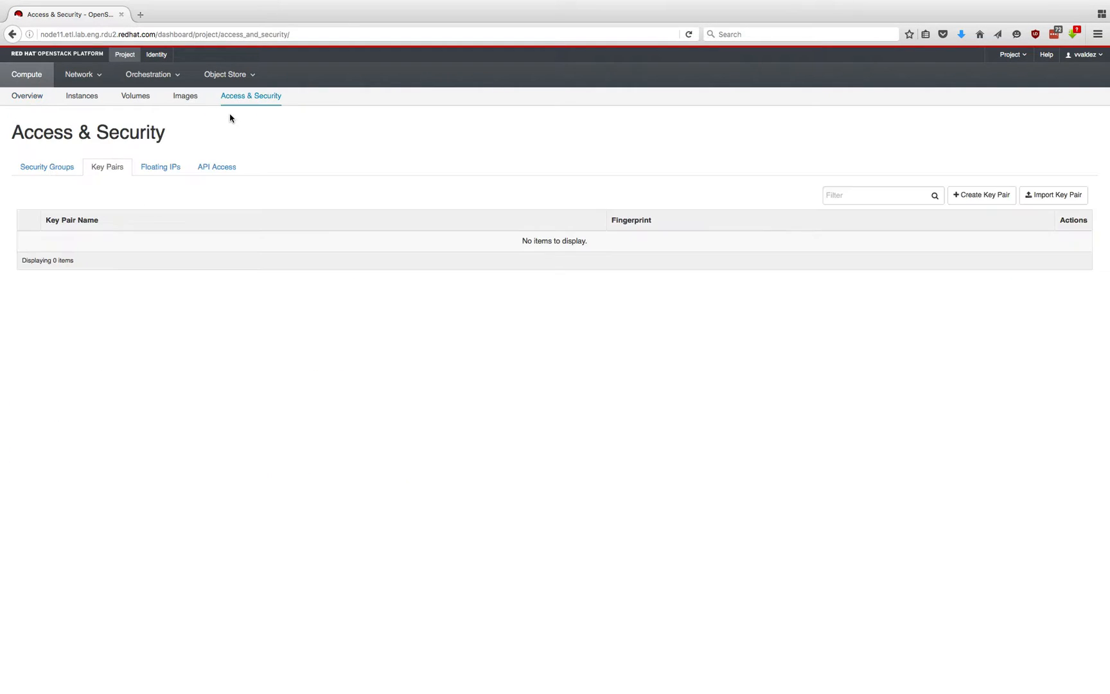
left_click(47, 167)
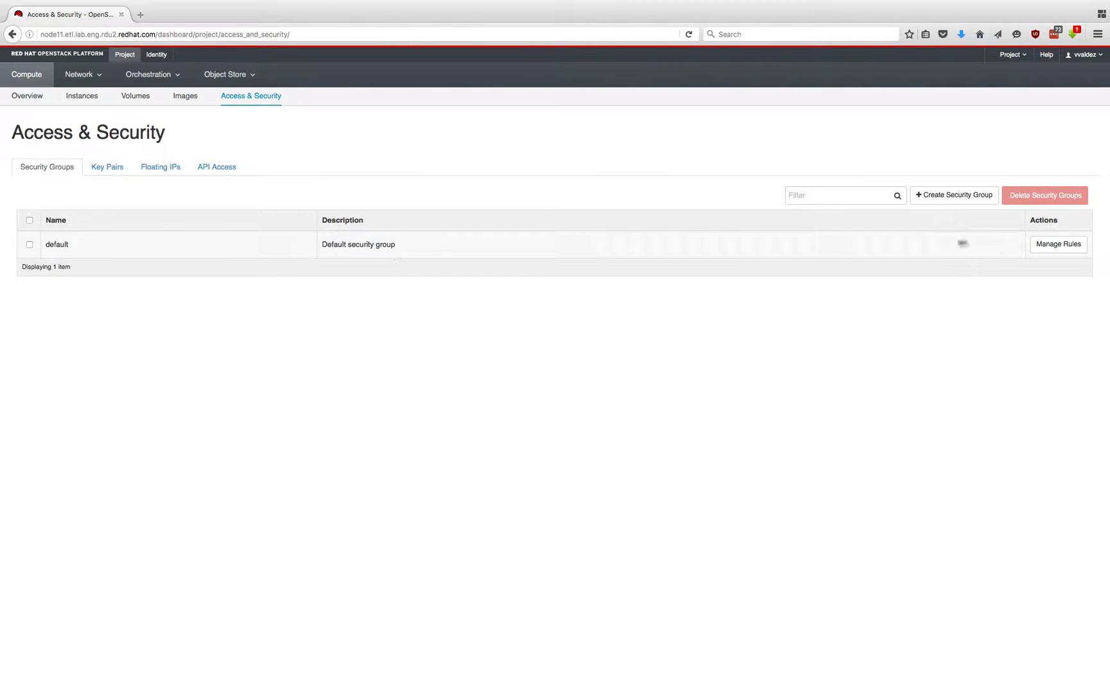
left_click(1058, 245)
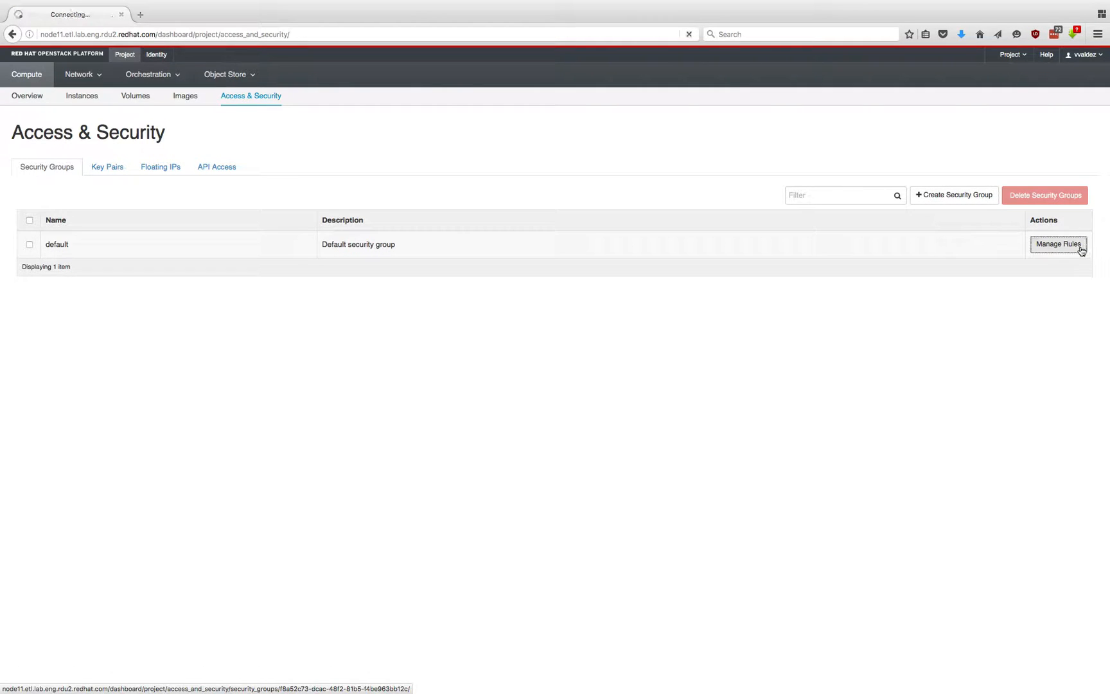
left_click(1057, 244)
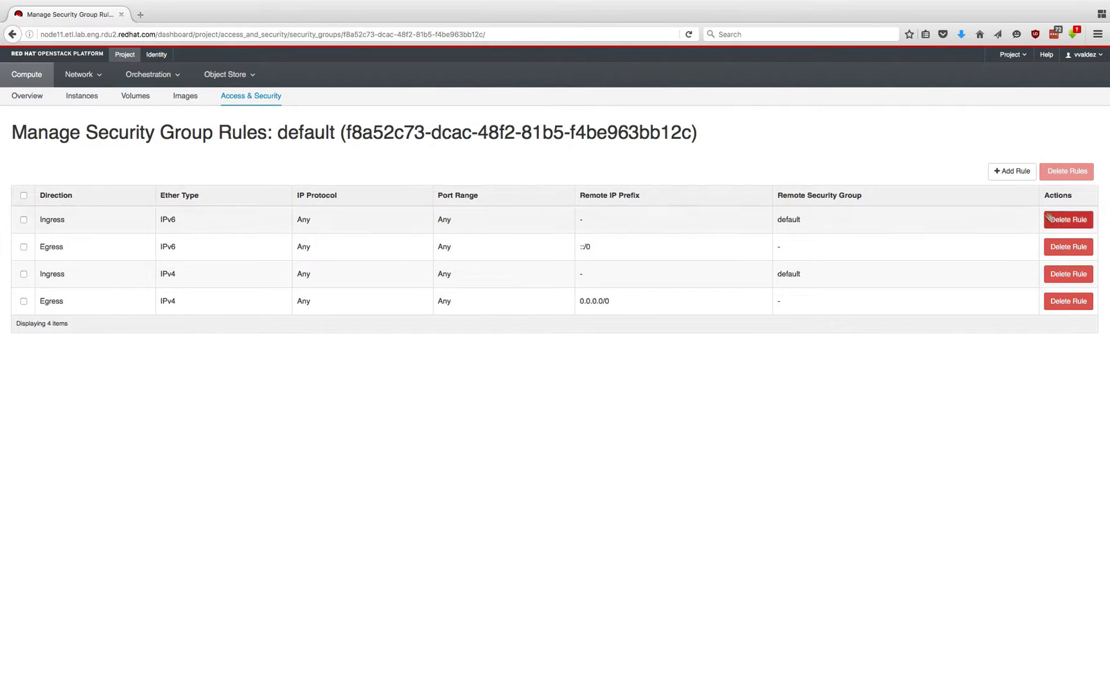
Add ingress SSH and ALL ICMP rules from 0.0.0.0/0 to the default security group.
left_click(1012, 171)
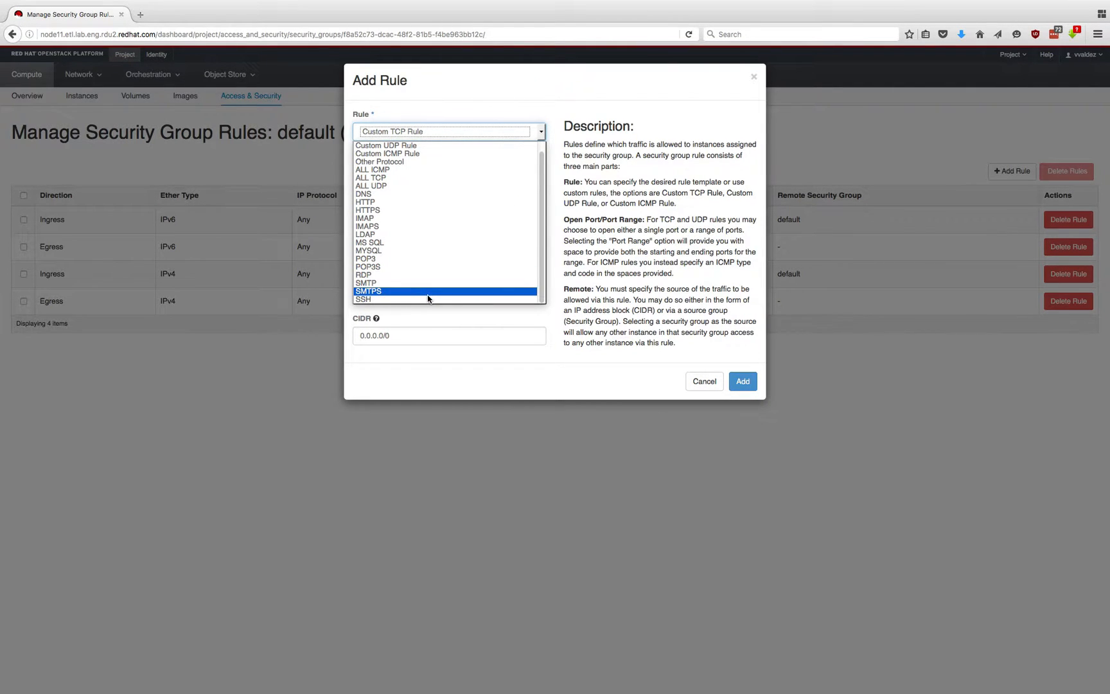
left_click(364, 300)
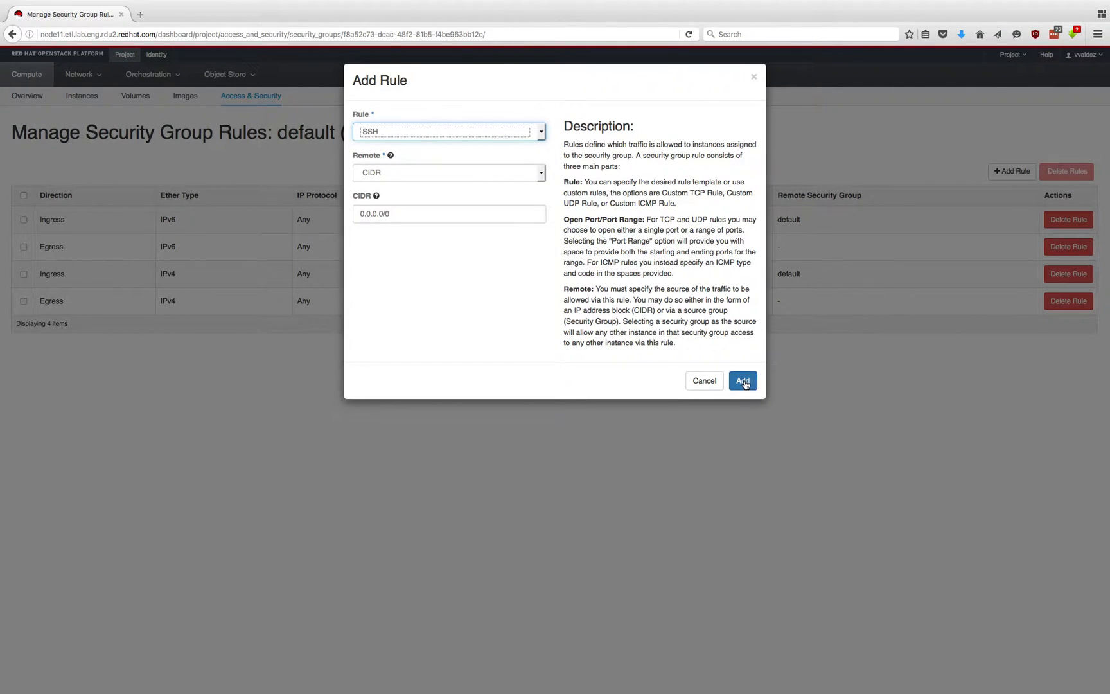
left_click(743, 381)
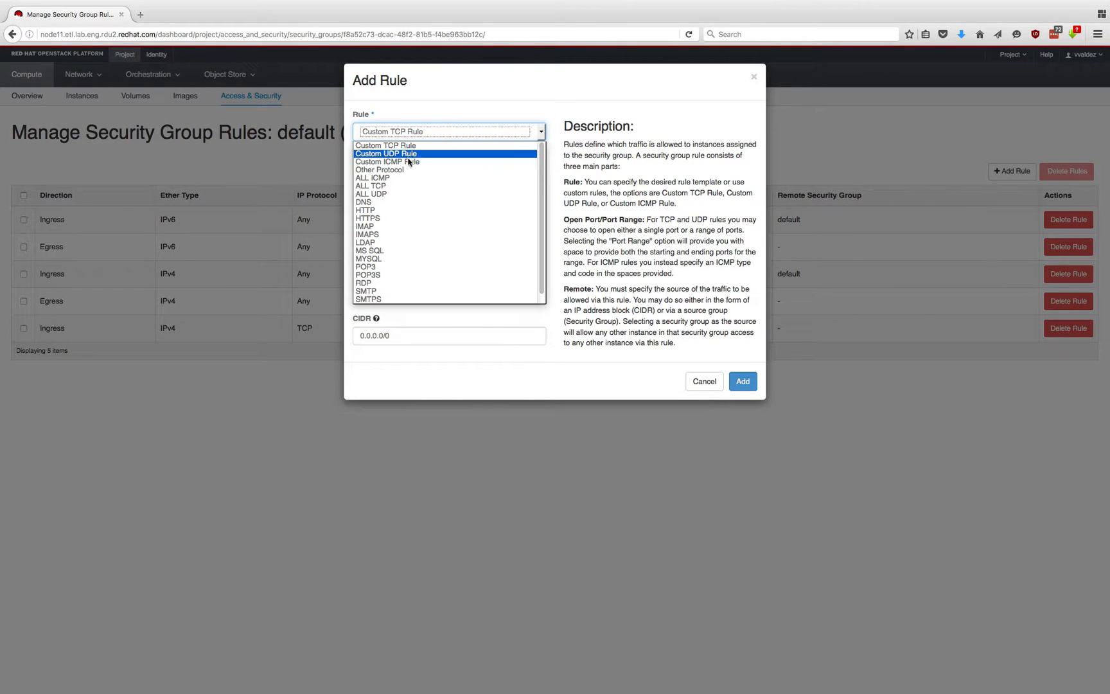
left_click(373, 178)
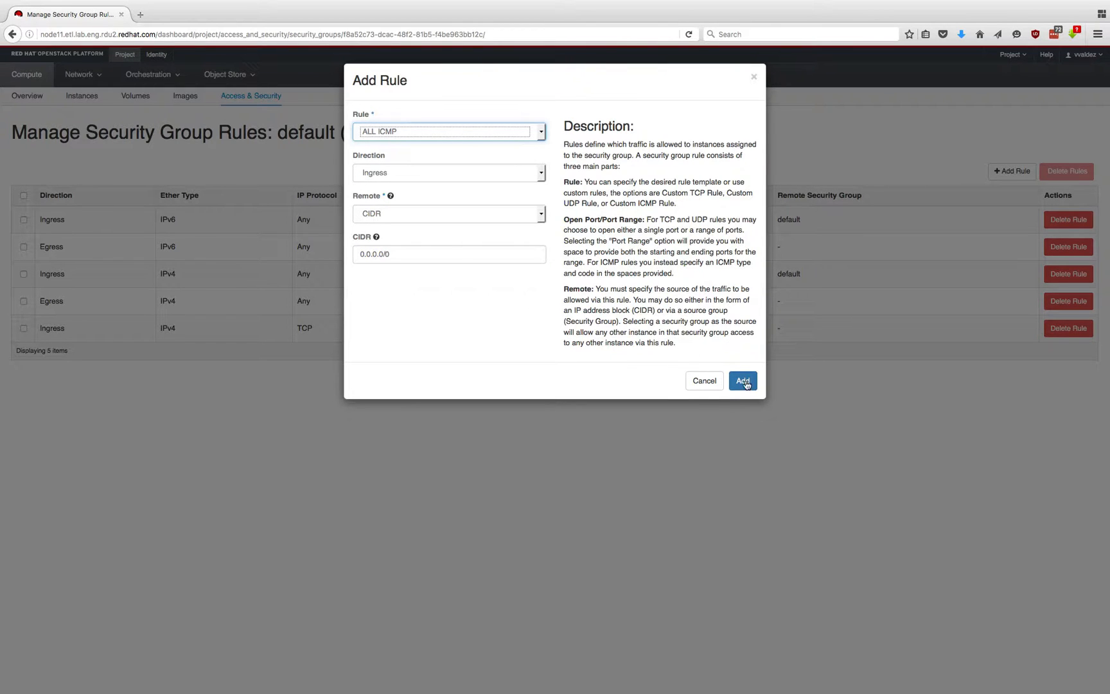
left_click(741, 380)
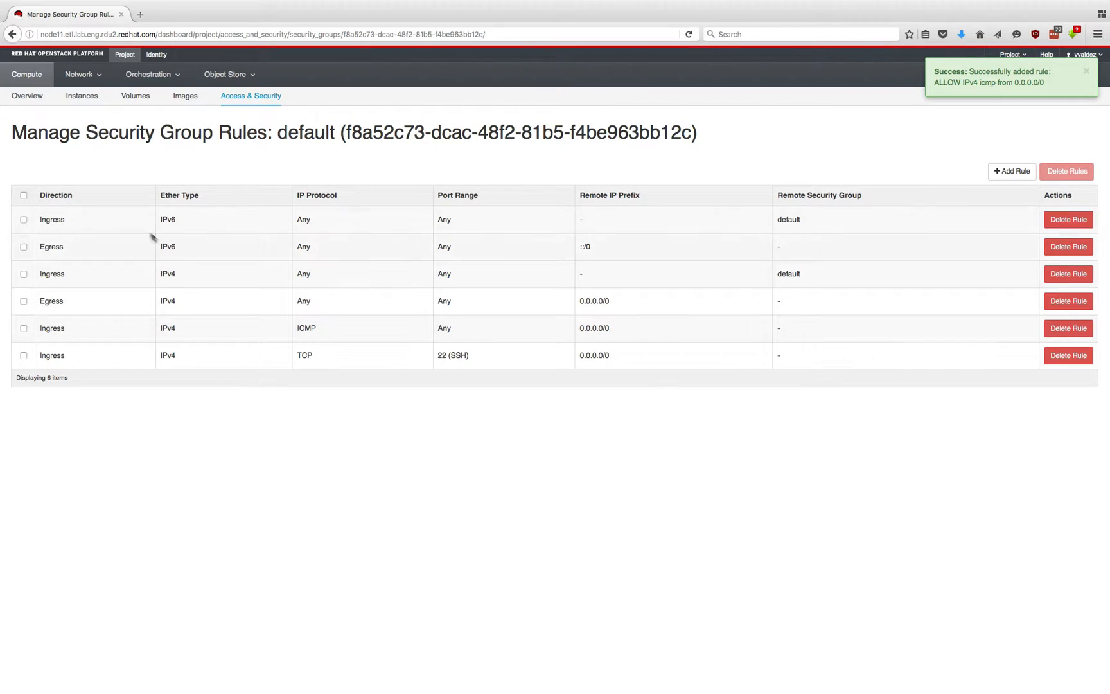
mouse_move(314, 186)
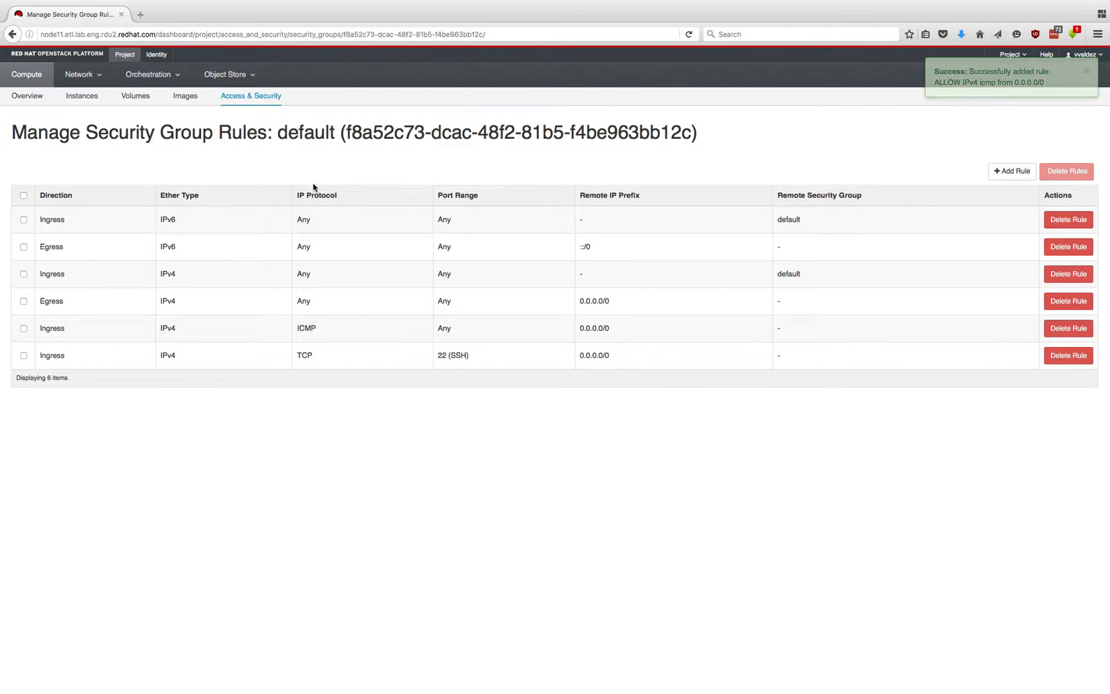
mouse_move(135, 95)
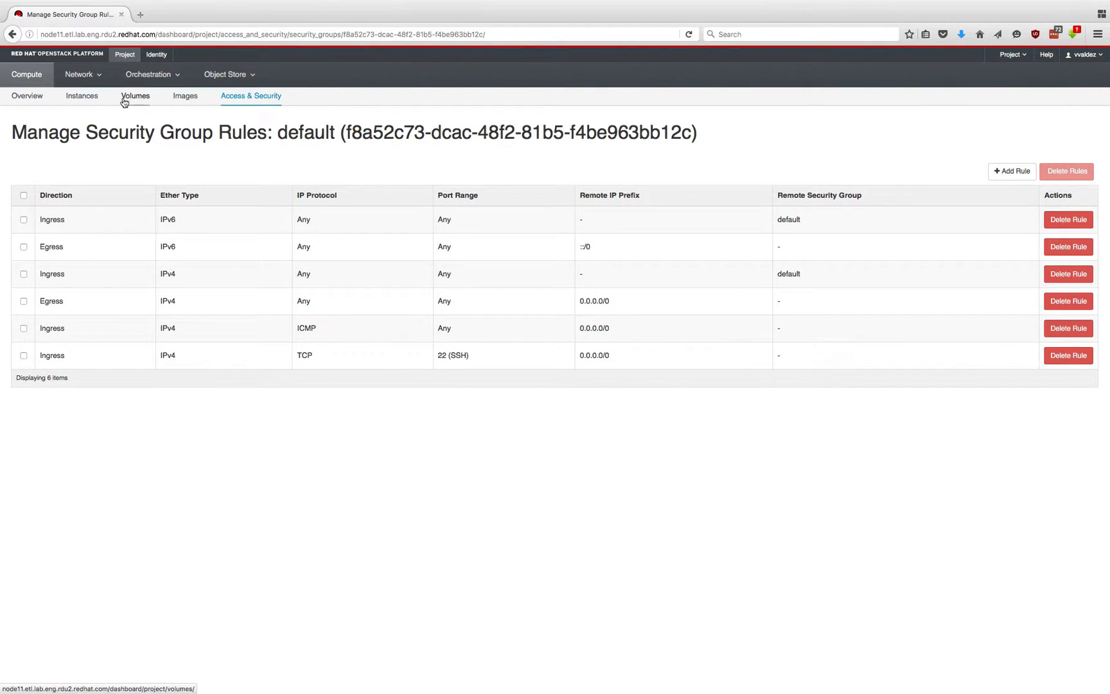
Import a key pair named 'vvaldez' from the pasted SSH public key.
left_click(250, 95)
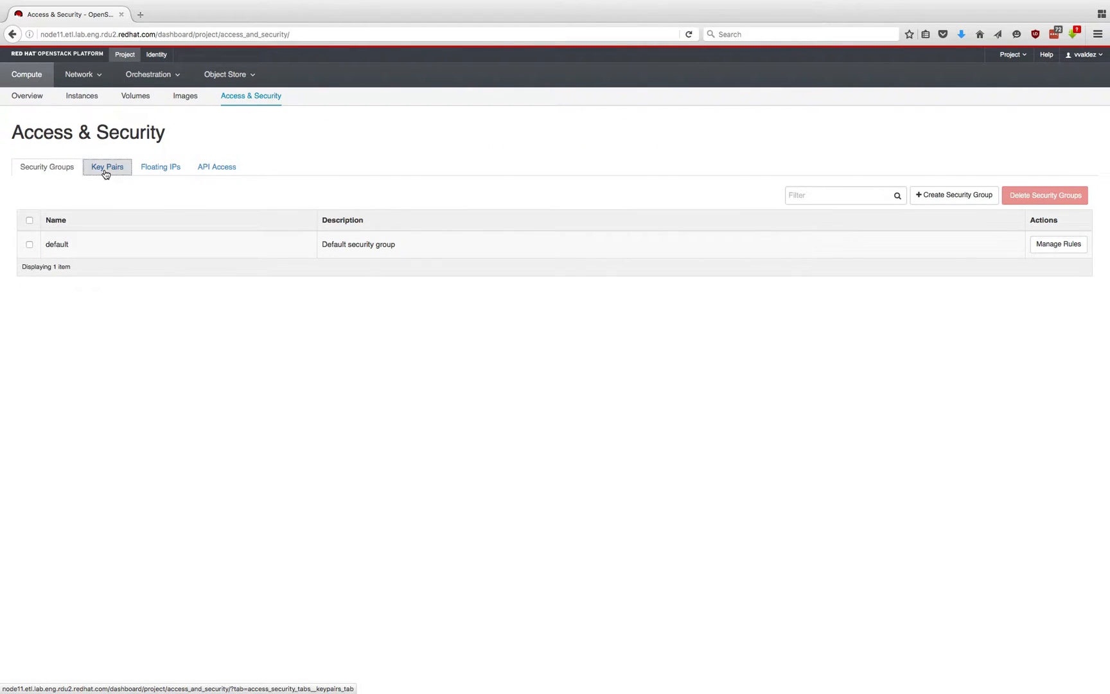
left_click(107, 166)
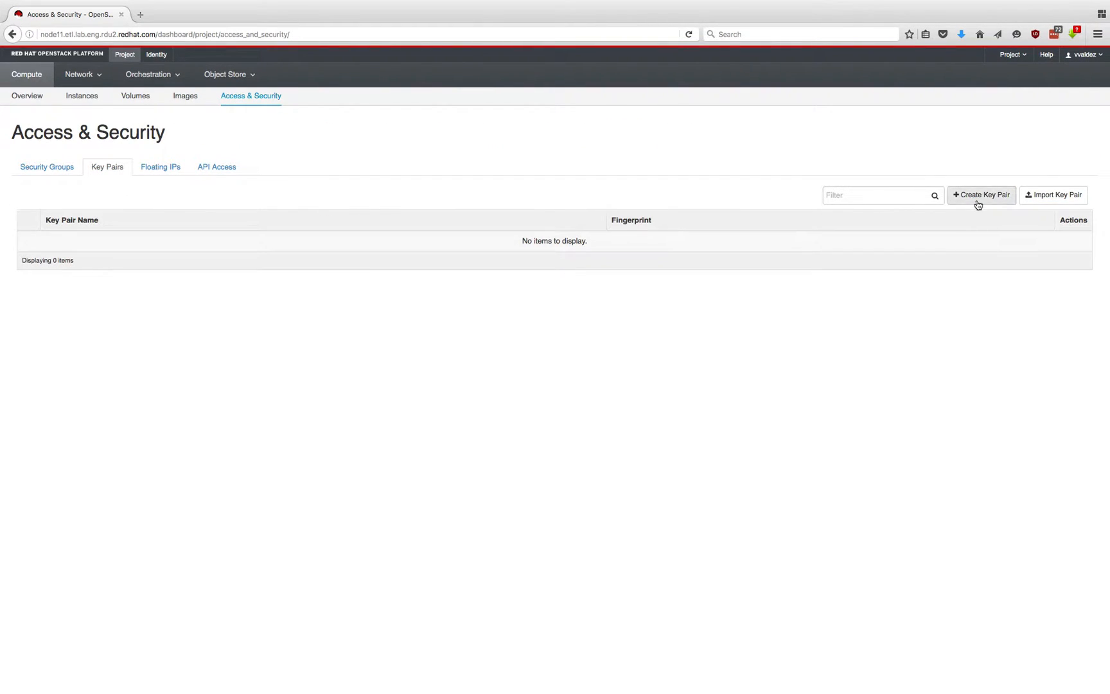
mouse_move(982, 195)
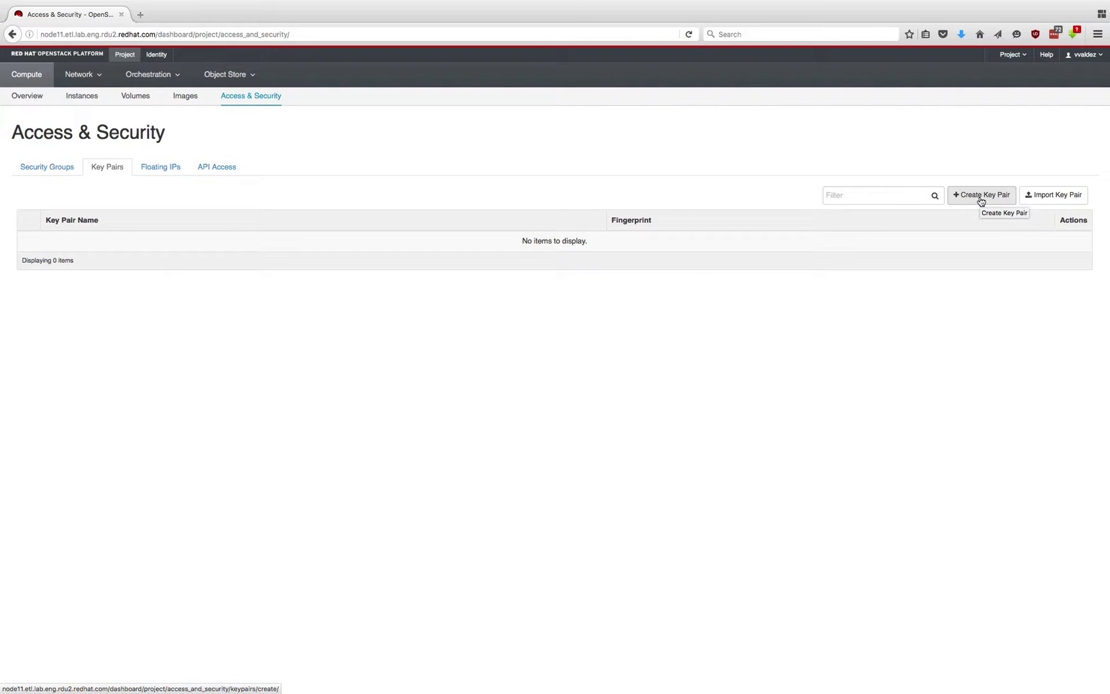
left_click(1054, 196)
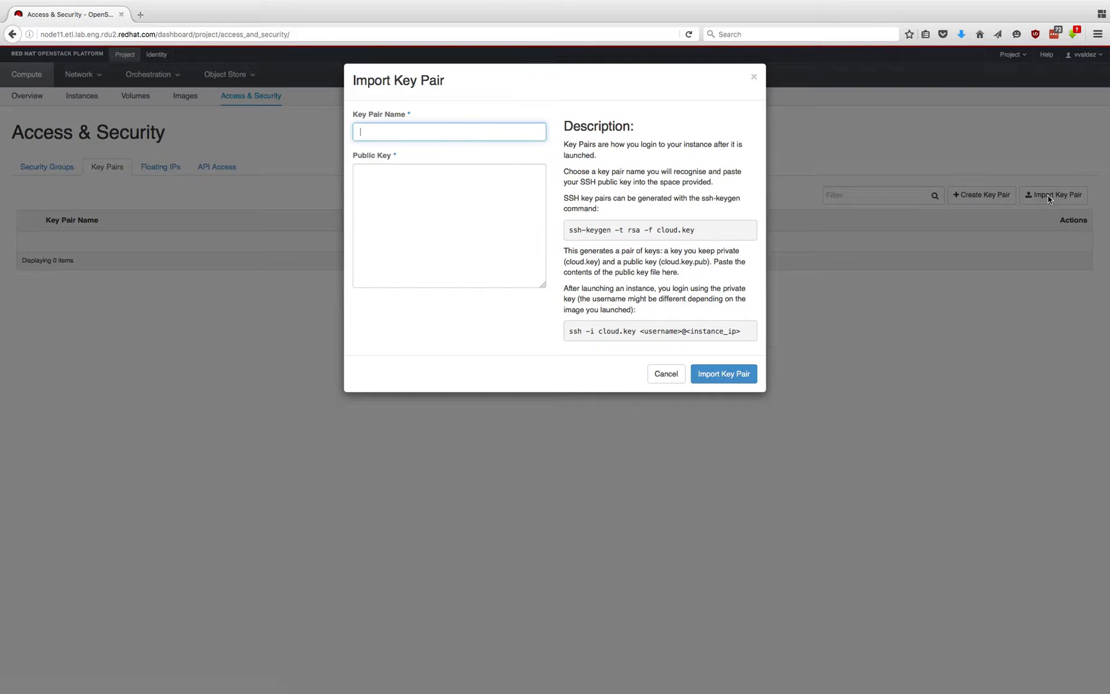
mouse_move(390, 208)
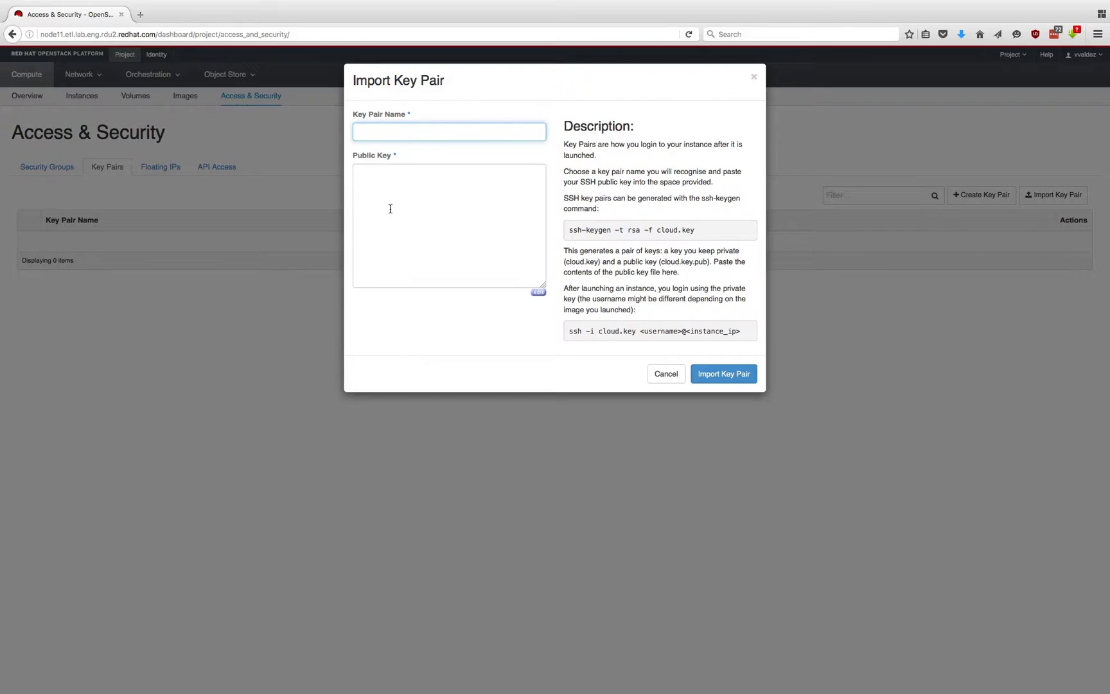
type("vvaldez")
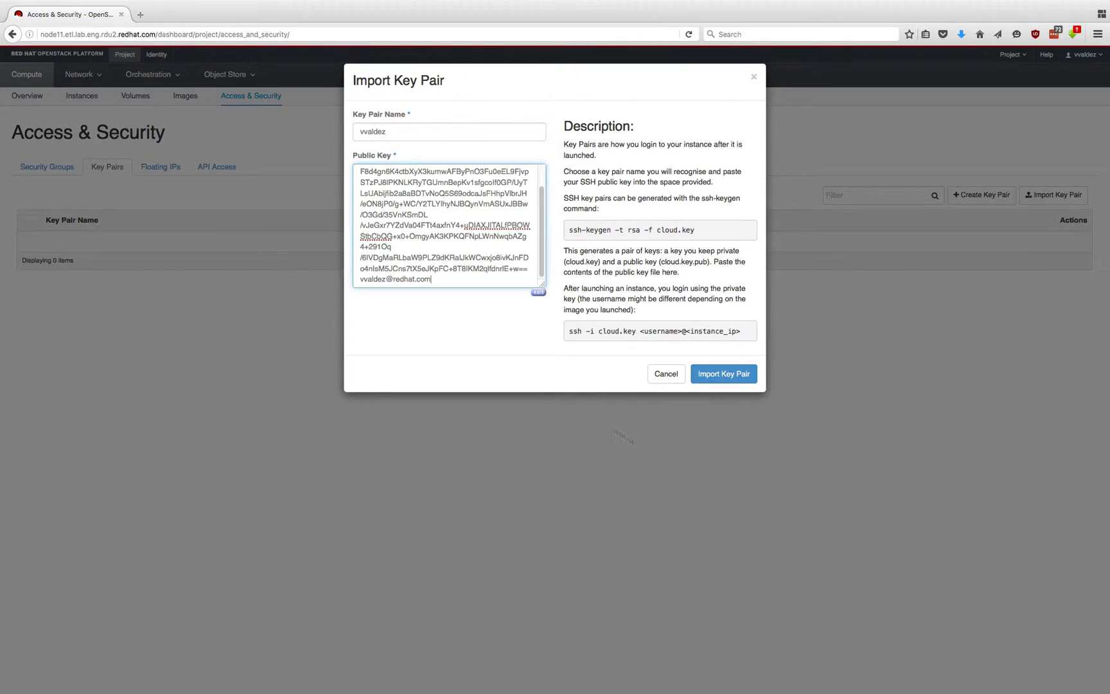
left_click(724, 373)
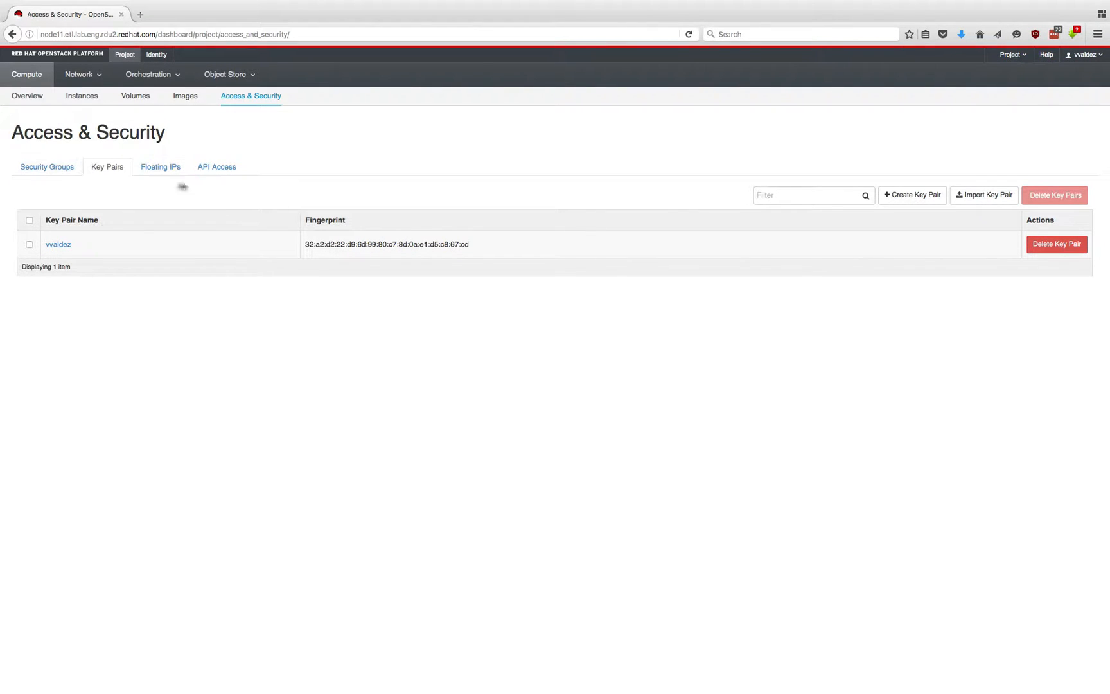
mouse_move(135, 95)
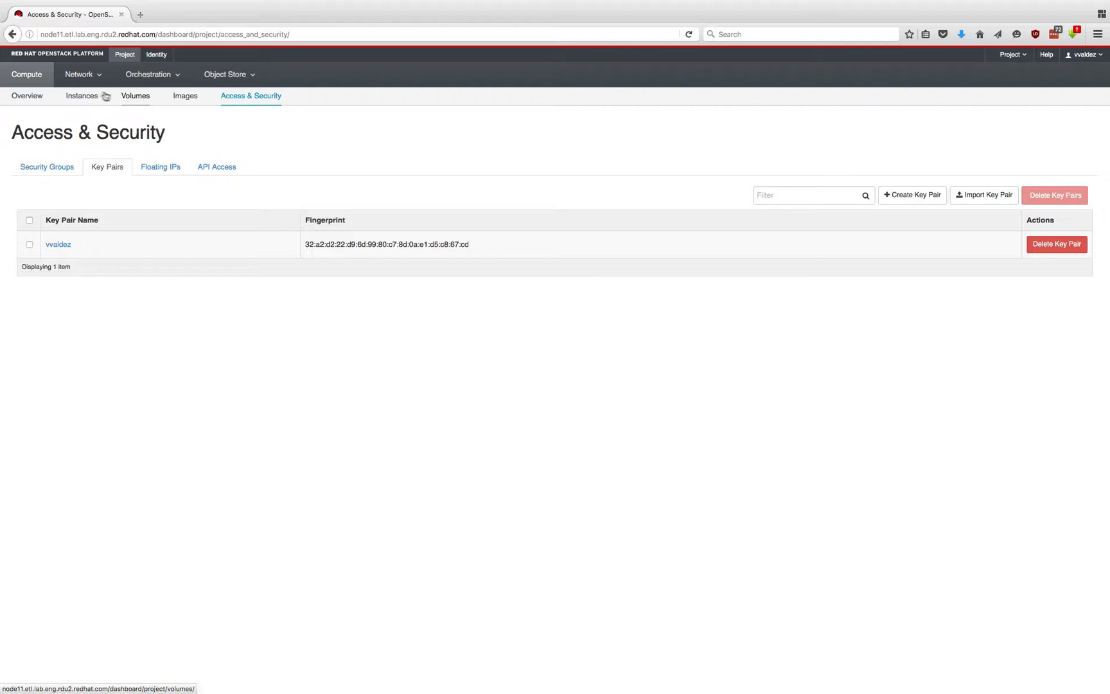
View the Network Topology and inspect the external network's details.
left_click(81, 95)
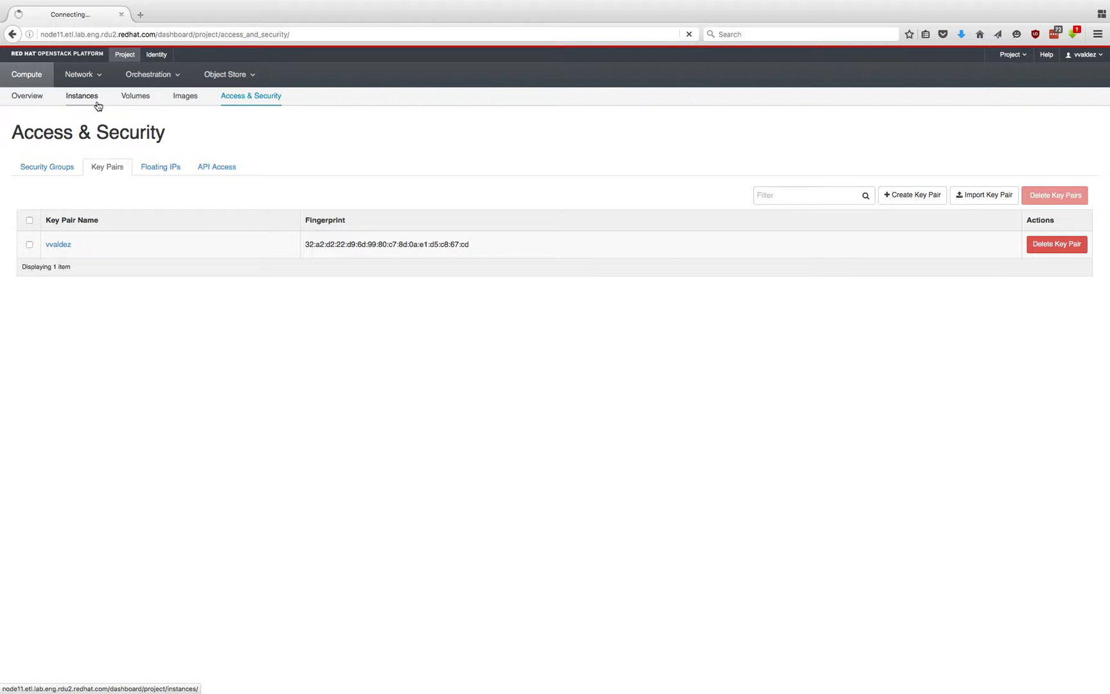
left_click(88, 75)
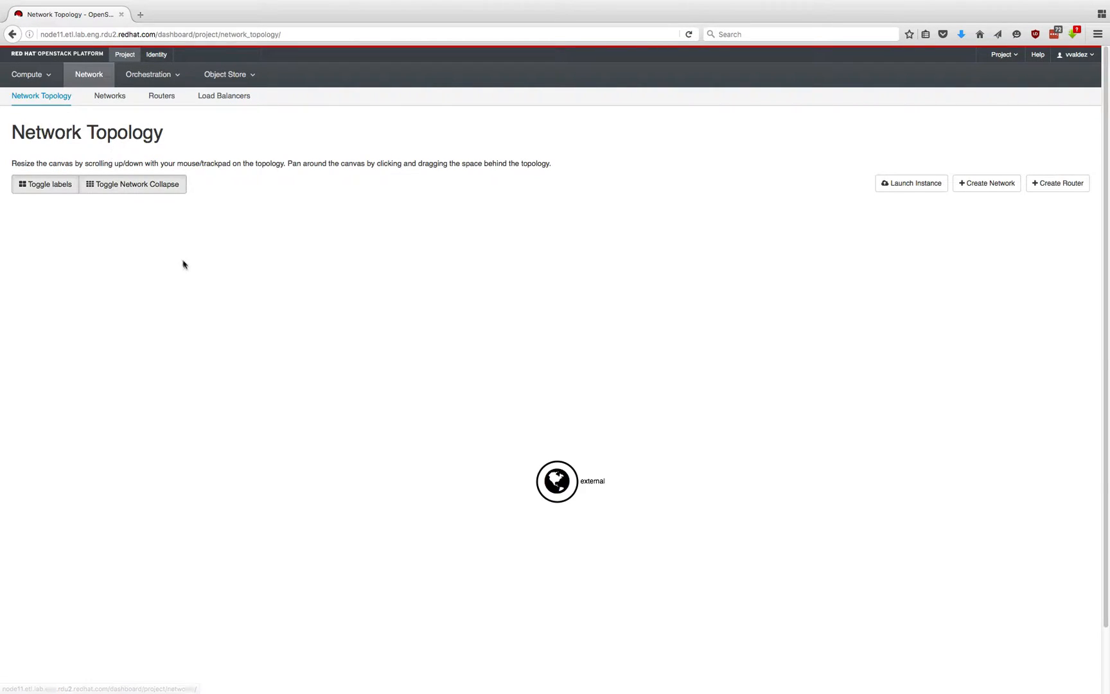
mouse_move(559, 487)
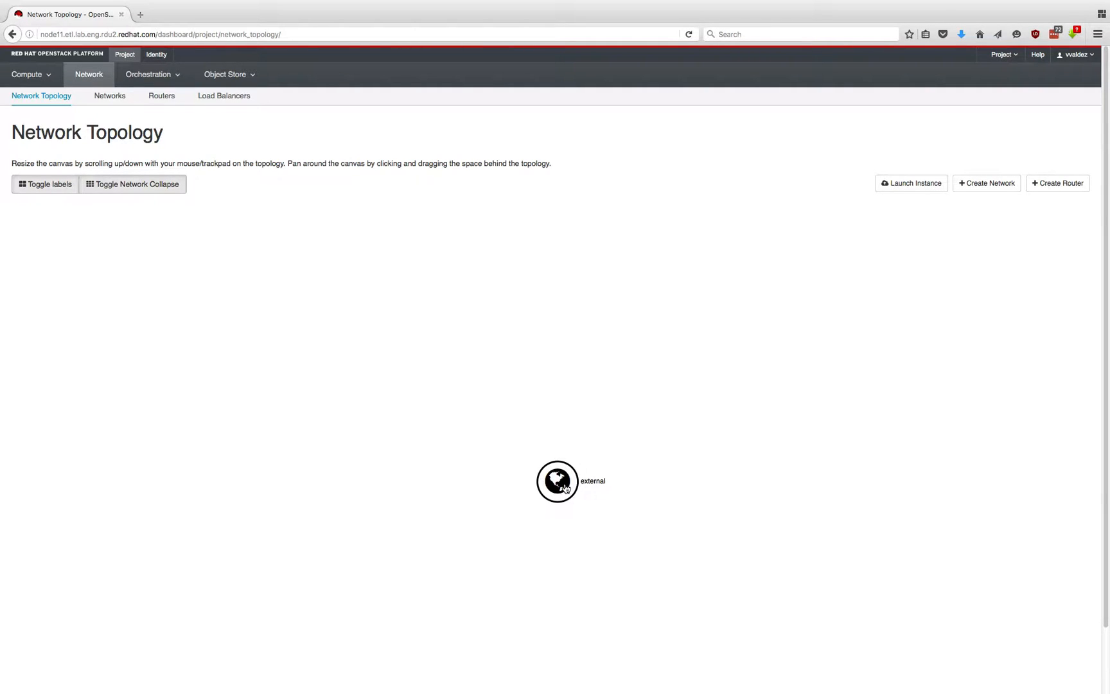
left_click(557, 481)
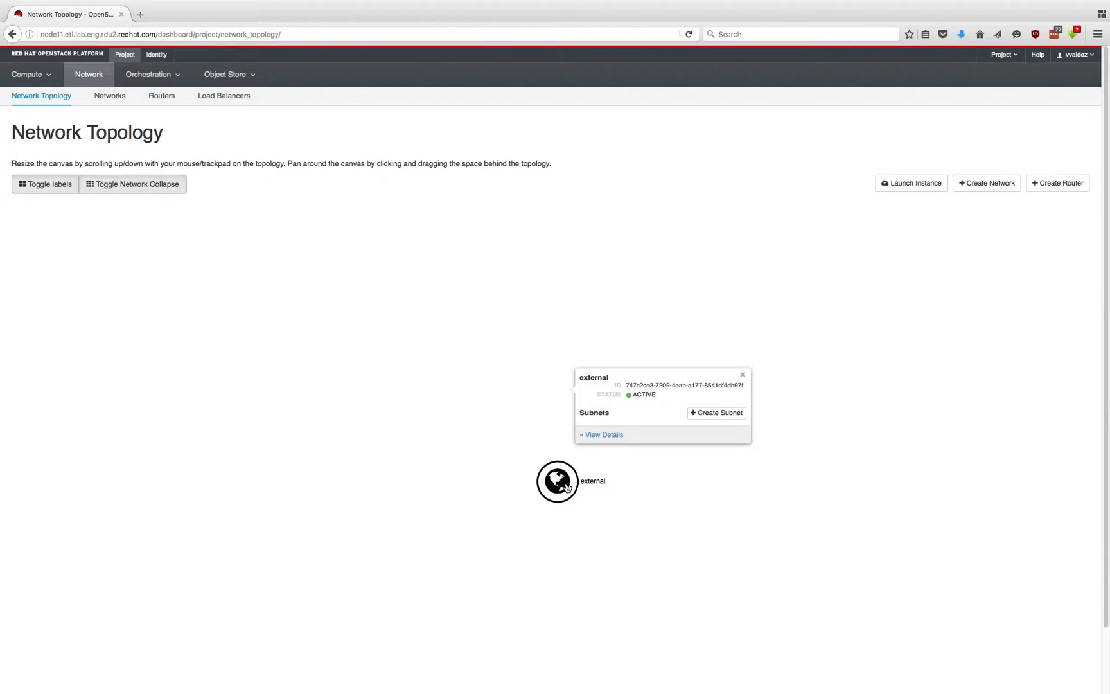
left_click(741, 374)
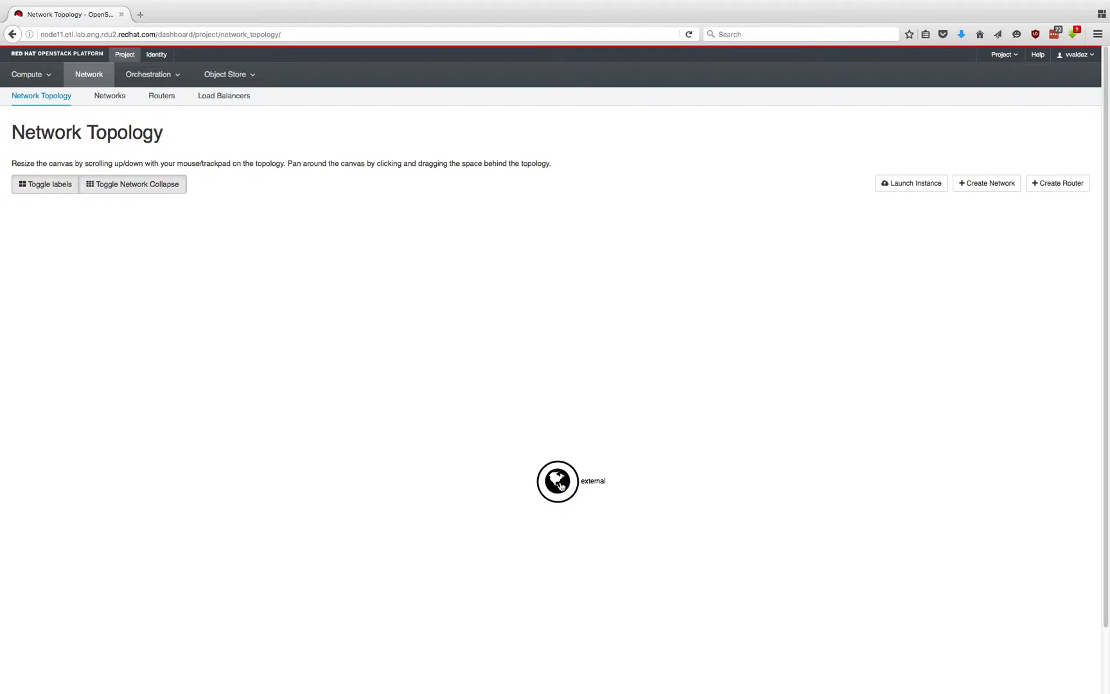
mouse_move(380, 346)
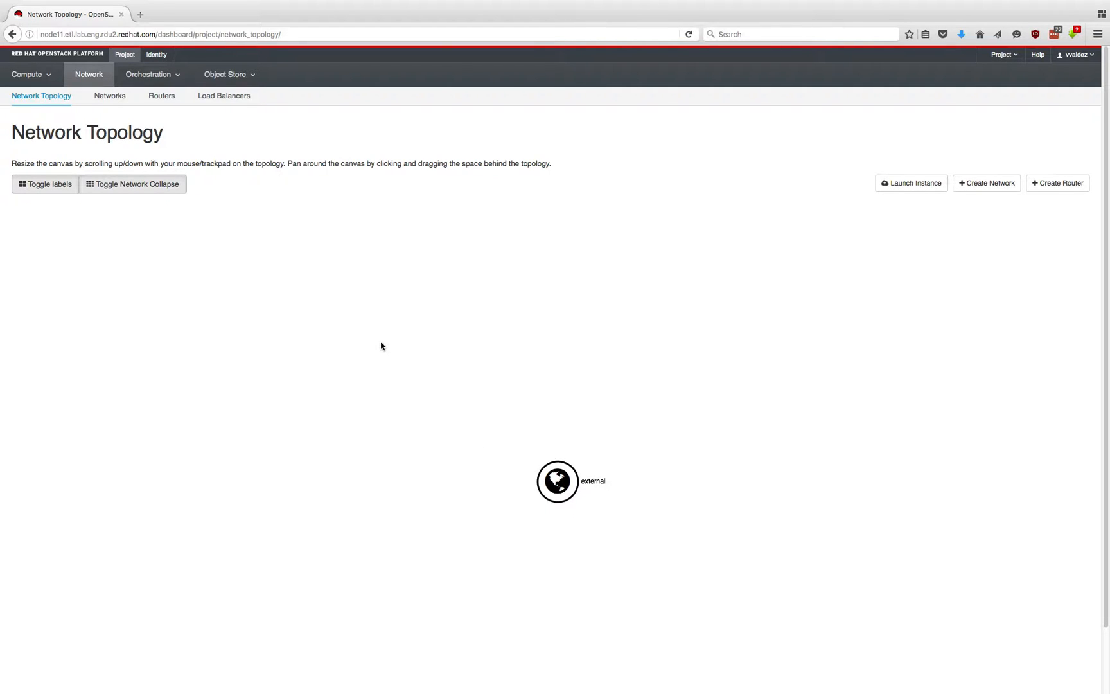
mouse_move(395, 241)
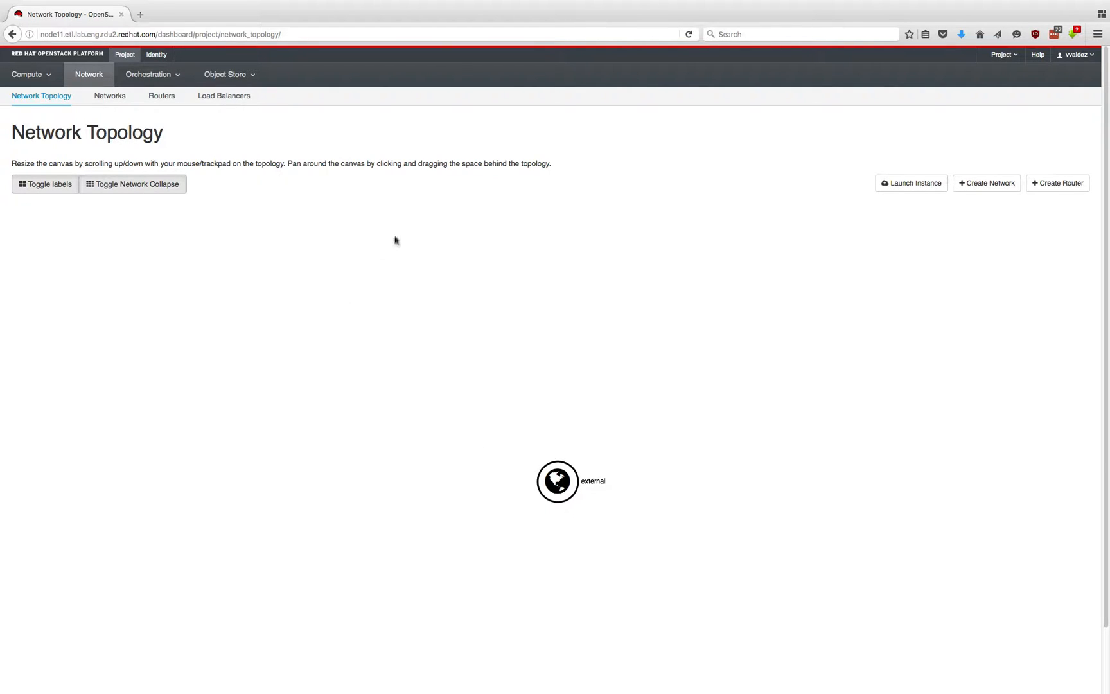
mouse_move(701, 257)
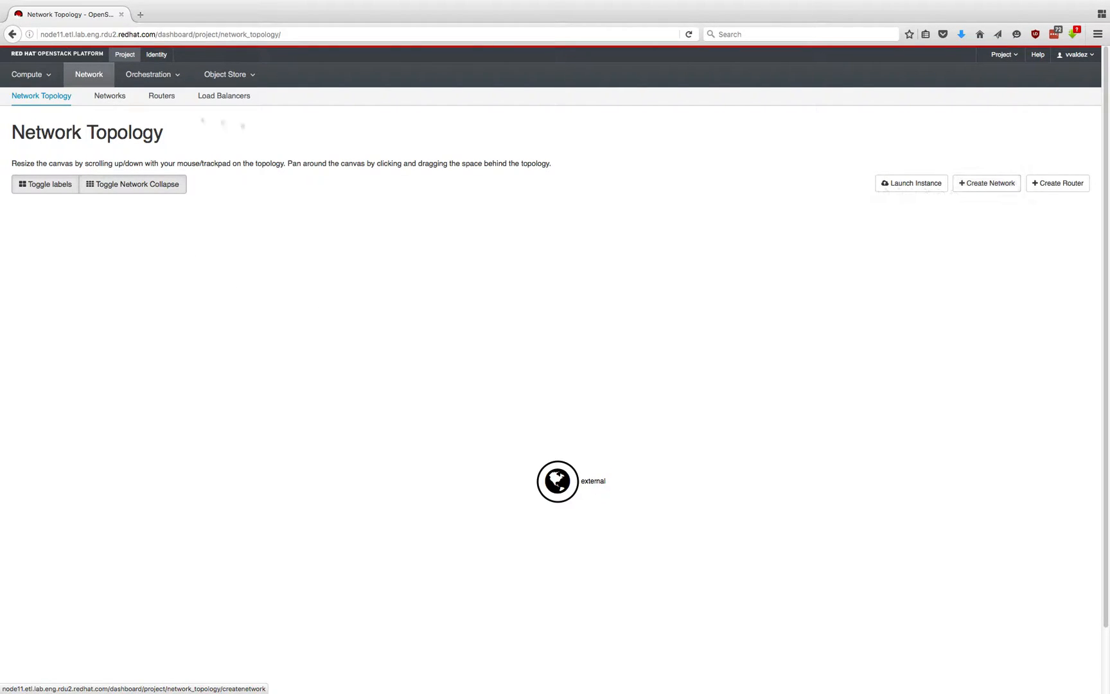
Start a new network named 'vvaldez' with Create Subnet kept on.
left_click(986, 184)
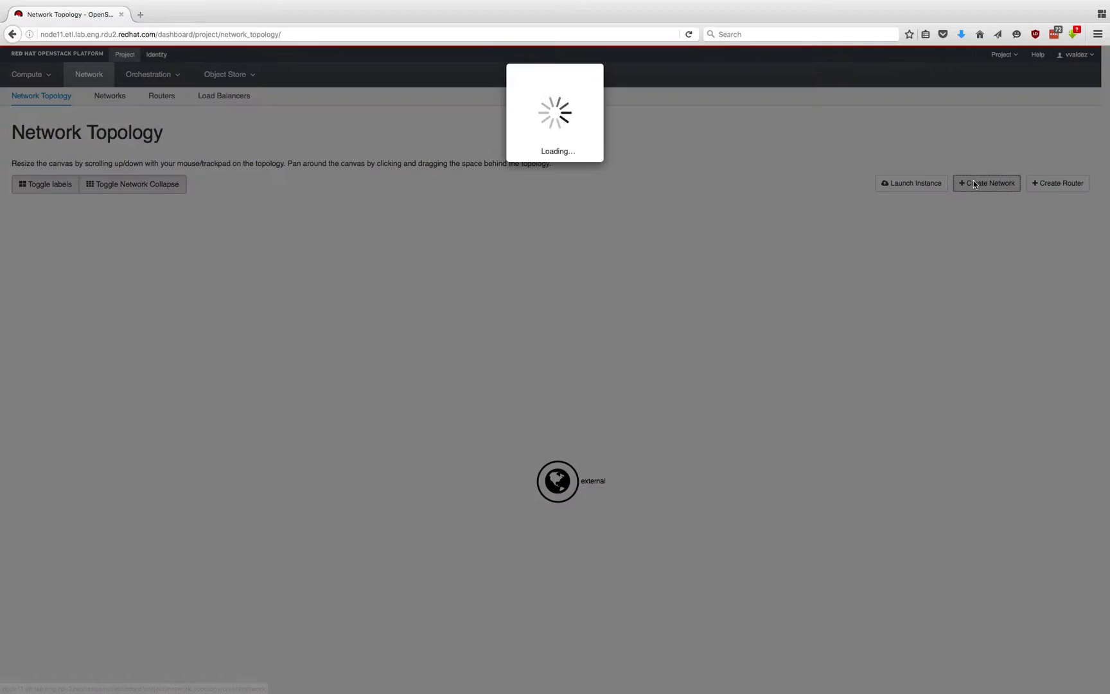
left_click(987, 184)
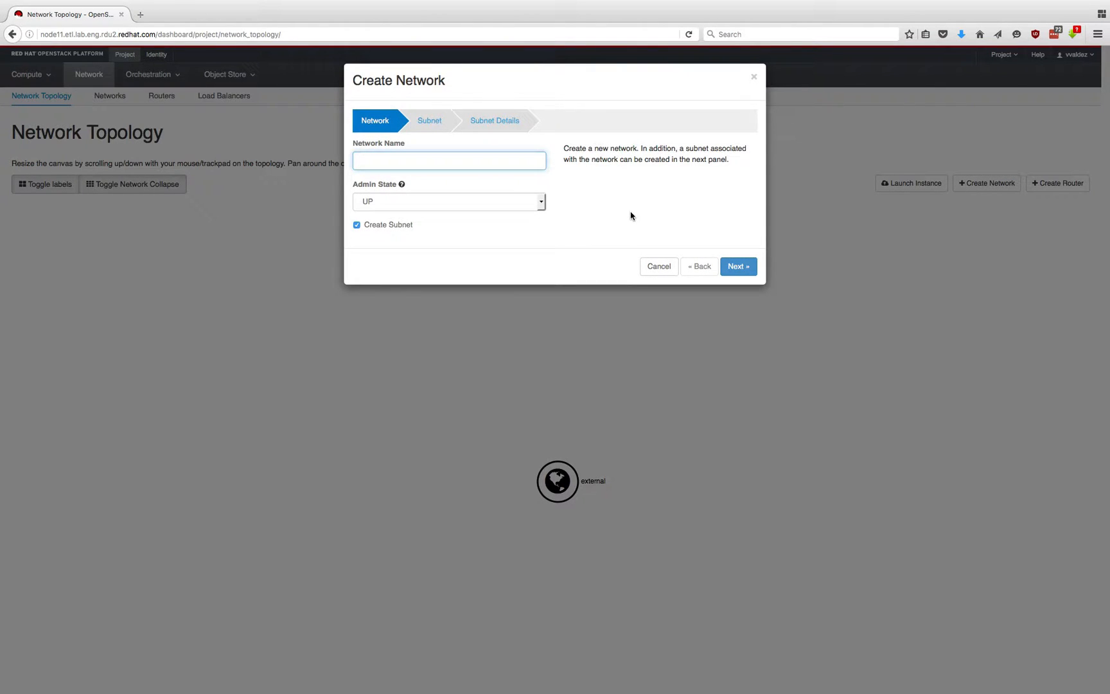
left_click(448, 161)
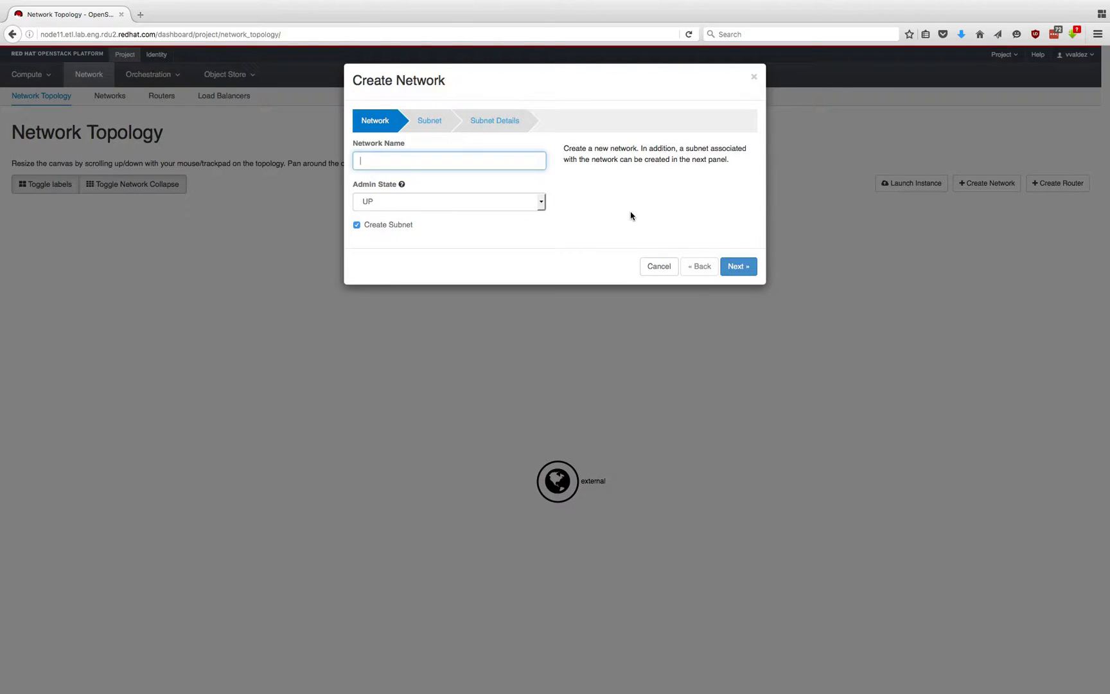
type("vvaldez")
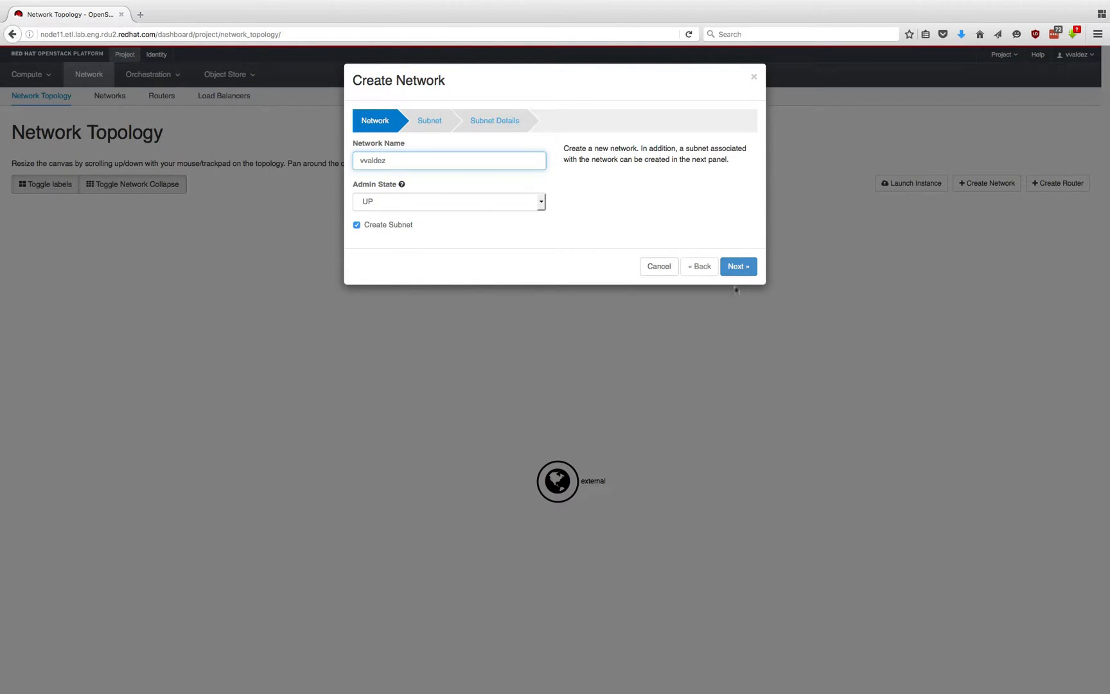
left_click(738, 266)
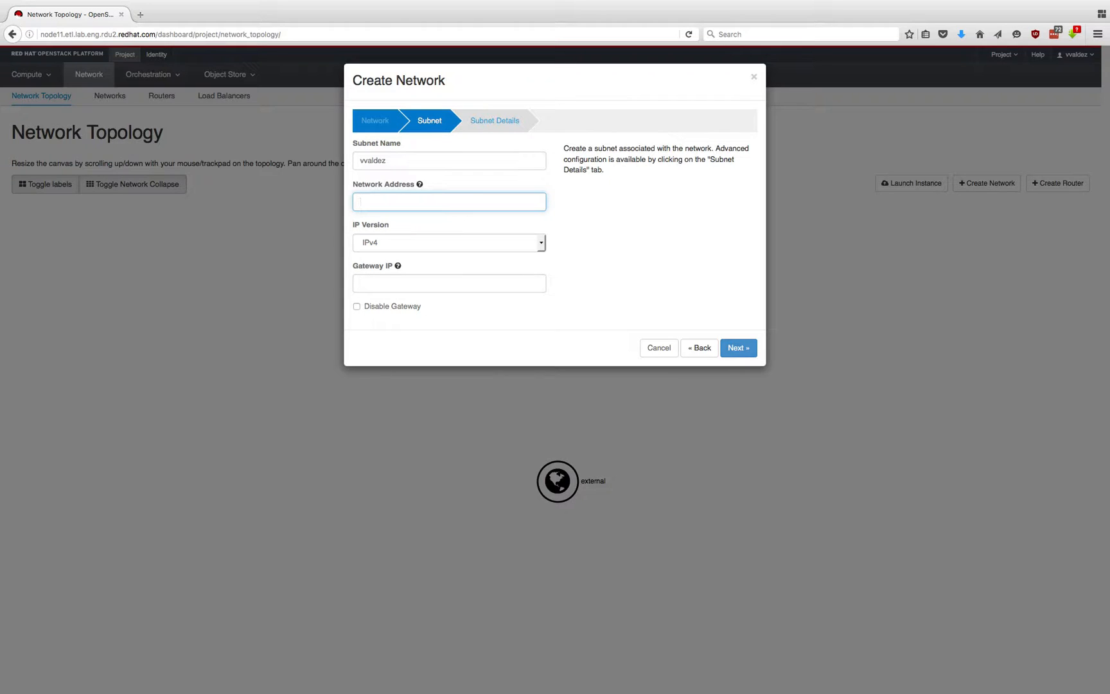
Give subnet vvaldez the IPv4 address 192.168.0.0/24 and proceed to Subnet Details.
left_click(448, 200)
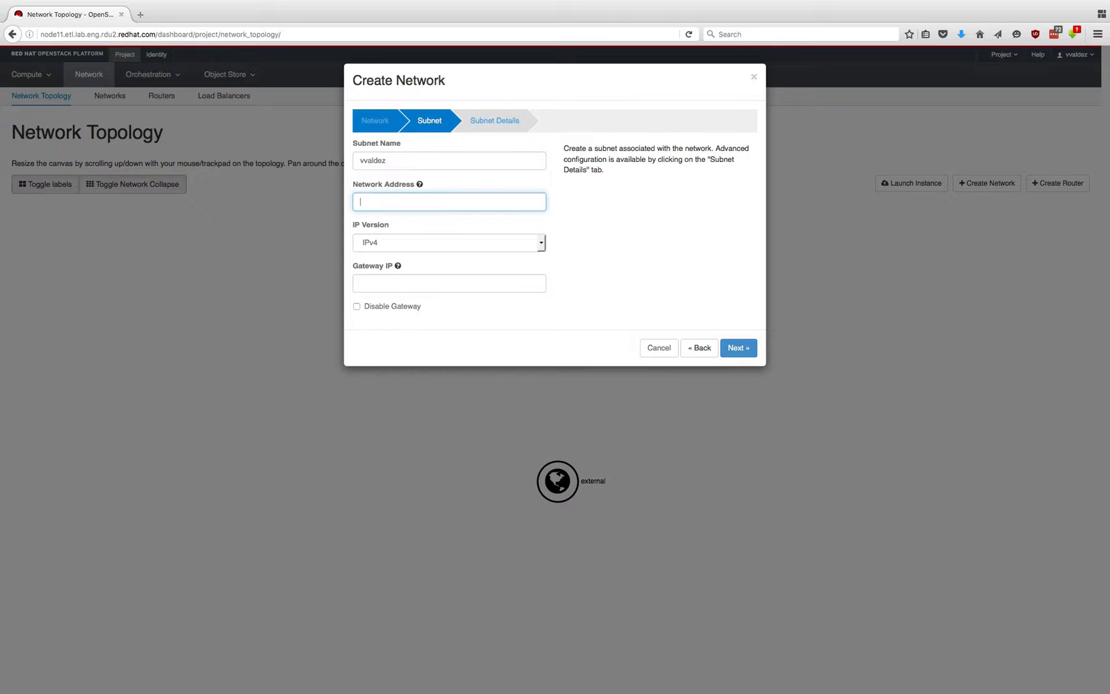
type("192.168.")
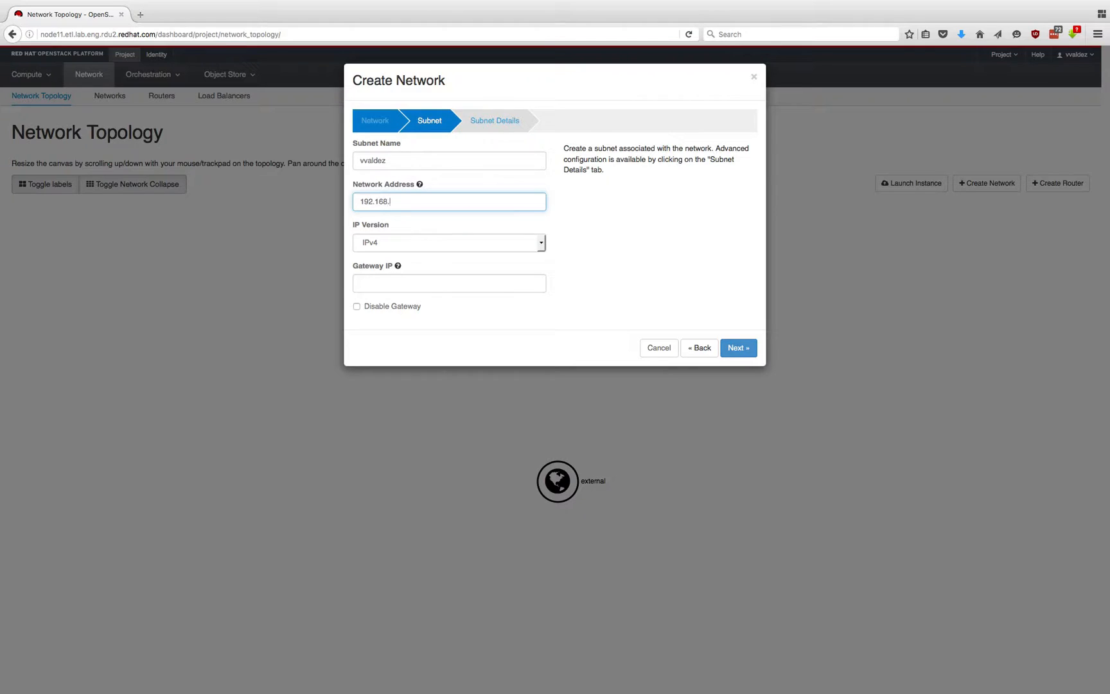
type("0.0")
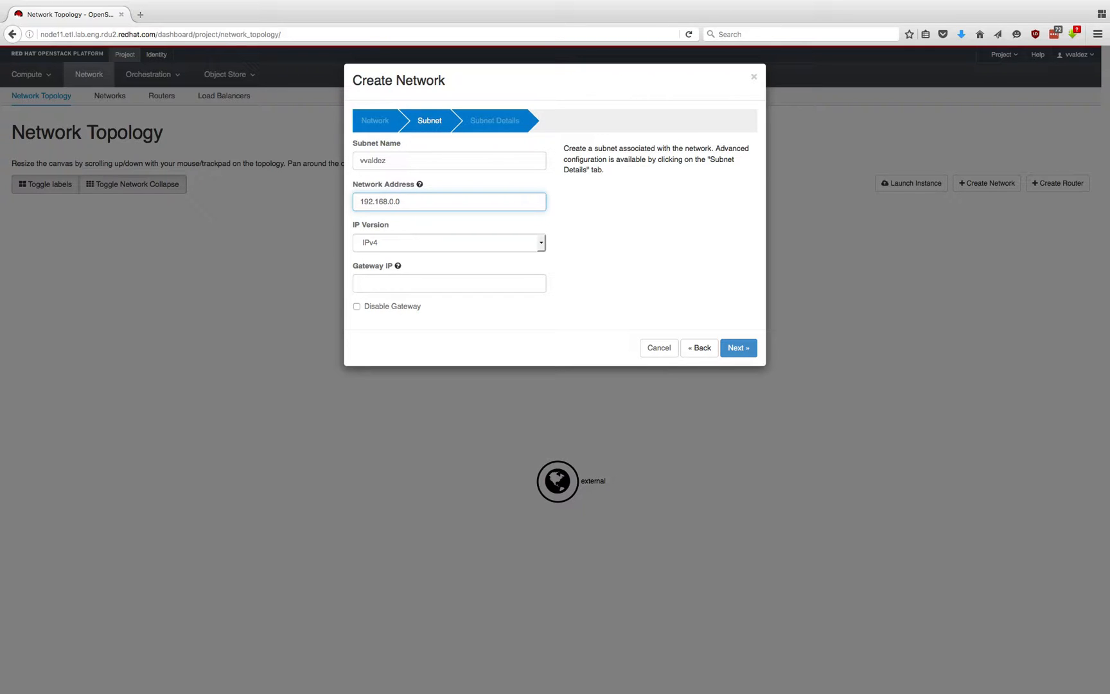
type("/")
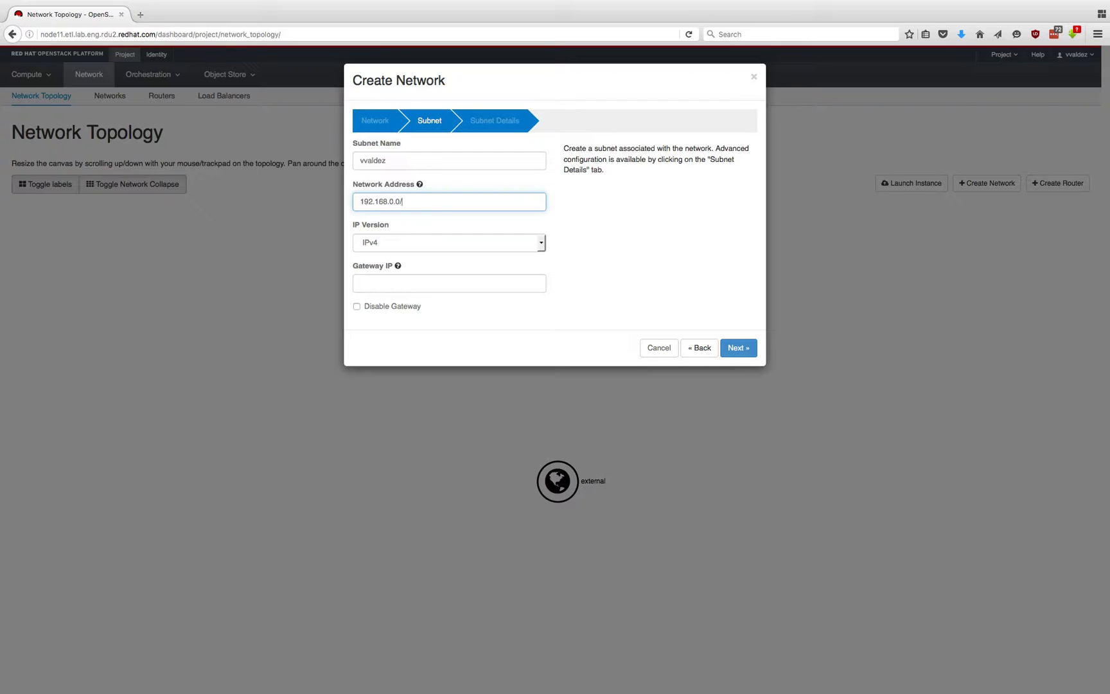
type("24")
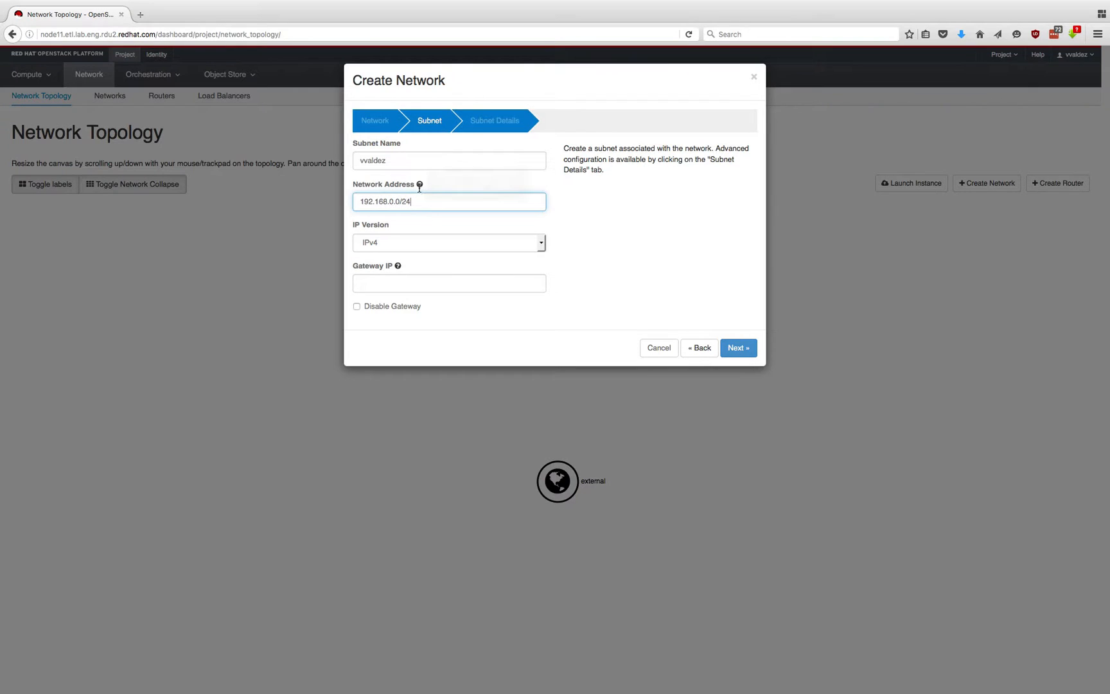
mouse_move(418, 184)
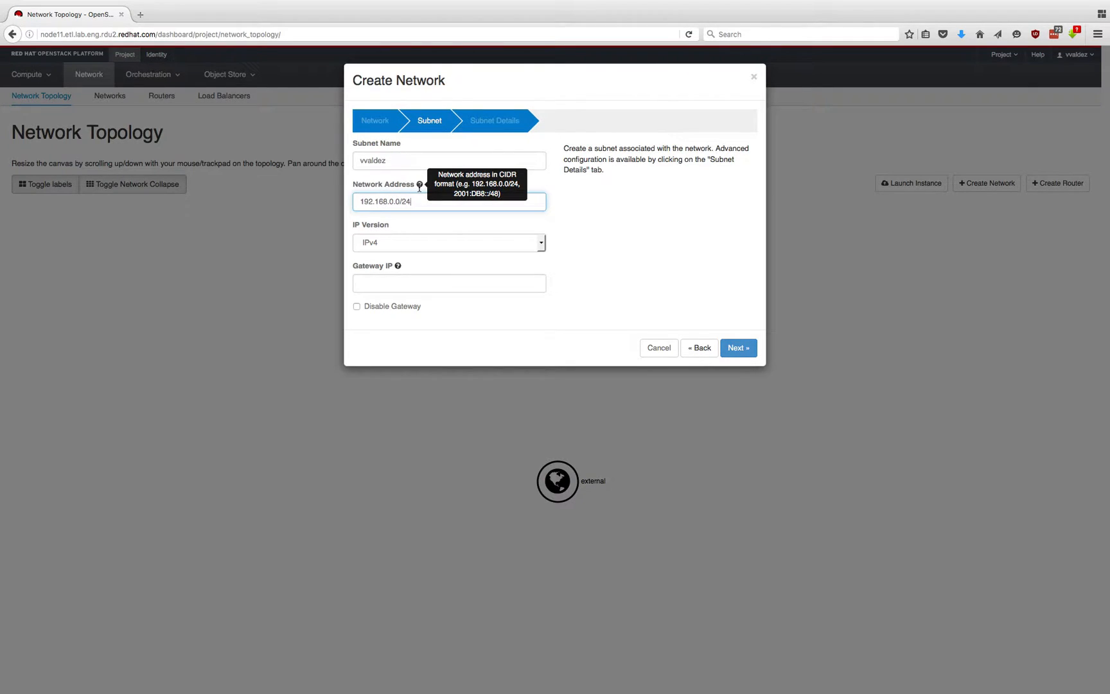
mouse_move(493, 256)
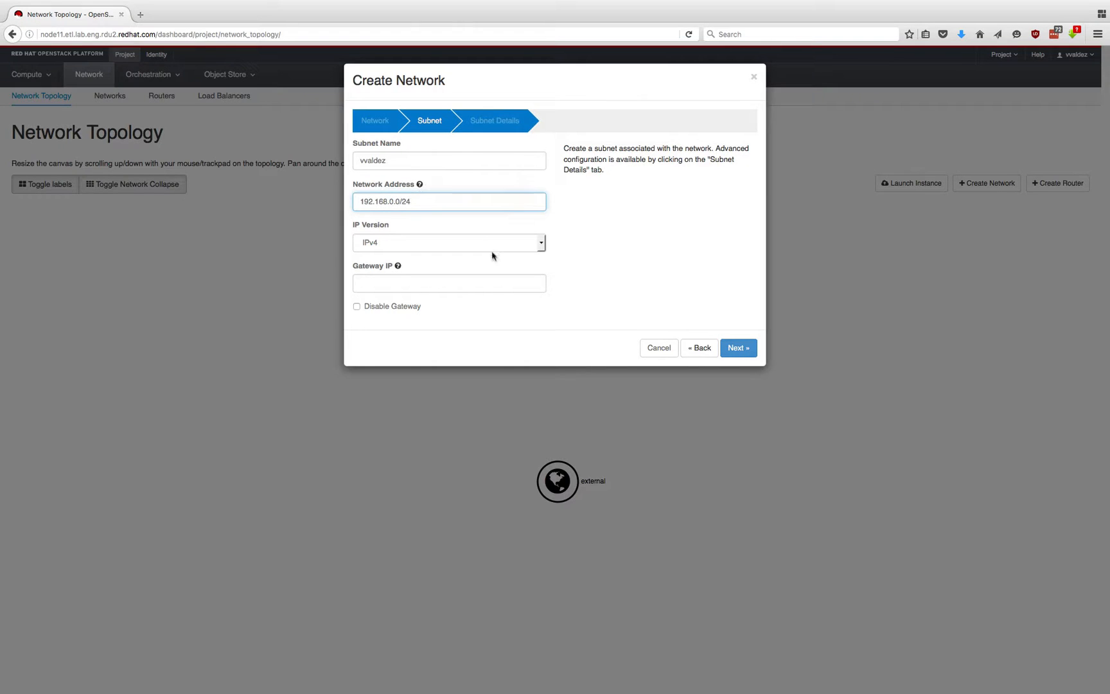
mouse_move(659, 284)
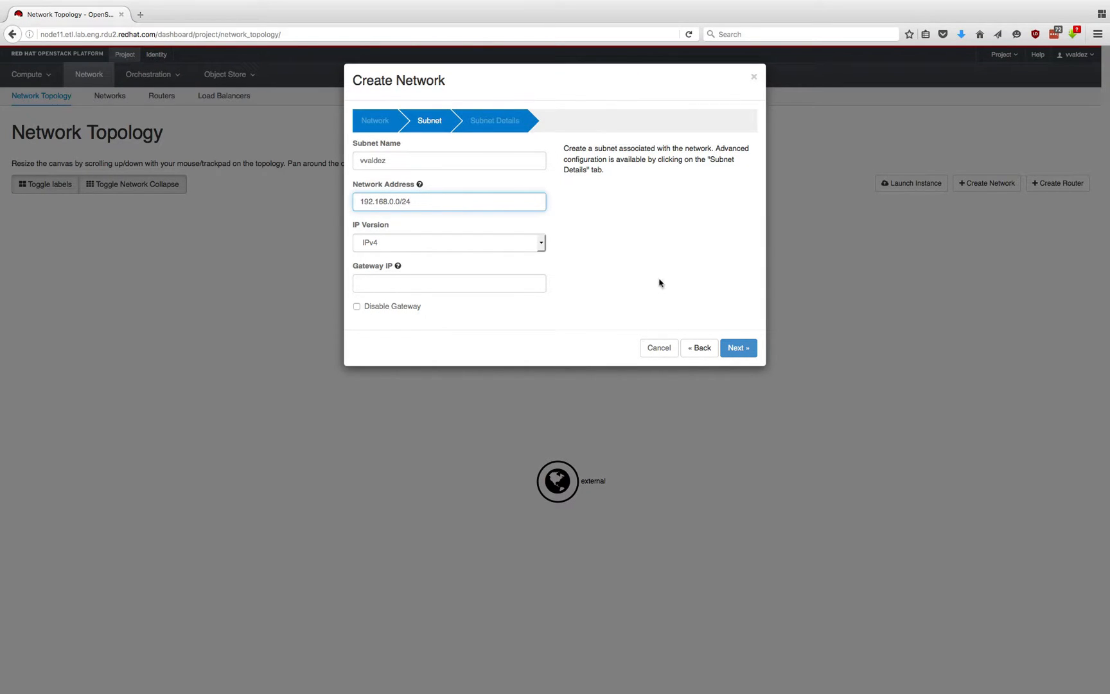
left_click(737, 348)
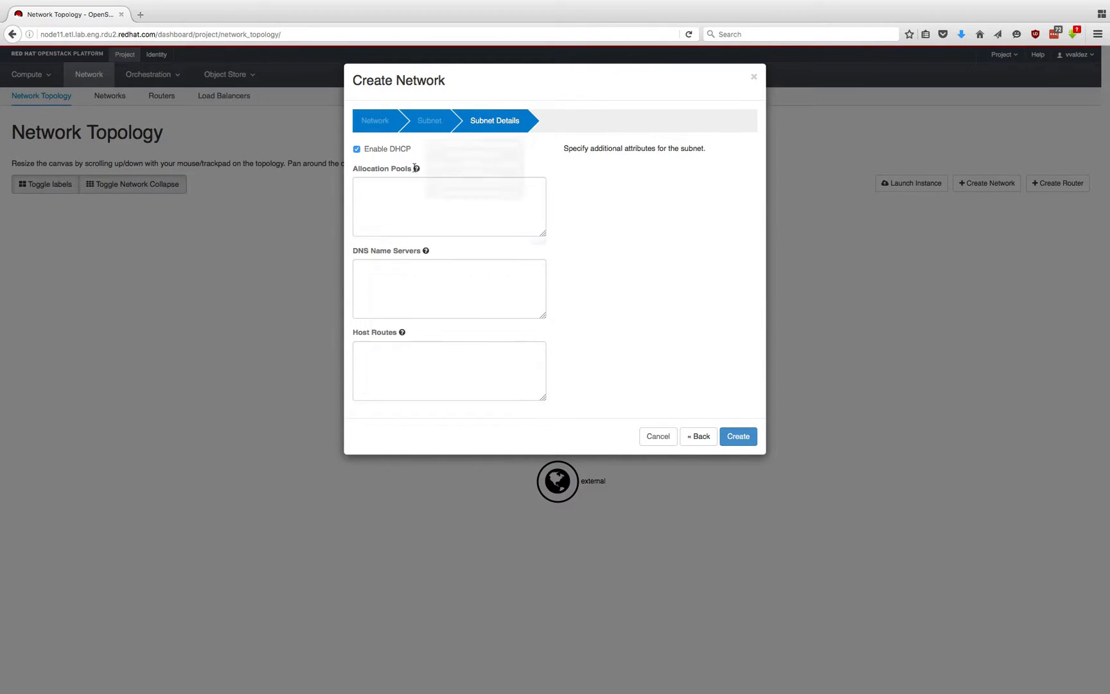
Enter DNS name servers 10.9.48.31 and 10.9.48.32 and create the vvaldez network with its subnet.
left_click(448, 207)
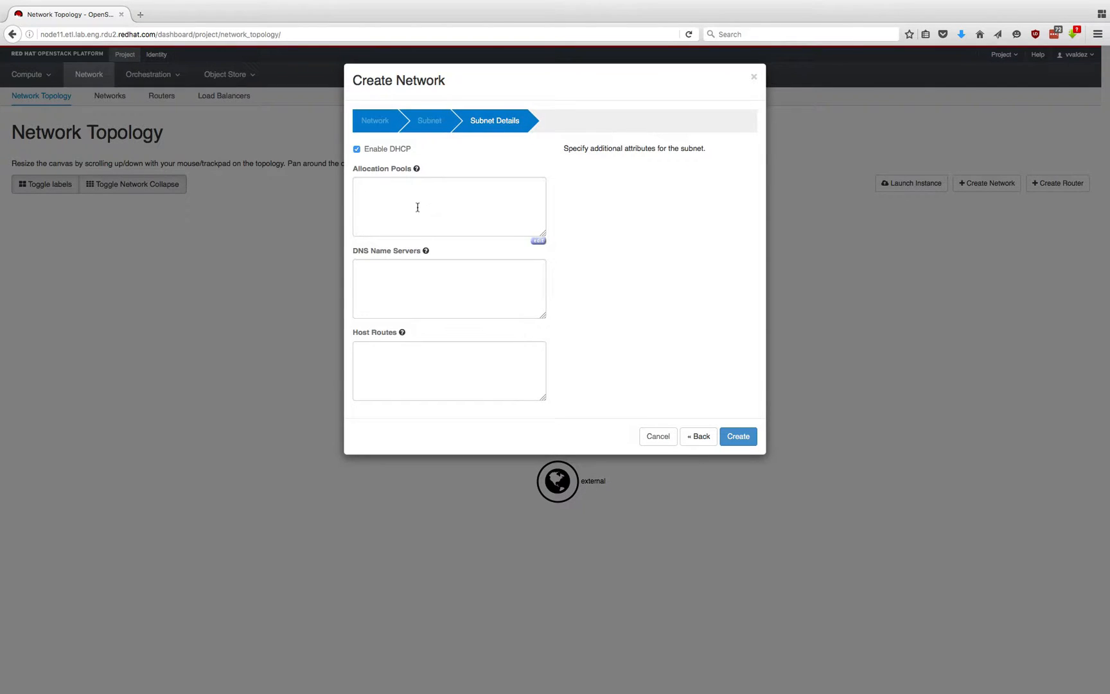
left_click(449, 288)
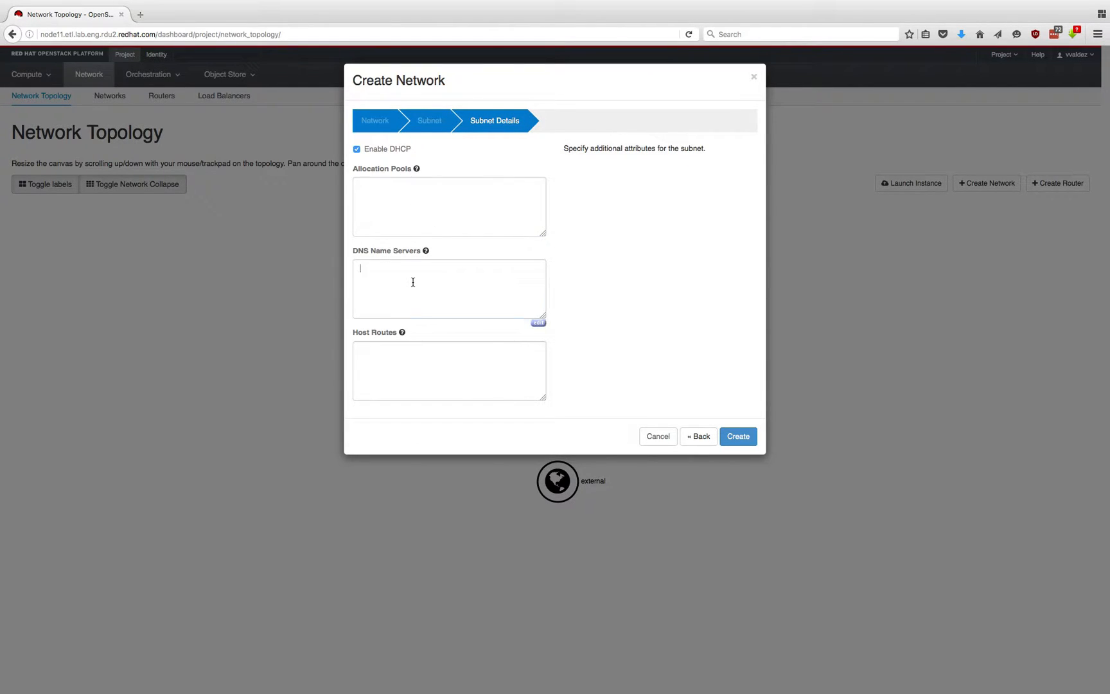
type("10.9.48.32")
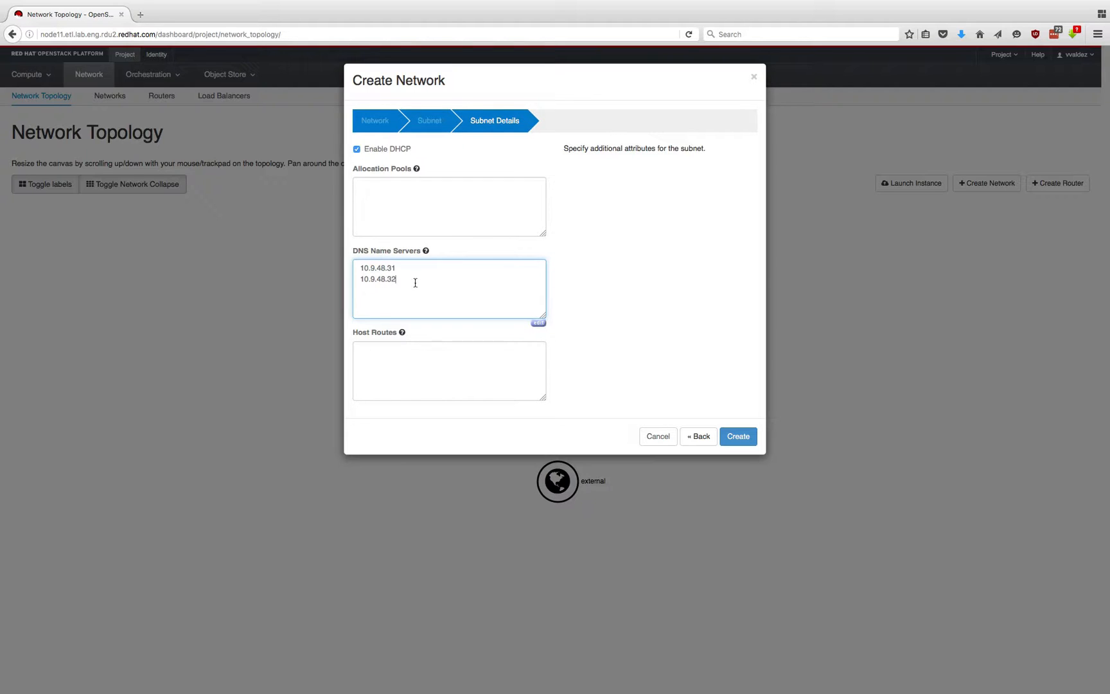
left_click(737, 435)
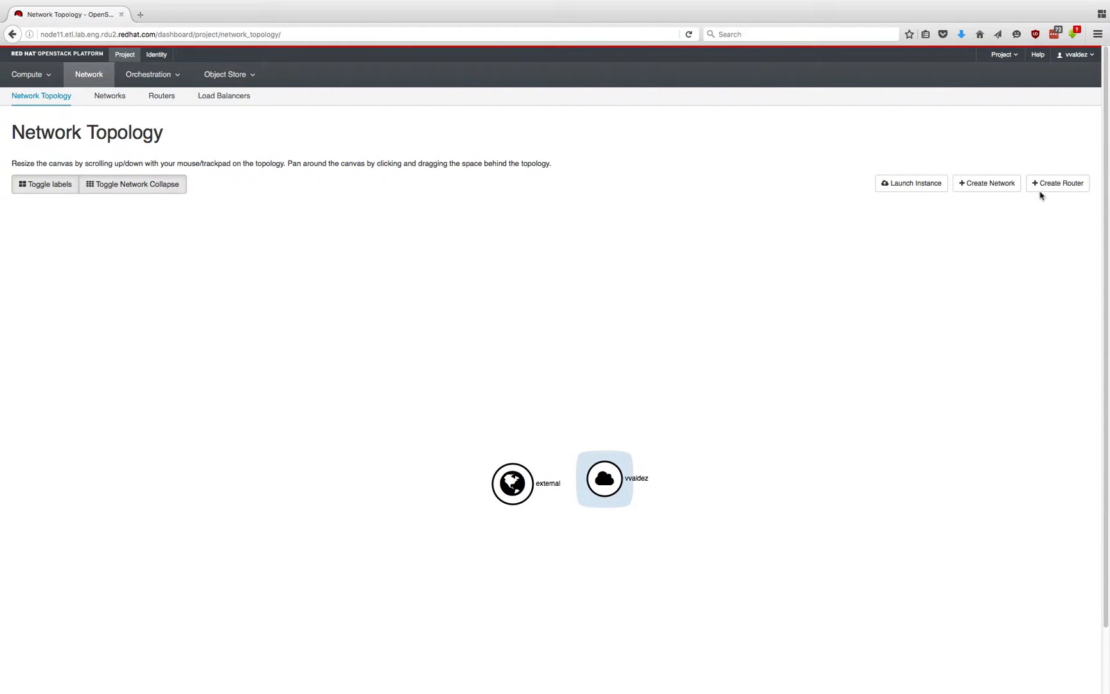
Create a router named vvaldez using external as its gateway network.
left_click(1058, 184)
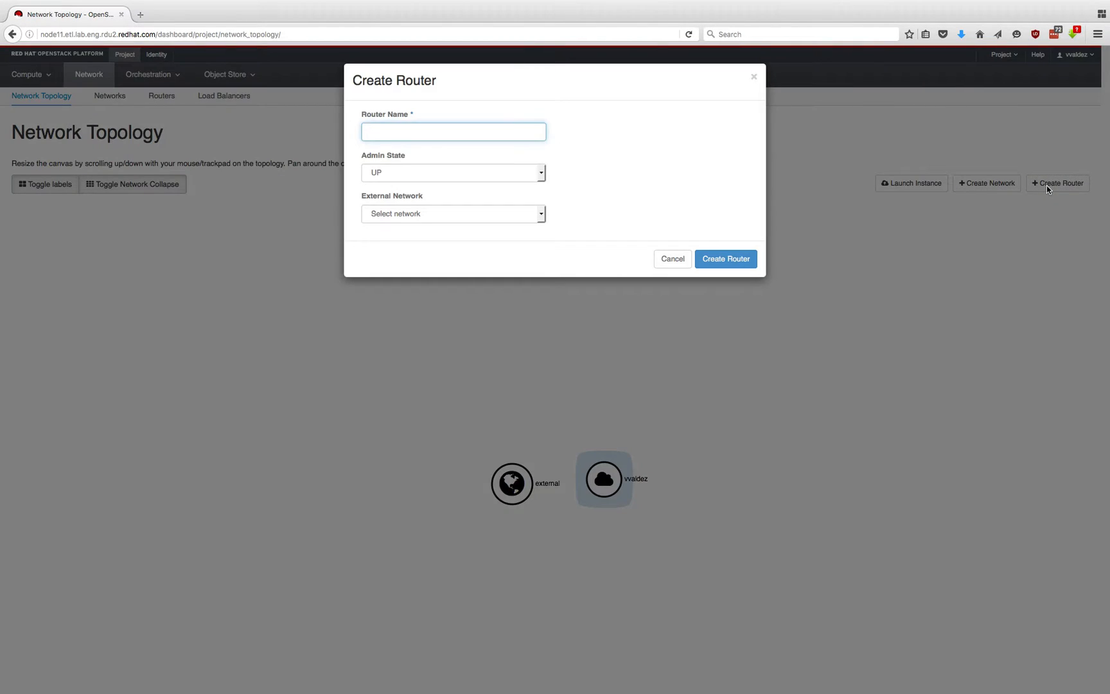
type("vvalde")
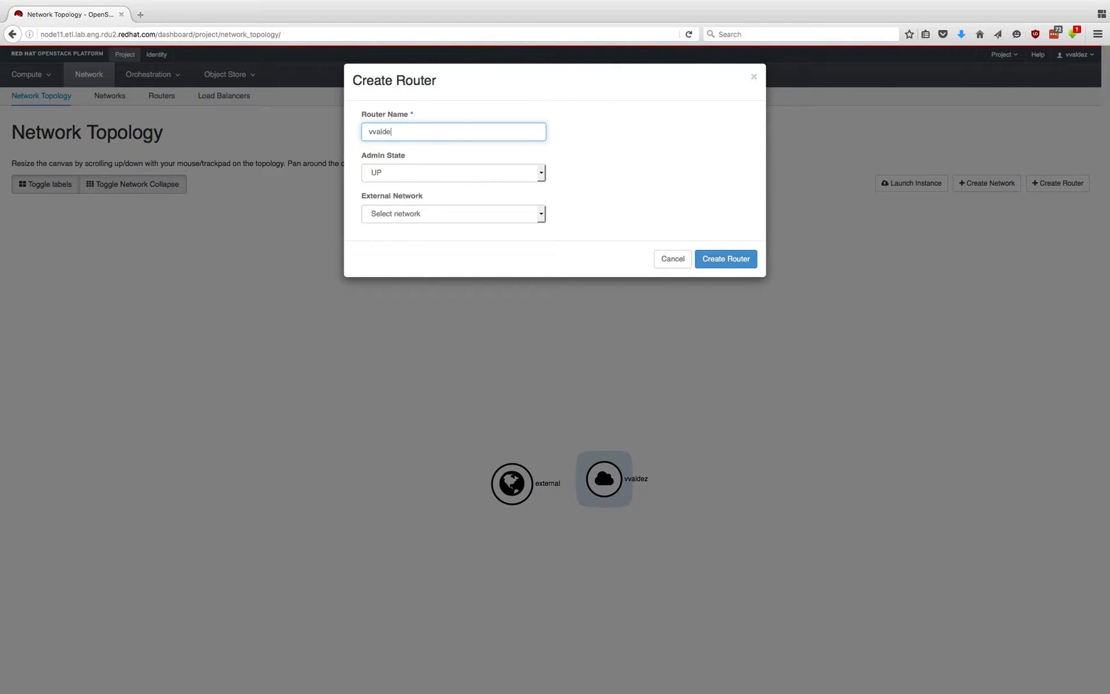
type("z")
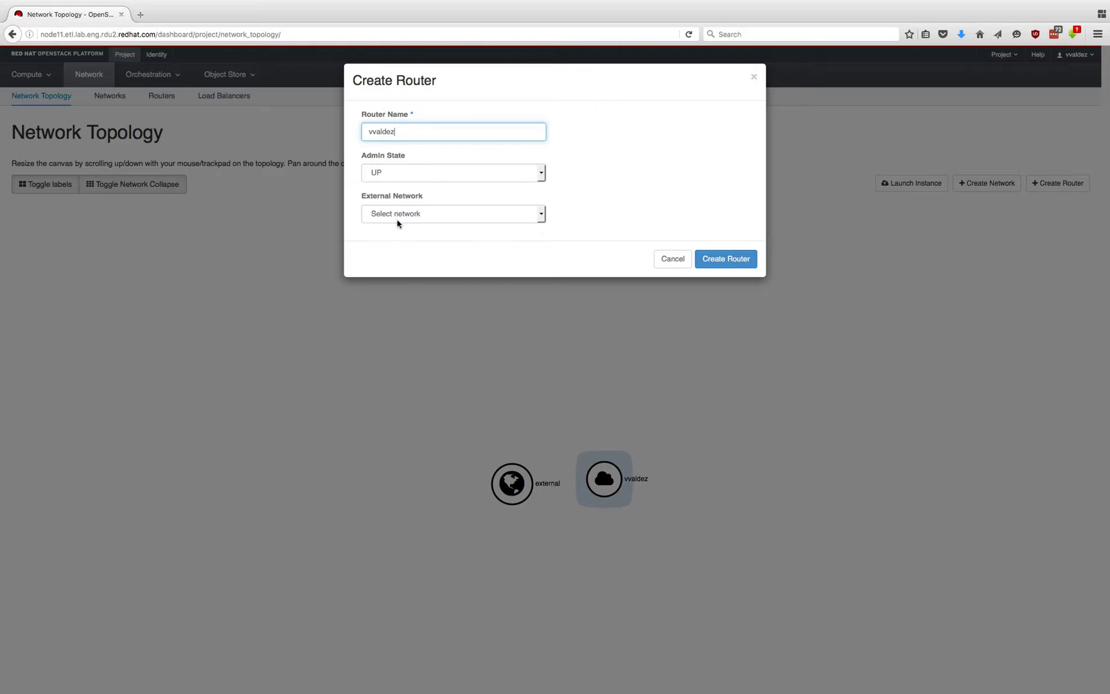
left_click(453, 213)
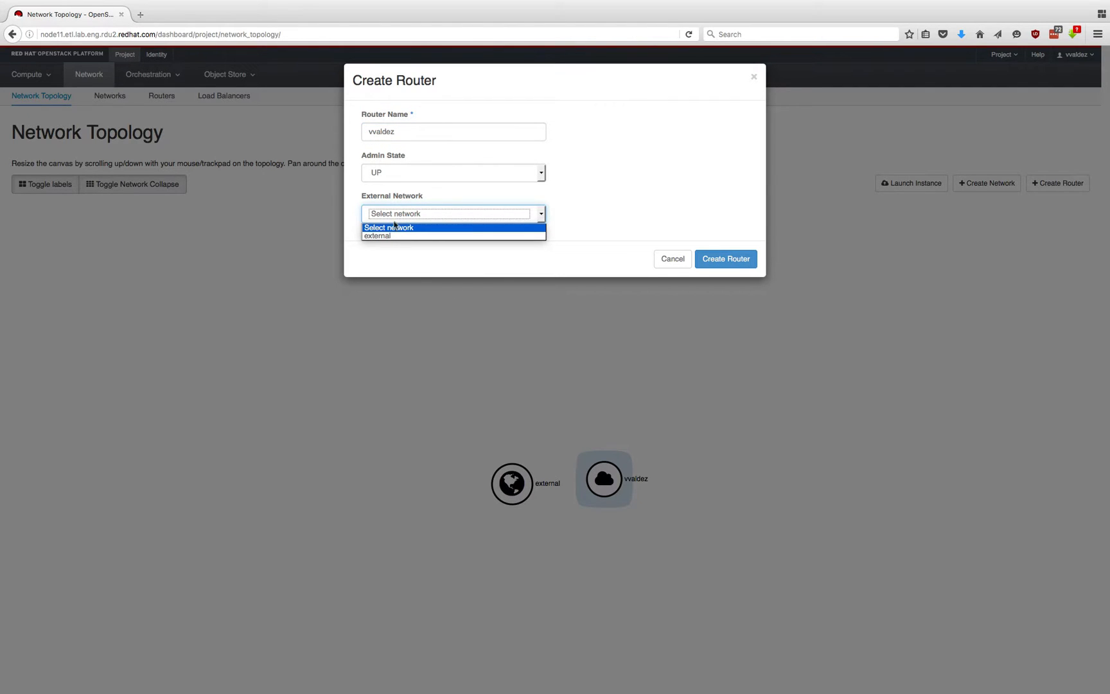
mouse_move(376, 235)
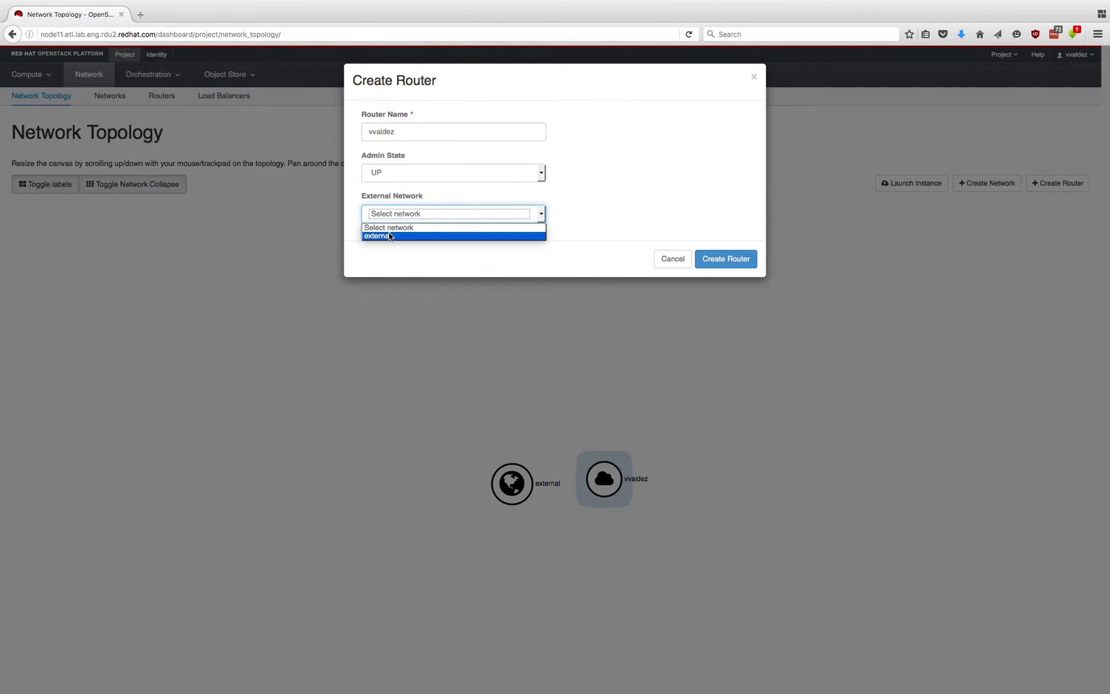
left_click(378, 237)
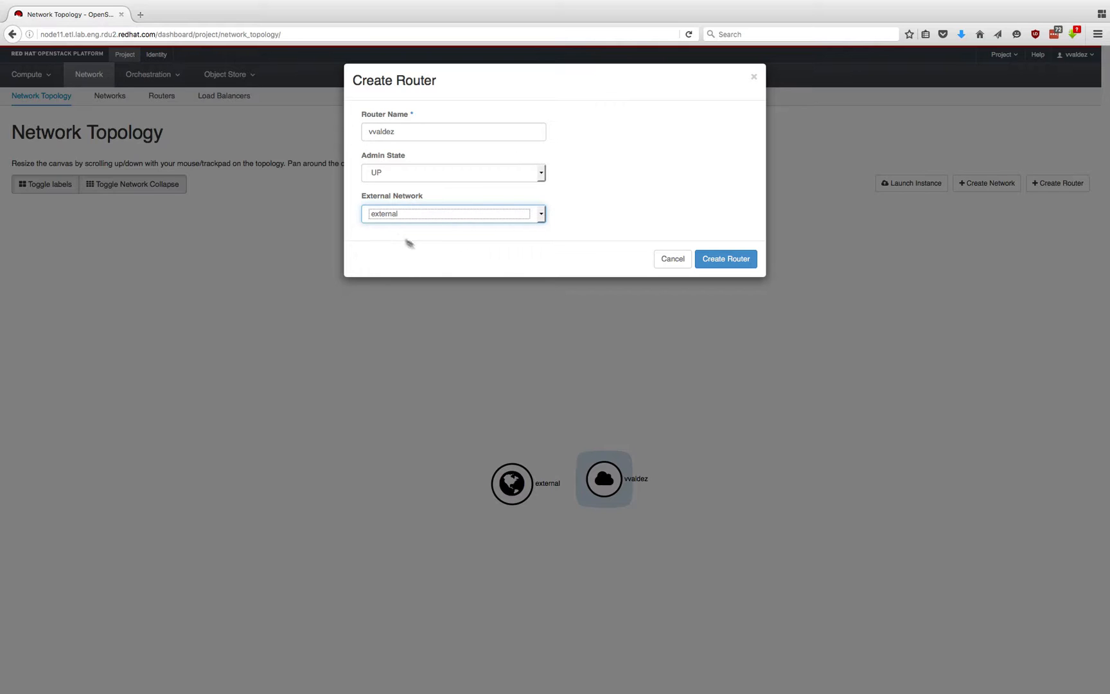
mouse_move(614, 381)
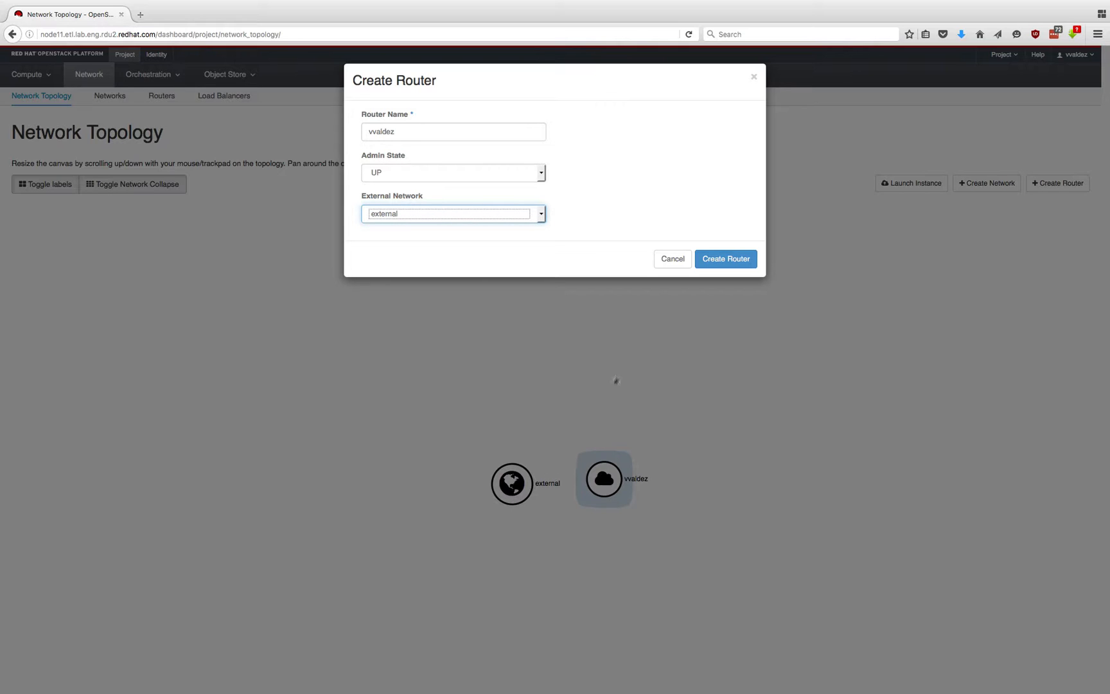
left_click(725, 259)
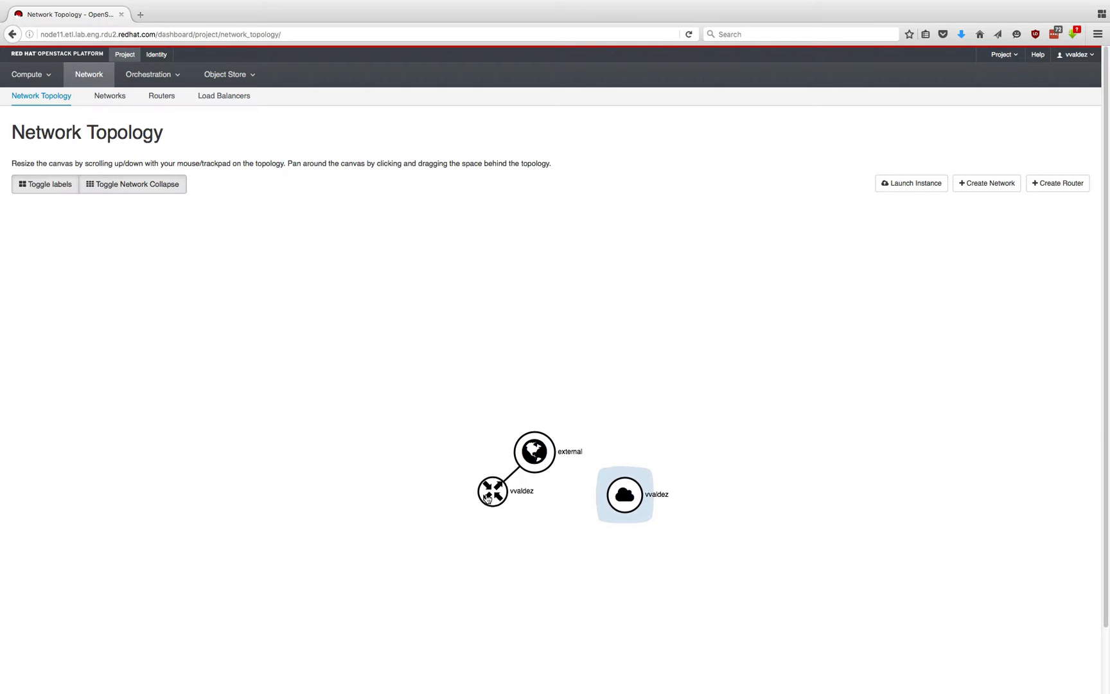
Add an interface on the vvaldez 192.168.0.0/24 subnet to the vvaldez router.
left_click(494, 492)
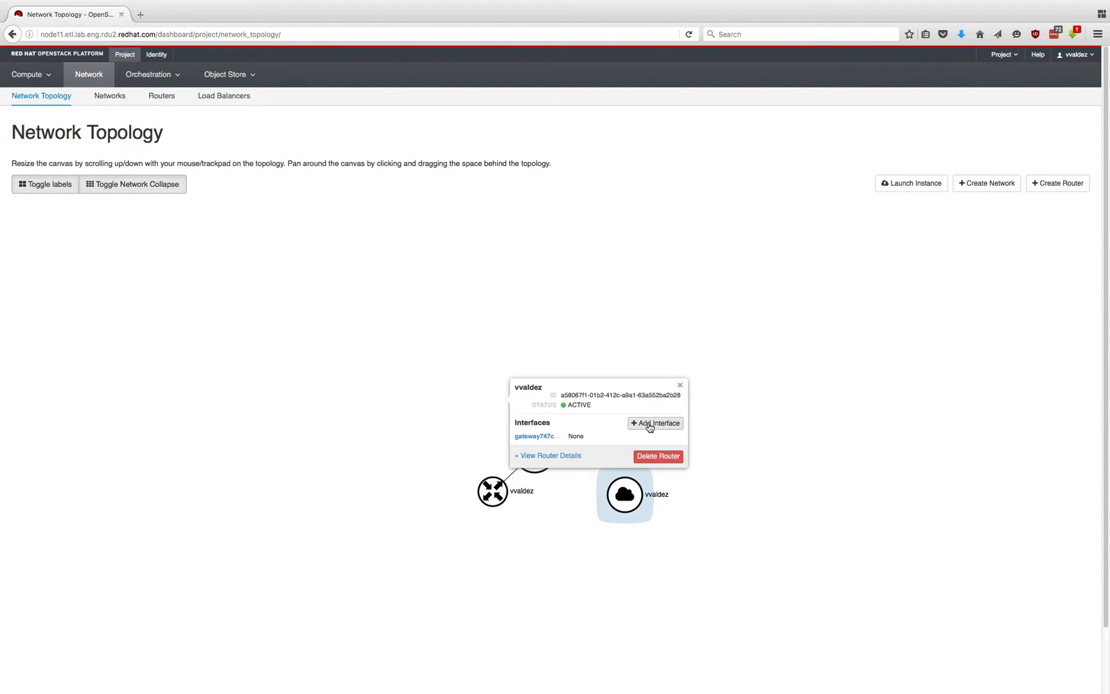
left_click(654, 424)
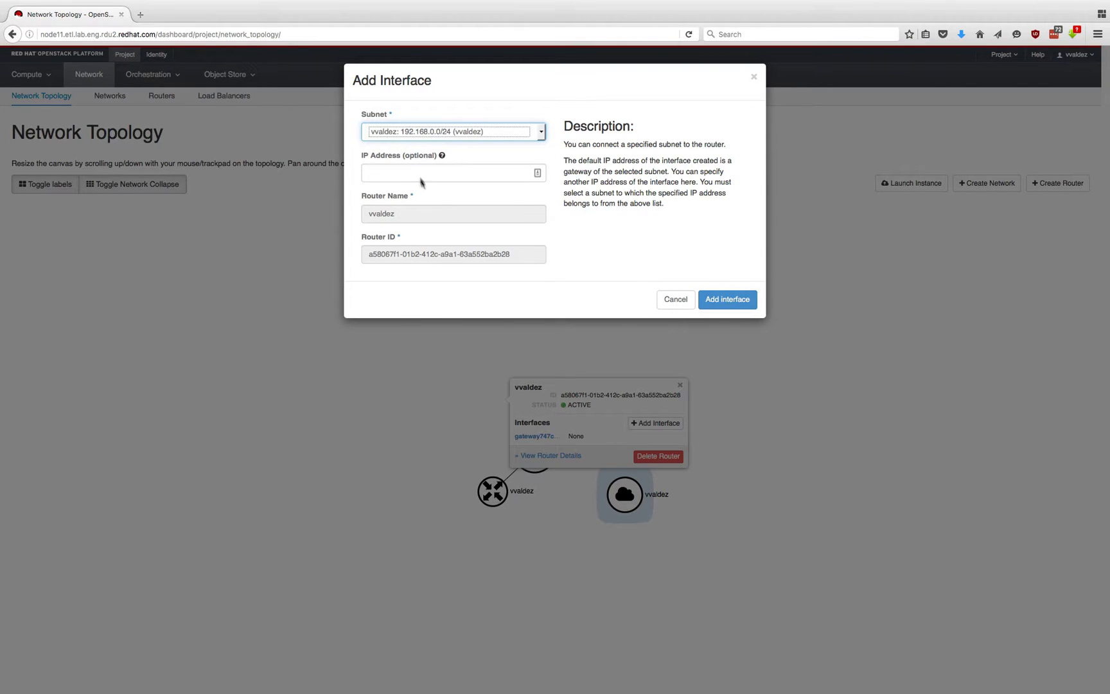
mouse_move(713, 288)
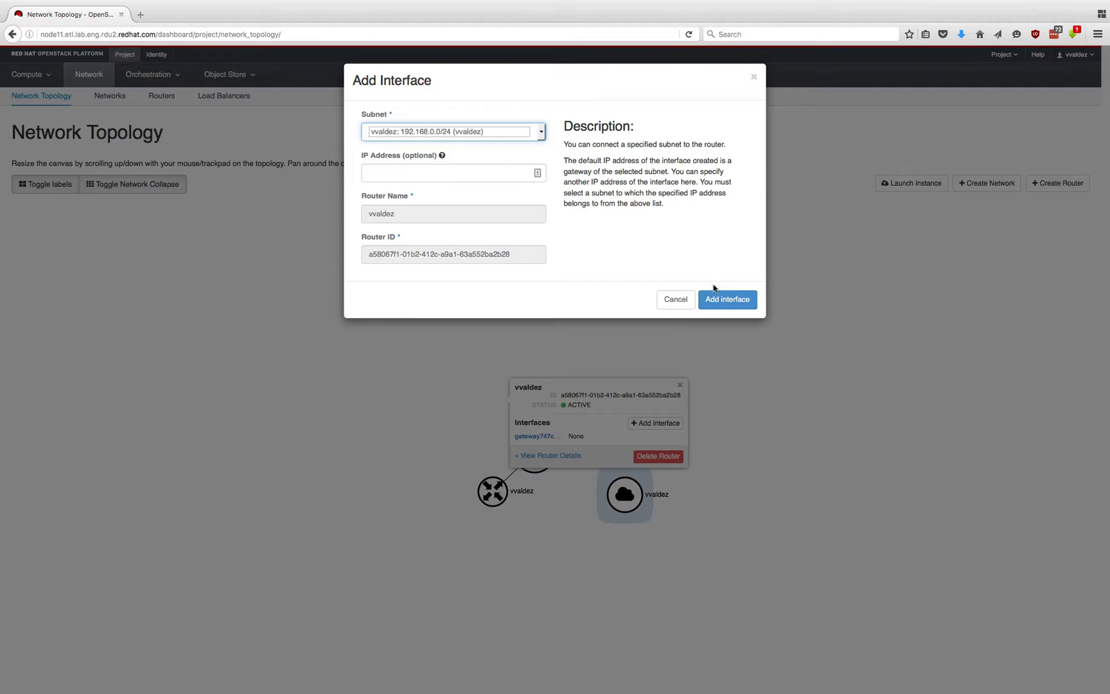
left_click(726, 299)
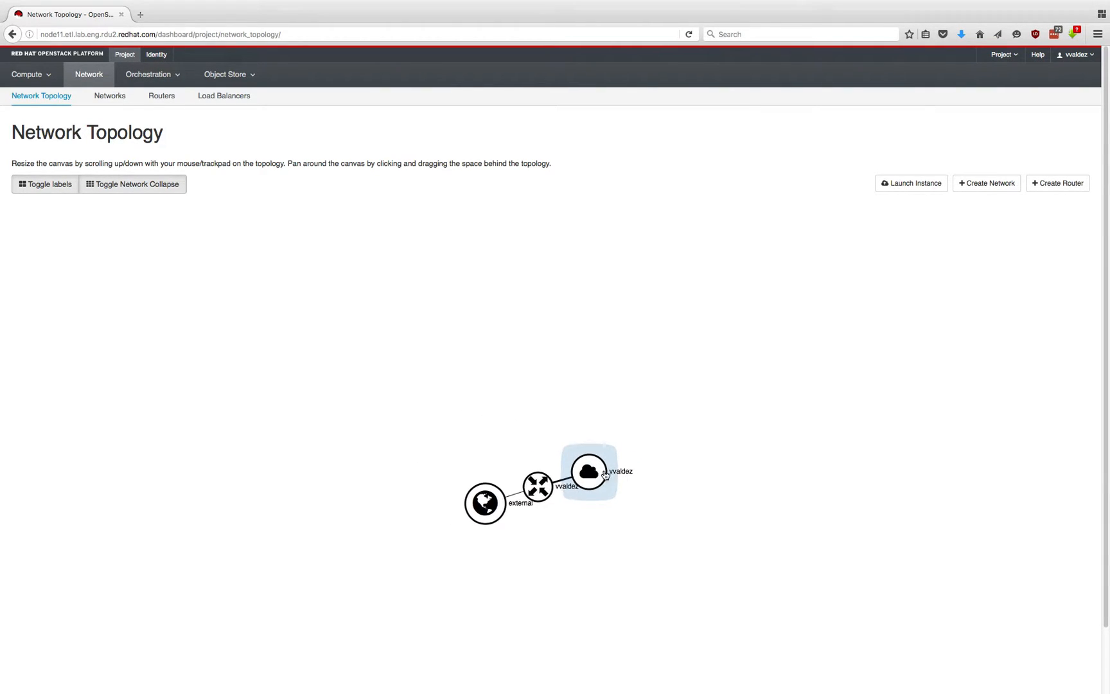
mouse_move(634, 488)
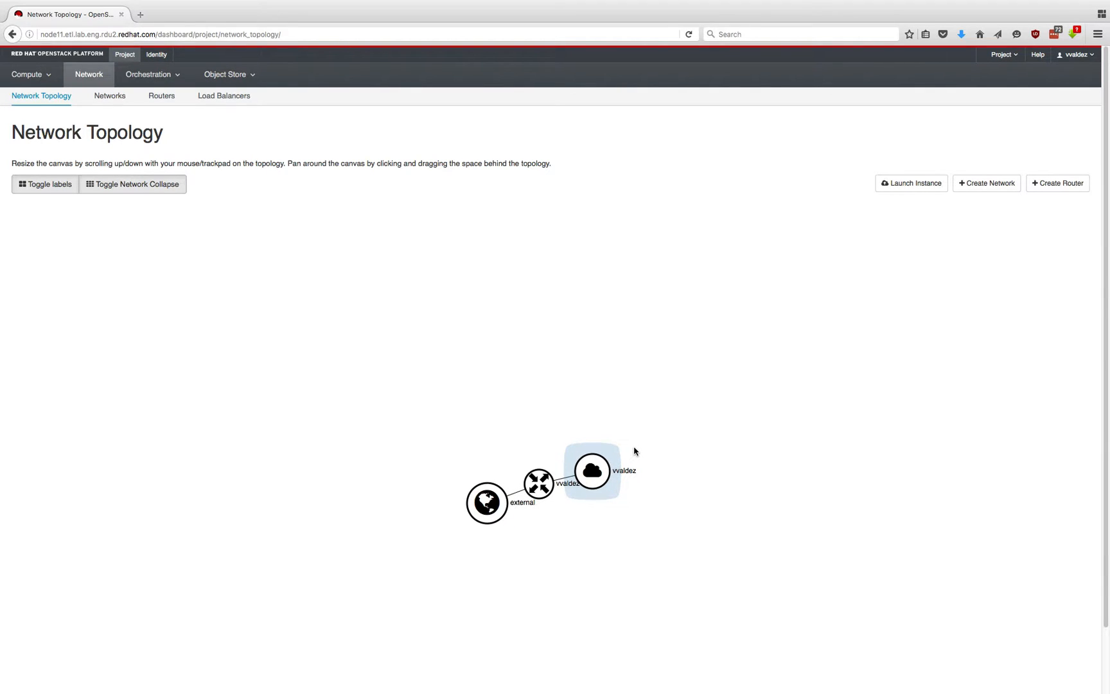
mouse_move(466, 353)
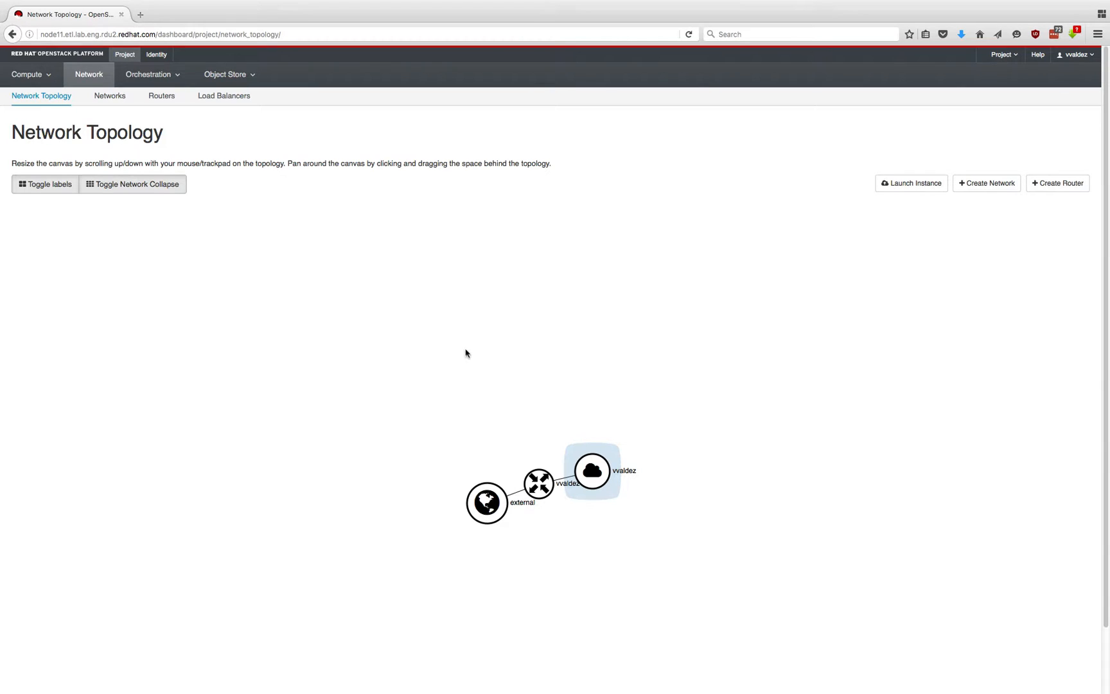
Review the public images including cirros-0.3.4, then go to the Instances list.
left_click(27, 75)
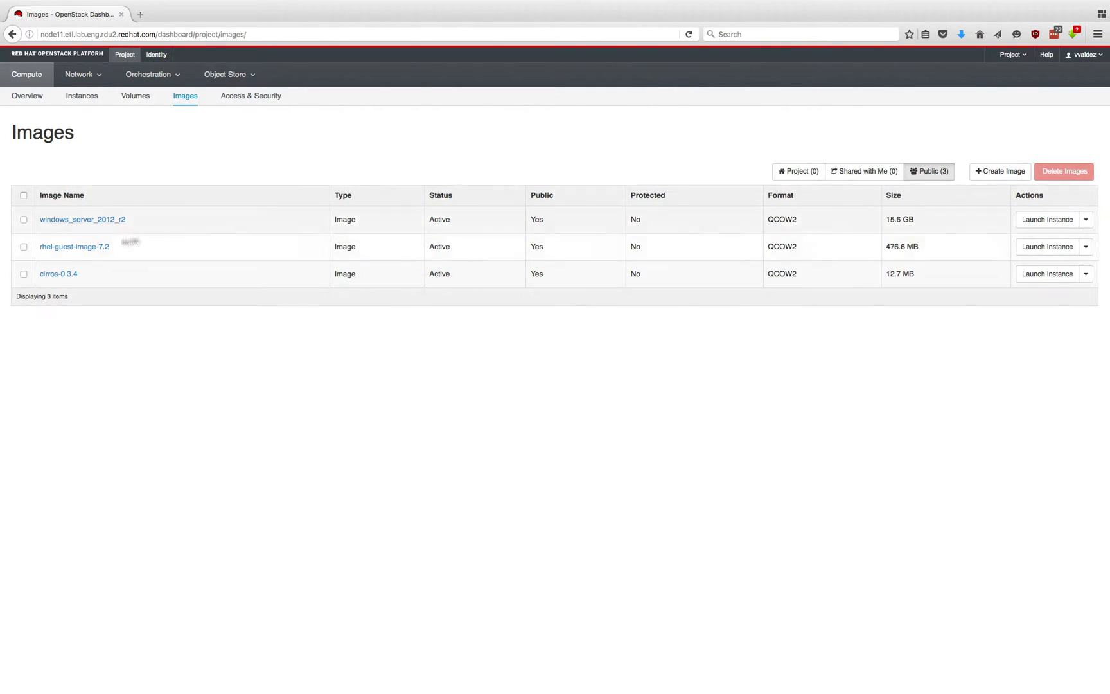
mouse_move(77, 293)
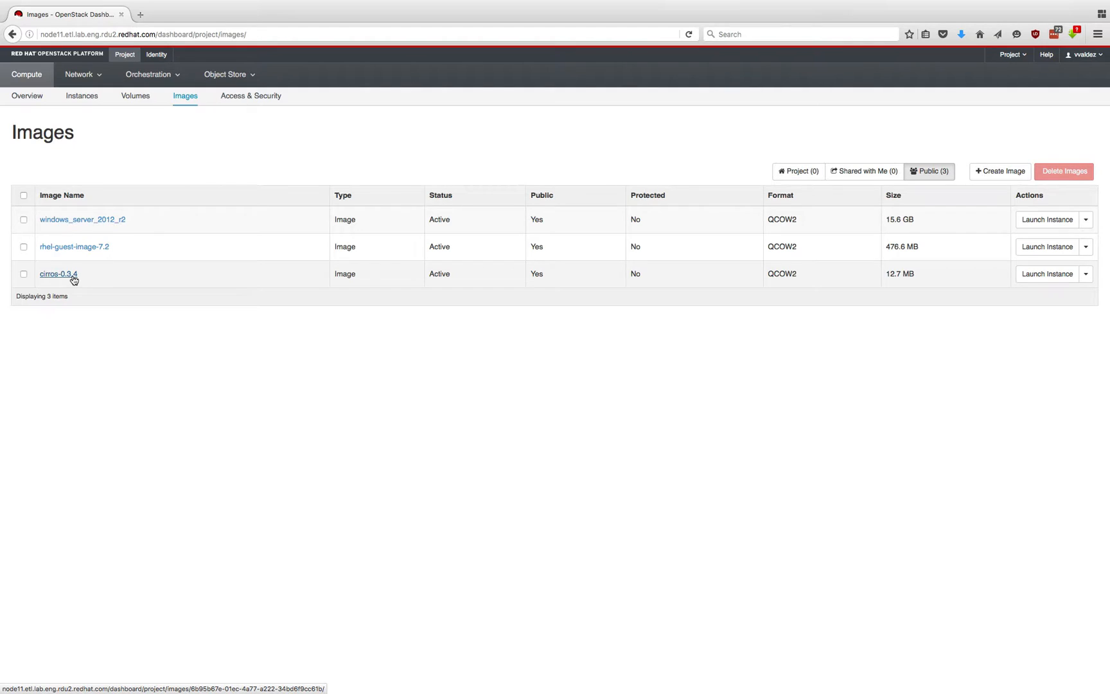
mouse_move(26, 96)
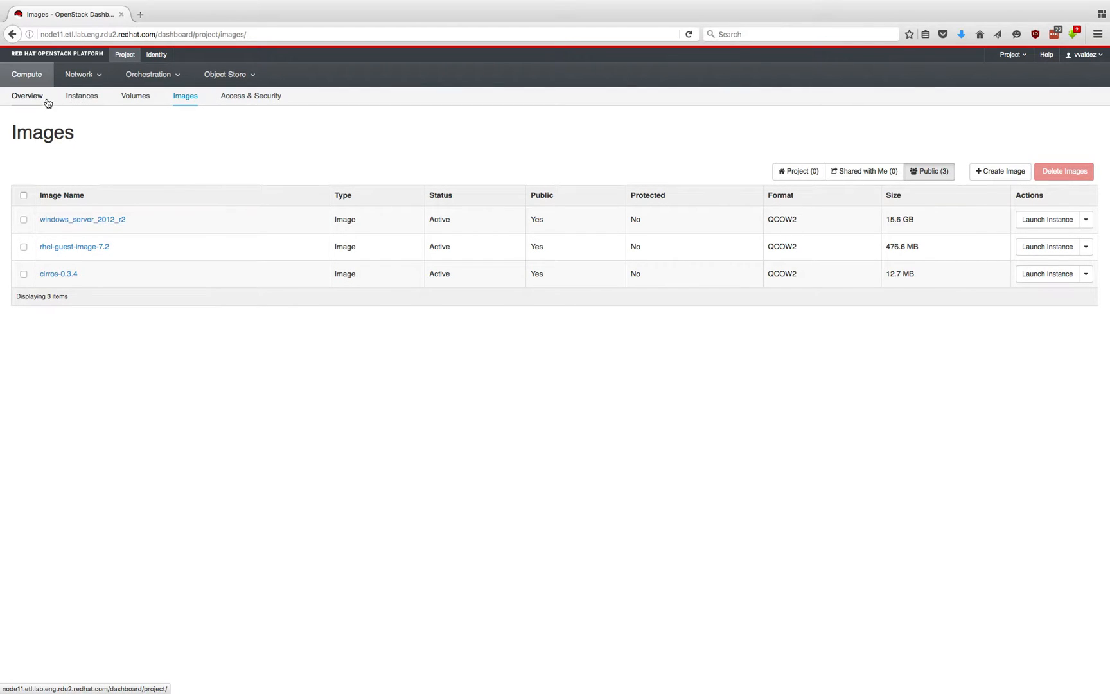
left_click(81, 95)
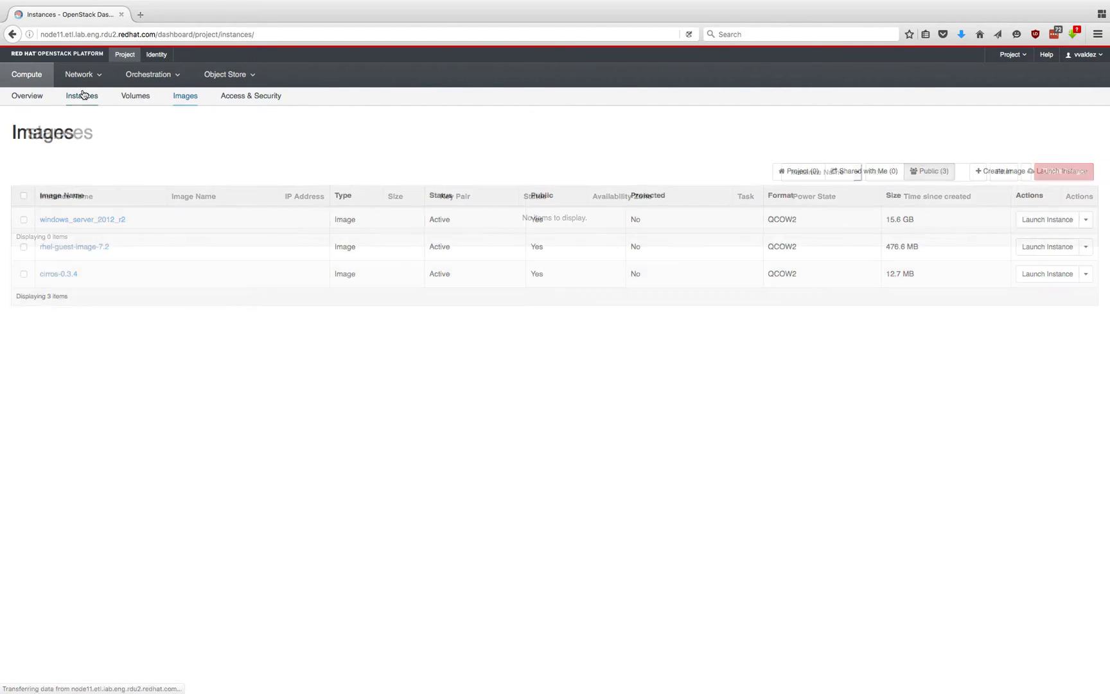
Start a new instance named 'test' booting from the cirros-0.3.4 image.
left_click(81, 95)
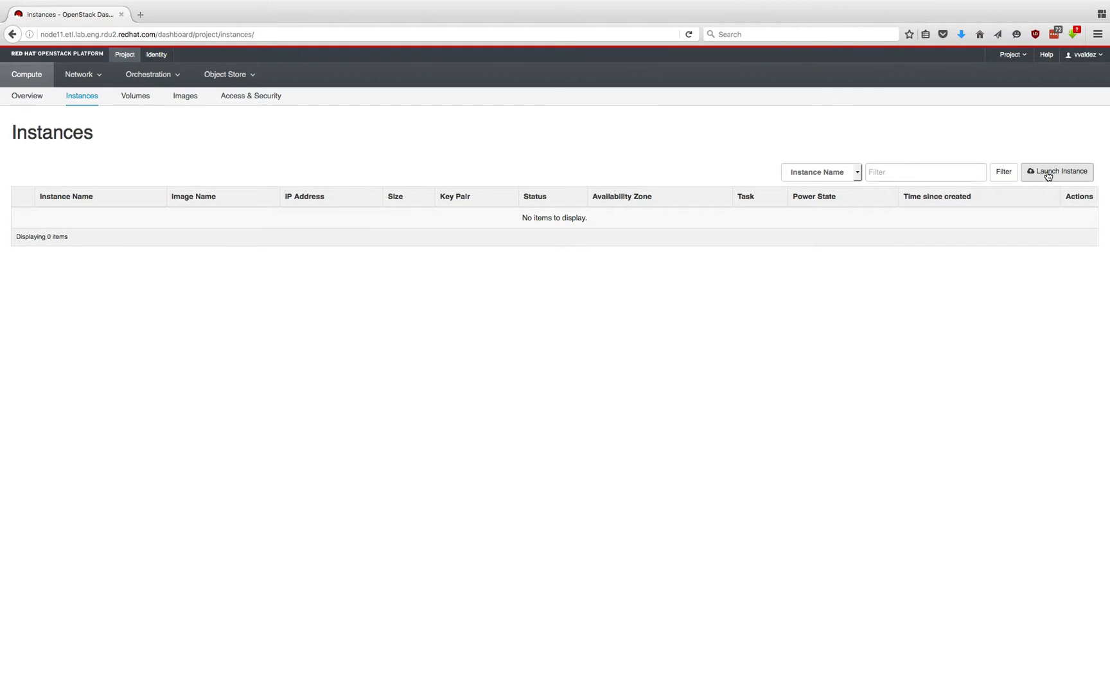
left_click(1057, 171)
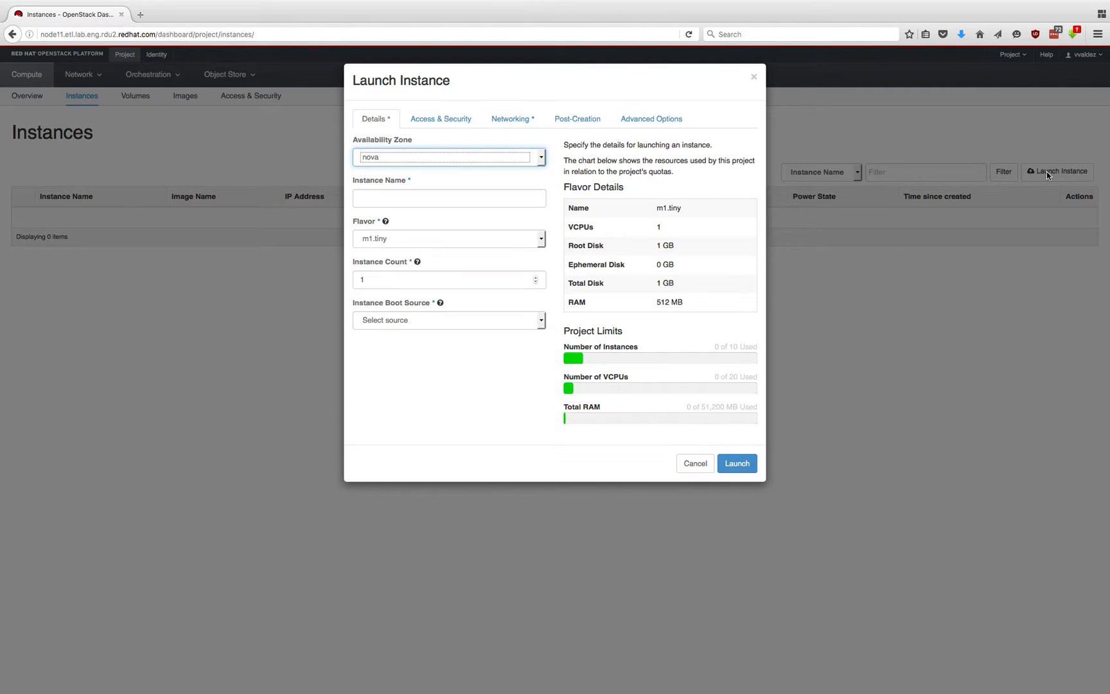
mouse_move(434, 219)
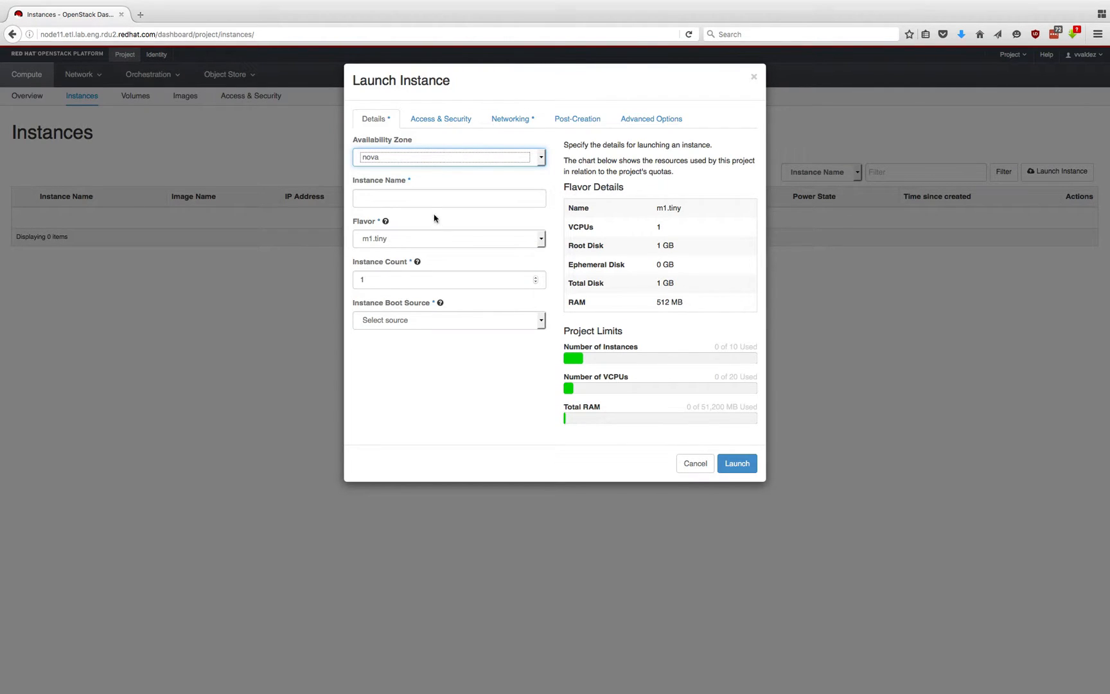
type("test")
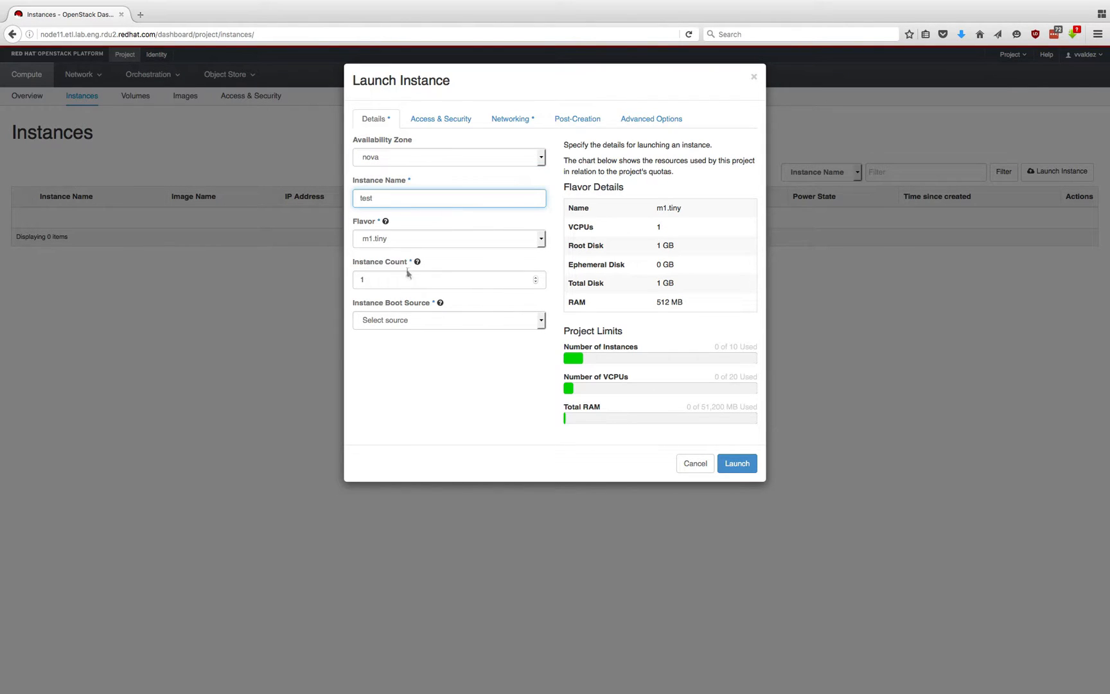
mouse_move(384, 328)
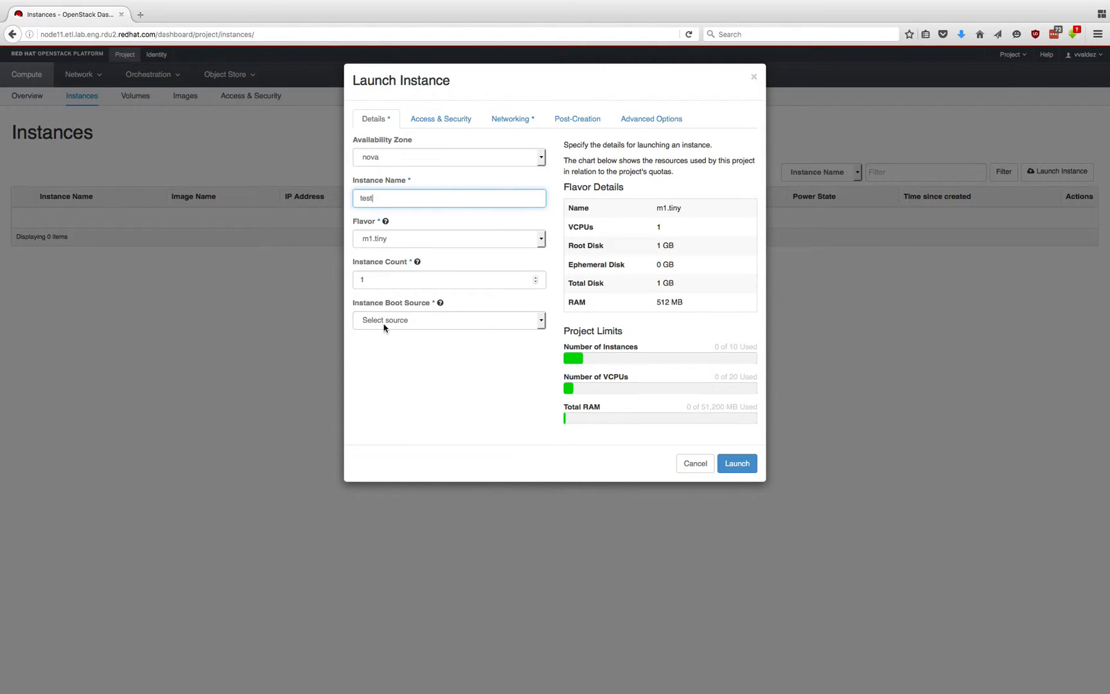
left_click(448, 320)
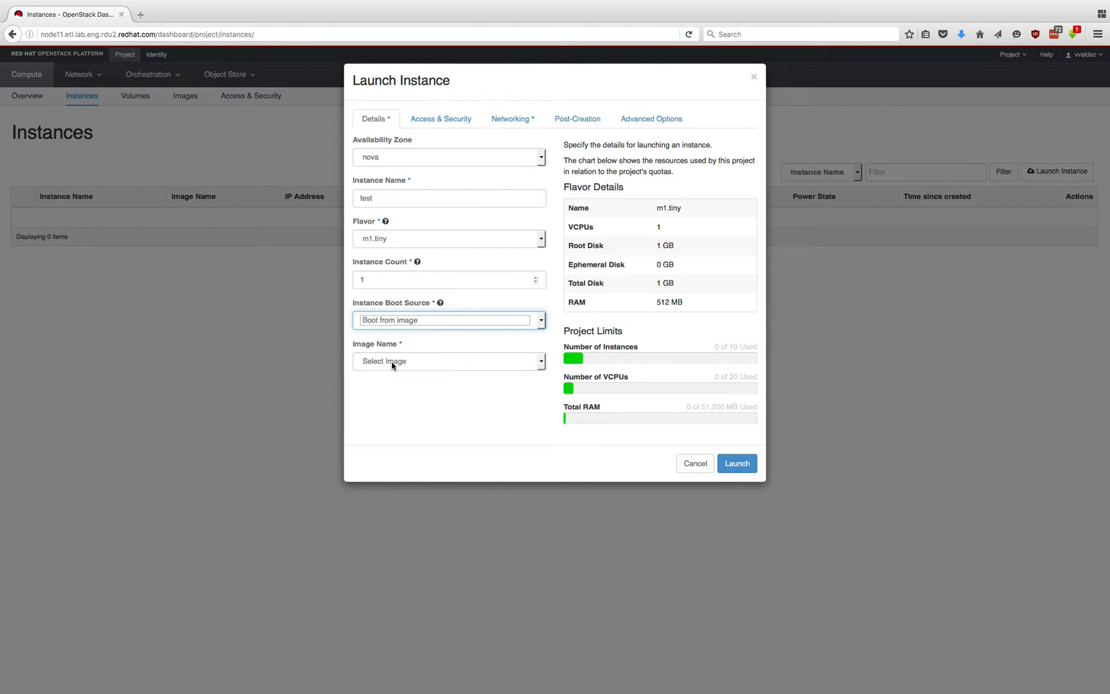
left_click(448, 361)
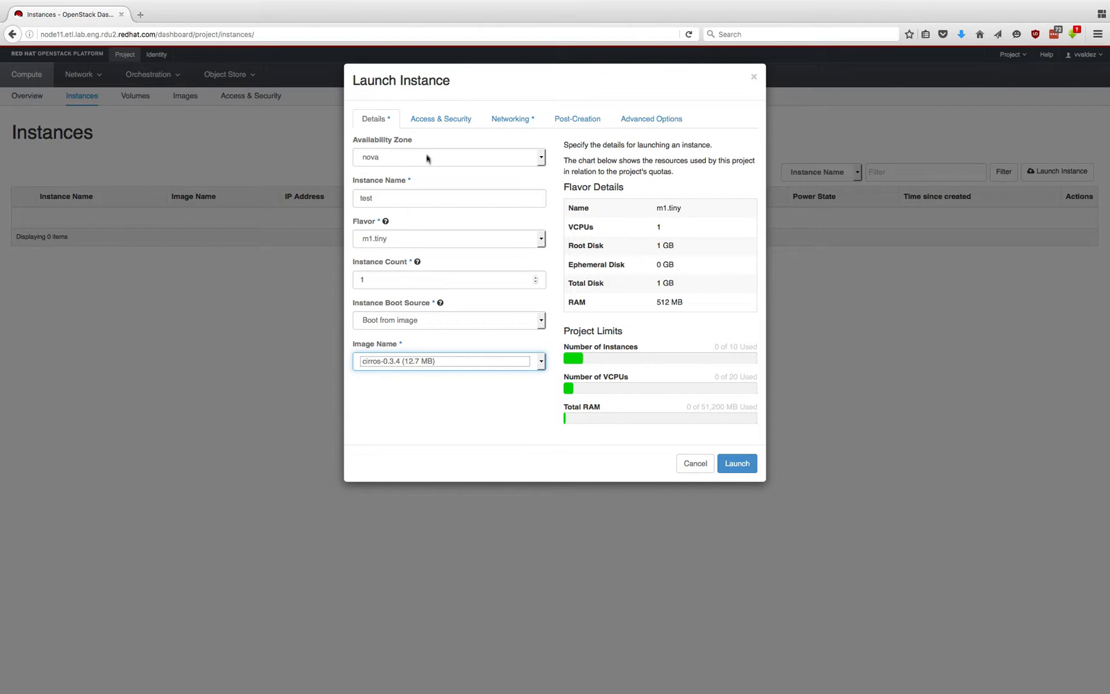
Add the default security group to the instance and move to its network settings.
left_click(439, 118)
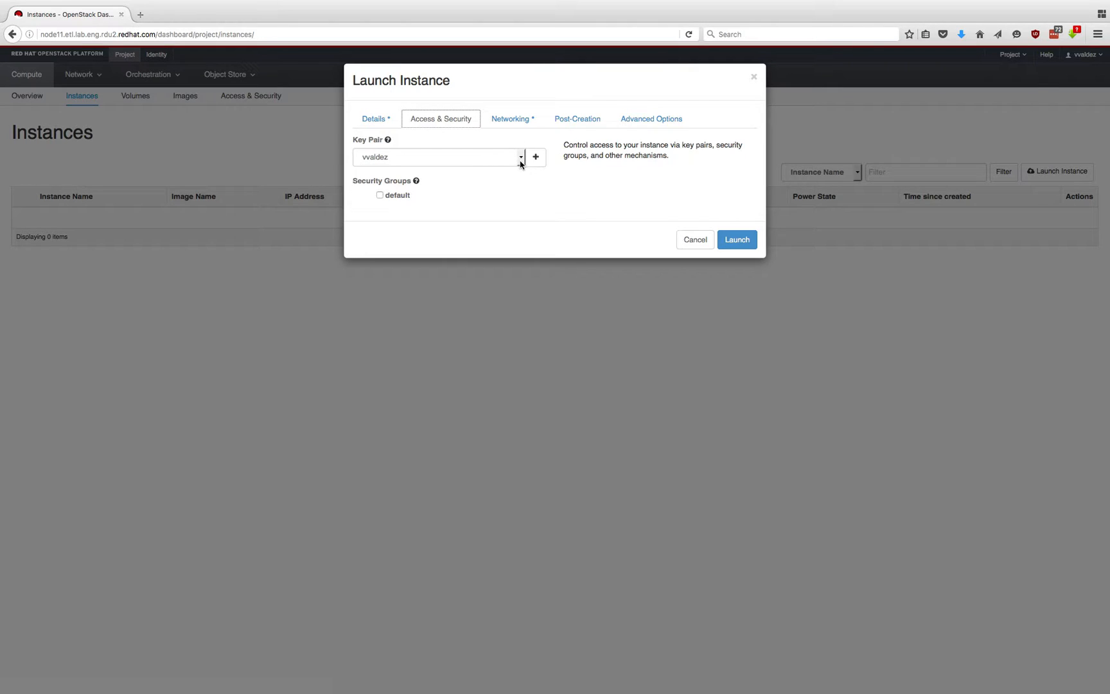
left_click(379, 195)
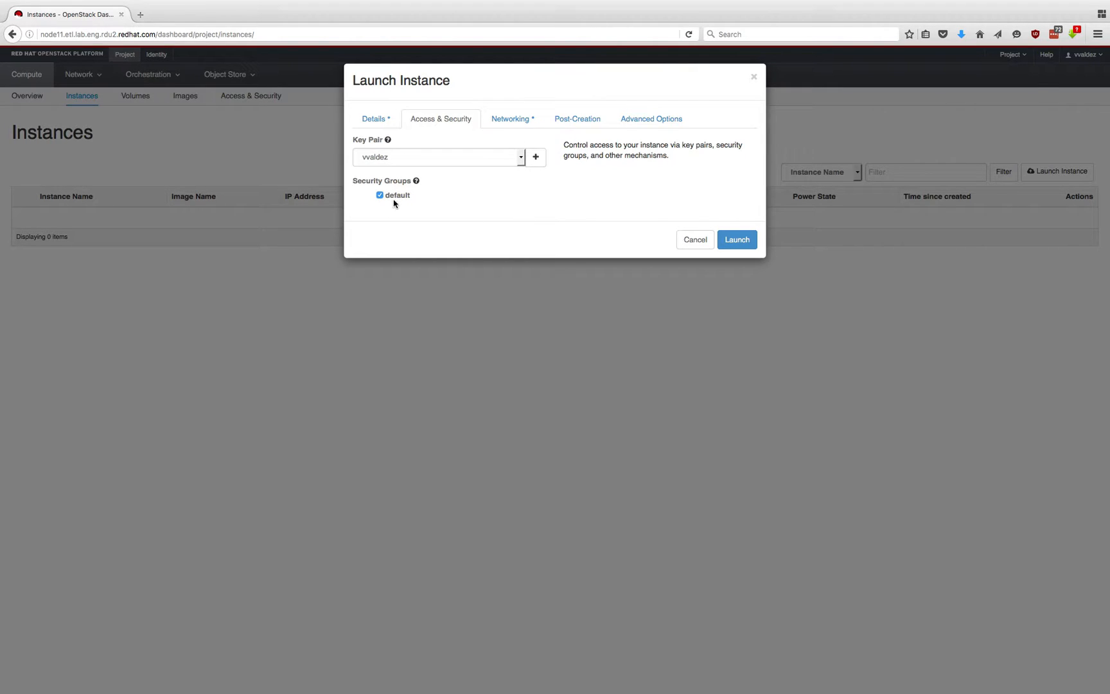
left_click(512, 118)
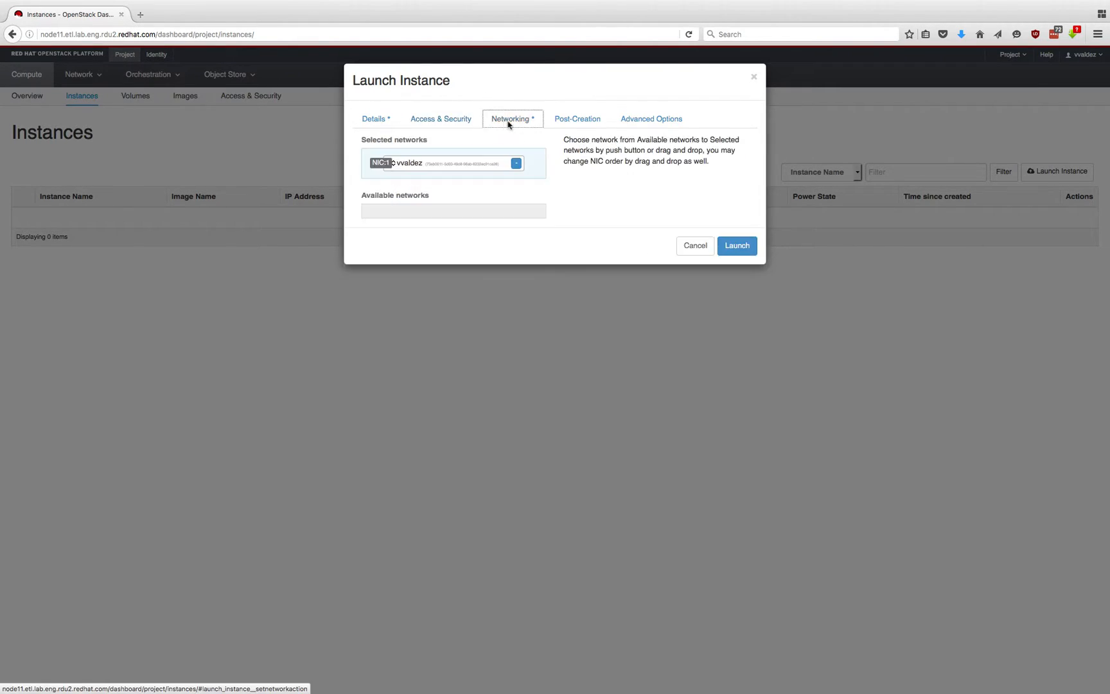
mouse_move(478, 169)
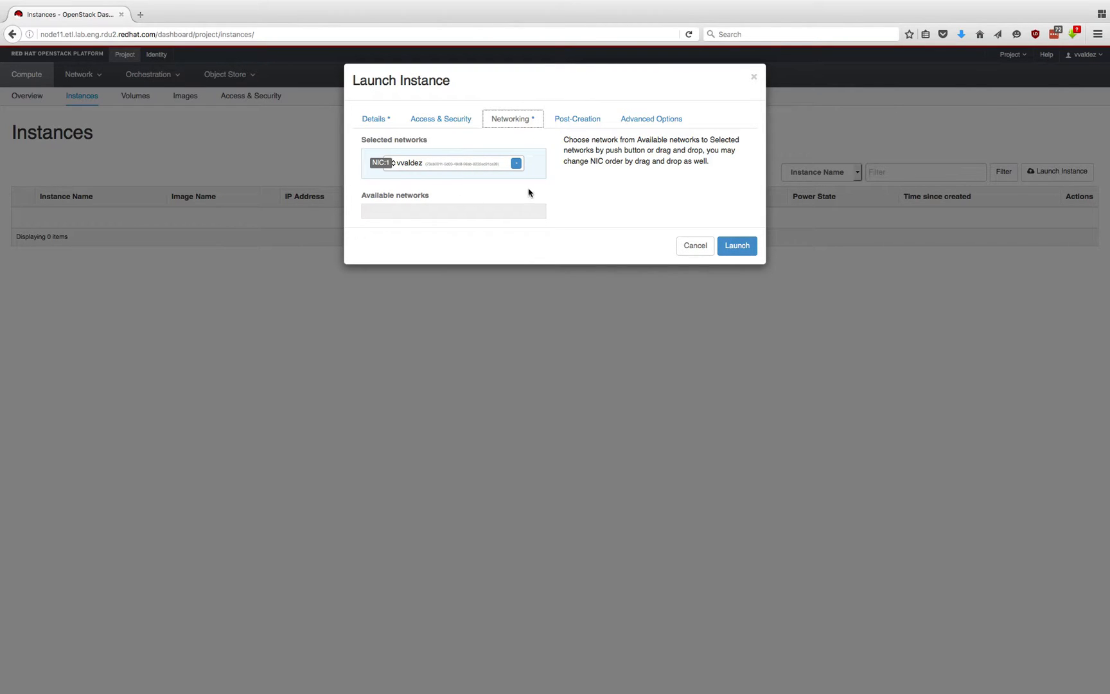
mouse_move(392, 240)
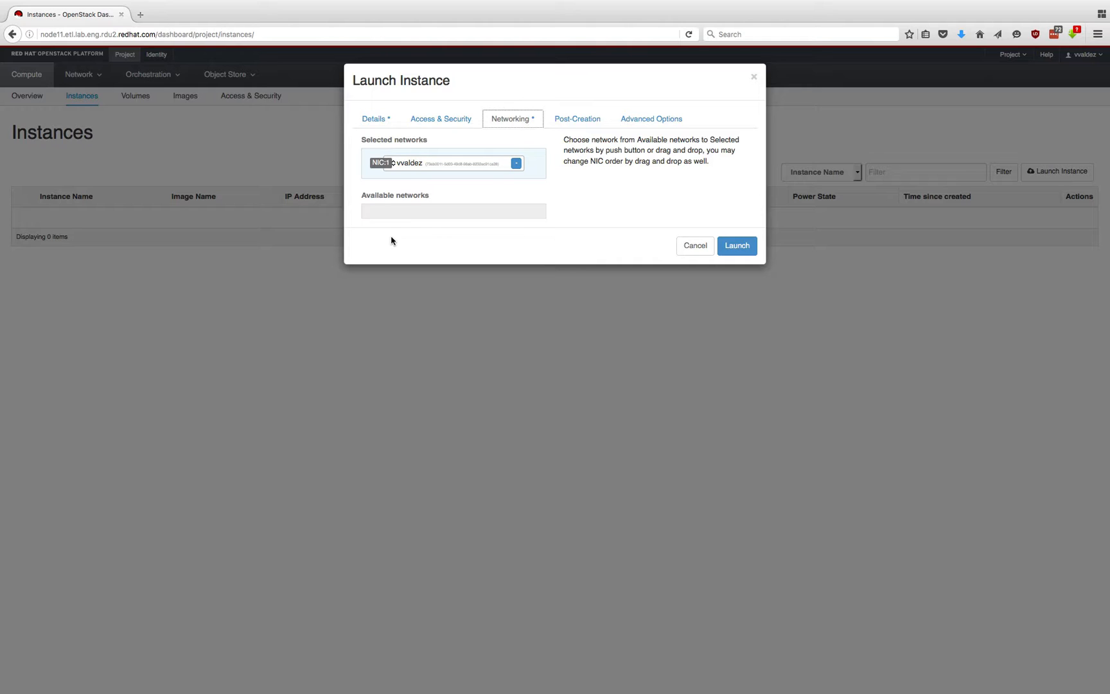
mouse_move(467, 218)
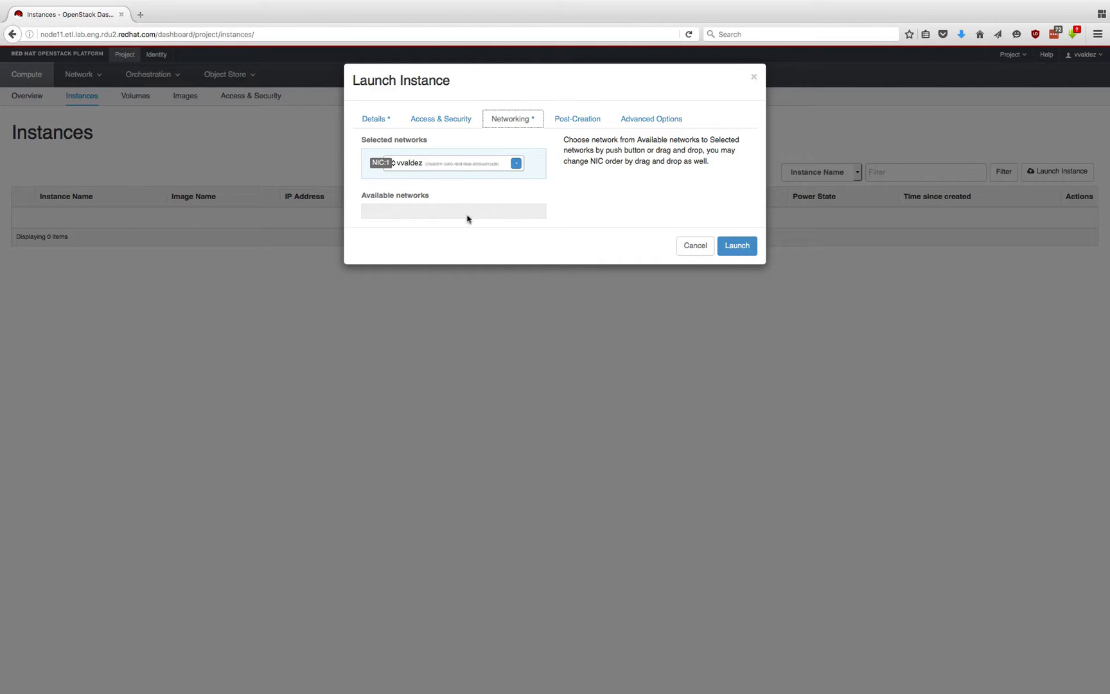
mouse_move(736, 245)
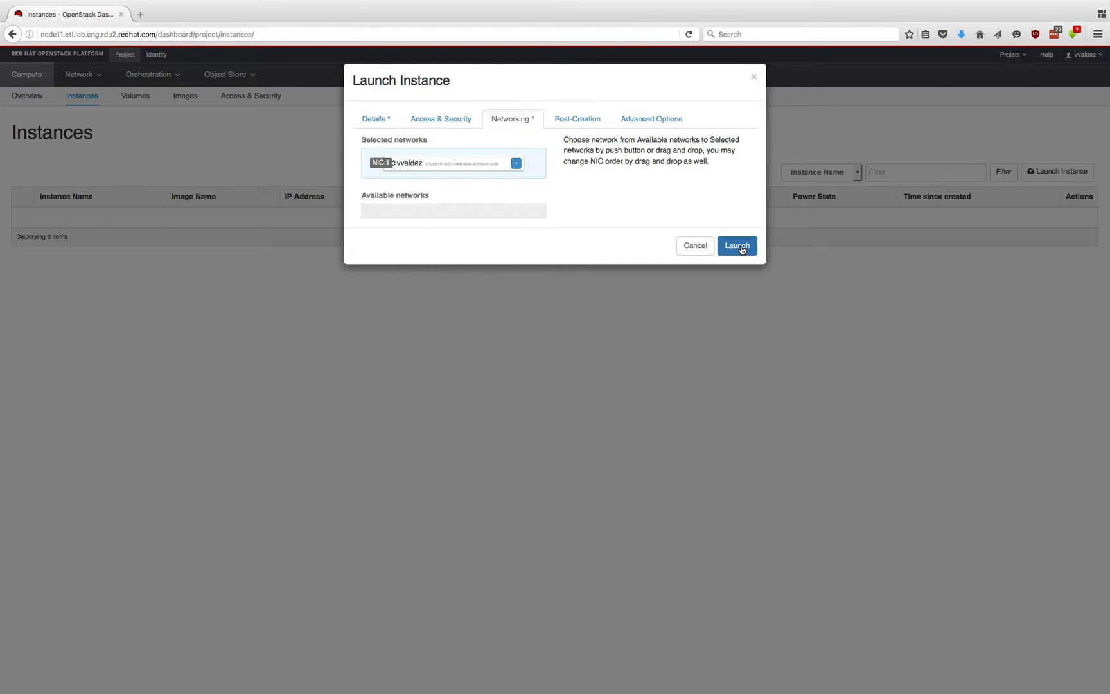
Launch instance test and open its details from the Instances table.
left_click(736, 245)
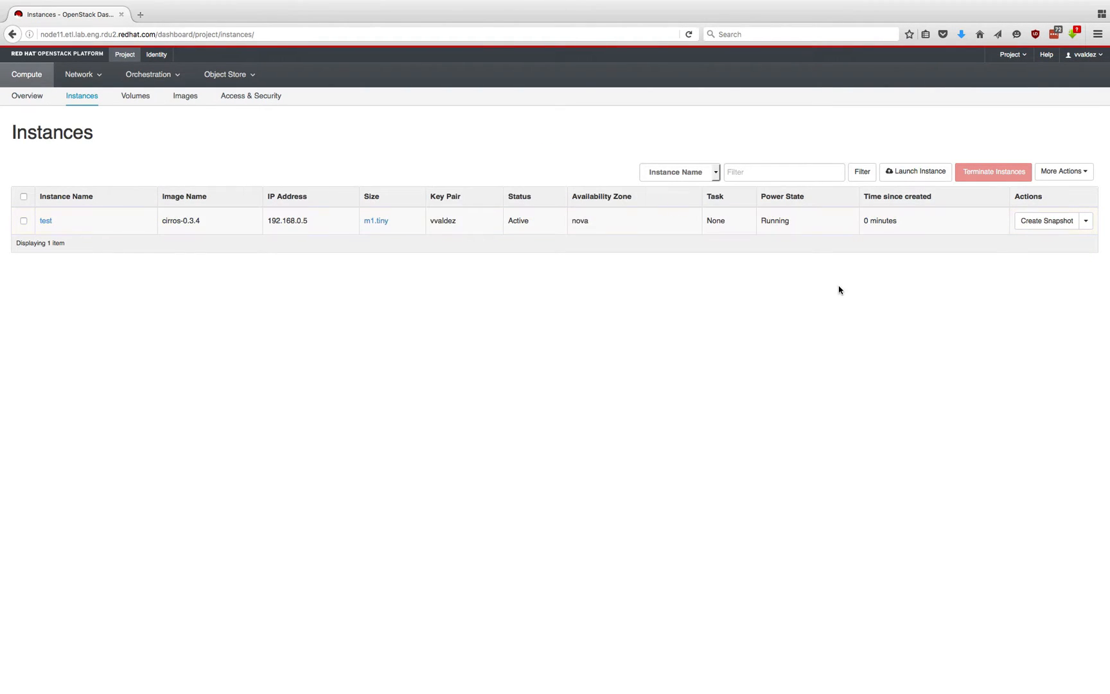
mouse_move(288, 220)
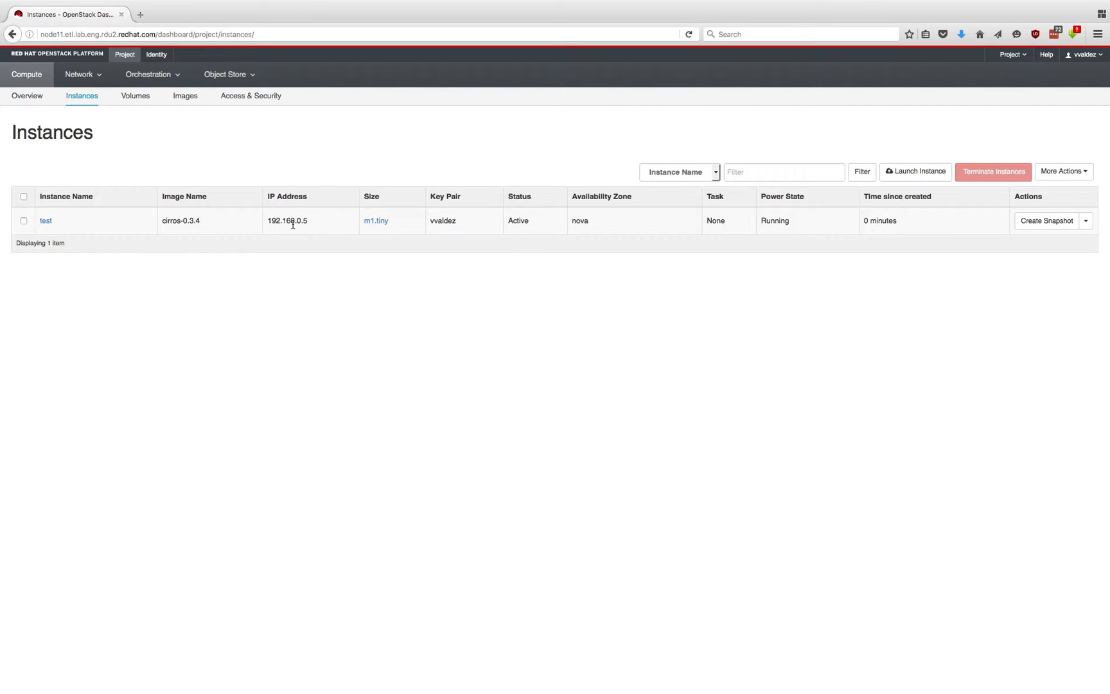
mouse_move(815, 234)
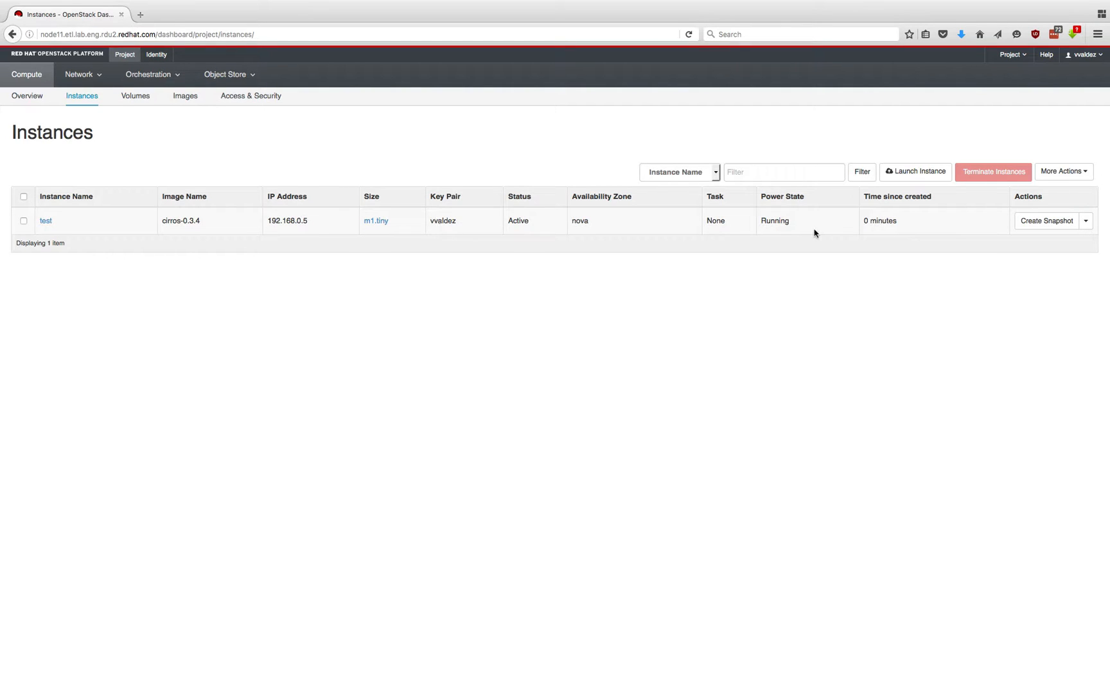
left_click(45, 220)
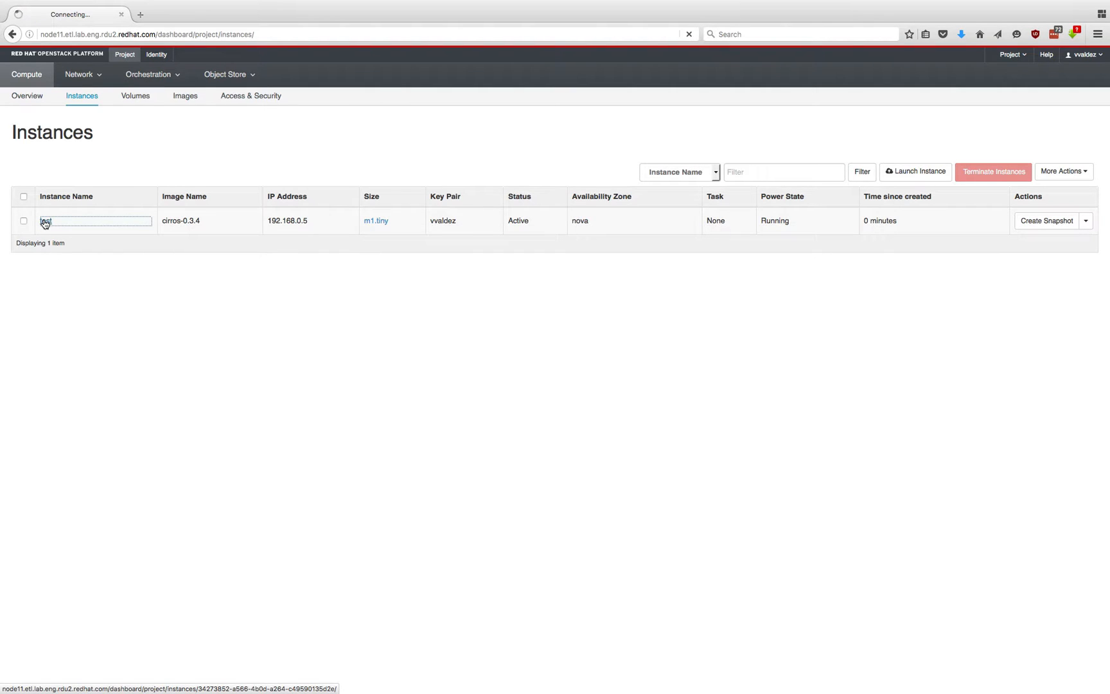
View the Overview of instance test with m1.tiny specs and IP 192.168.0.5.
left_click(47, 220)
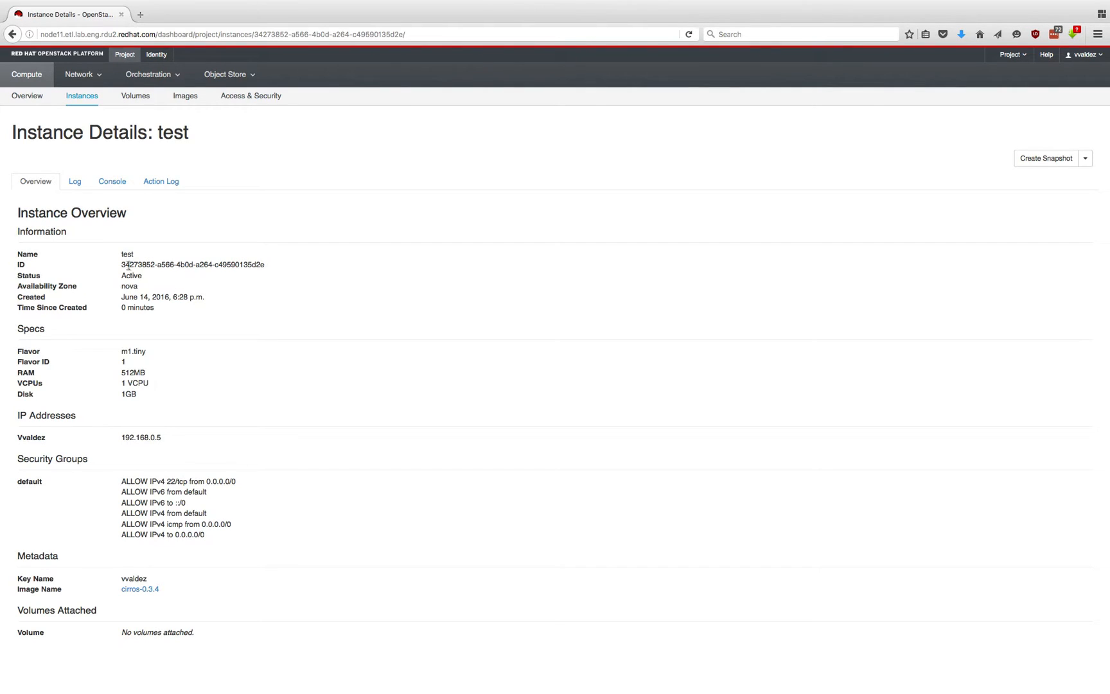
mouse_move(135, 410)
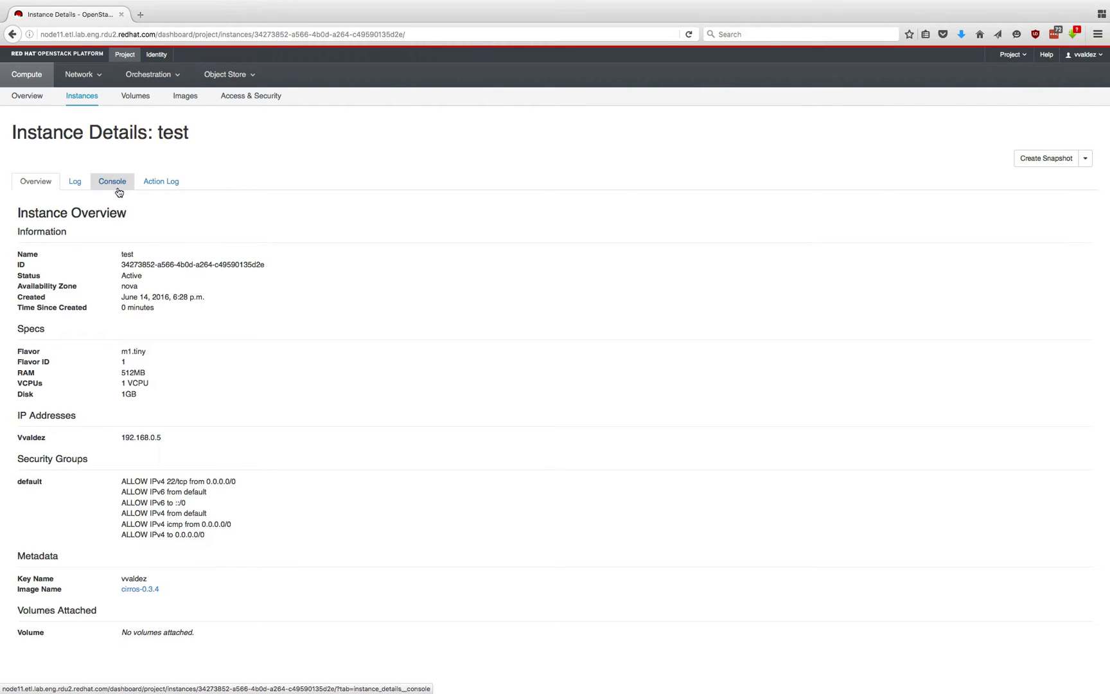
Log into the instance console as cirros and list its routes with ip route.
left_click(112, 181)
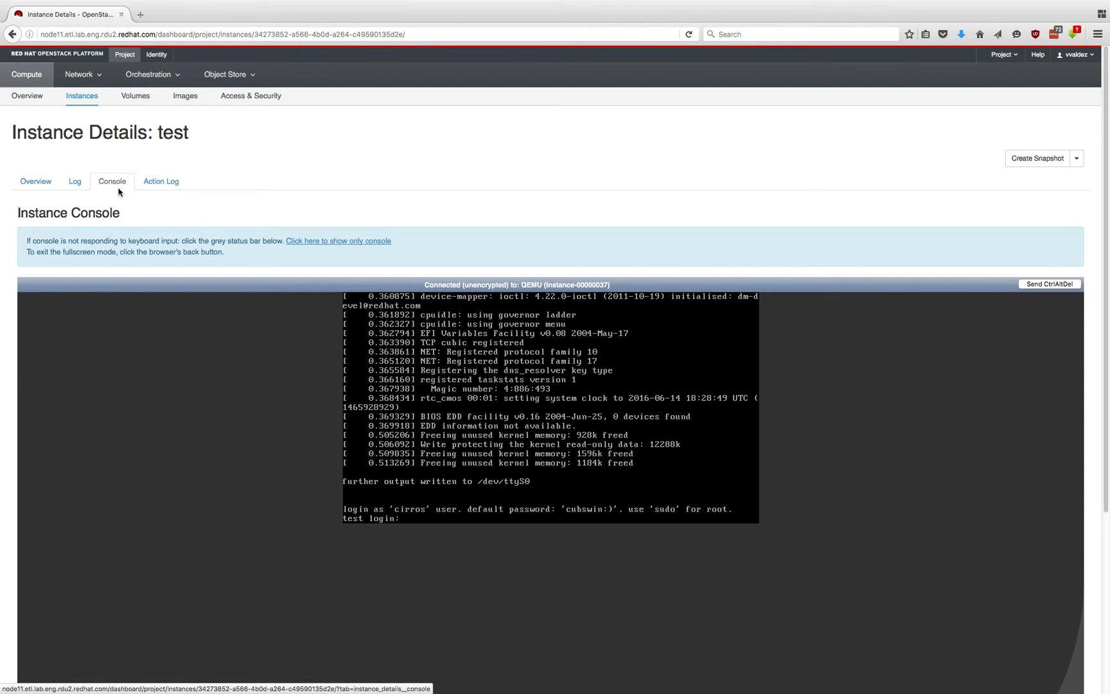
mouse_move(266, 428)
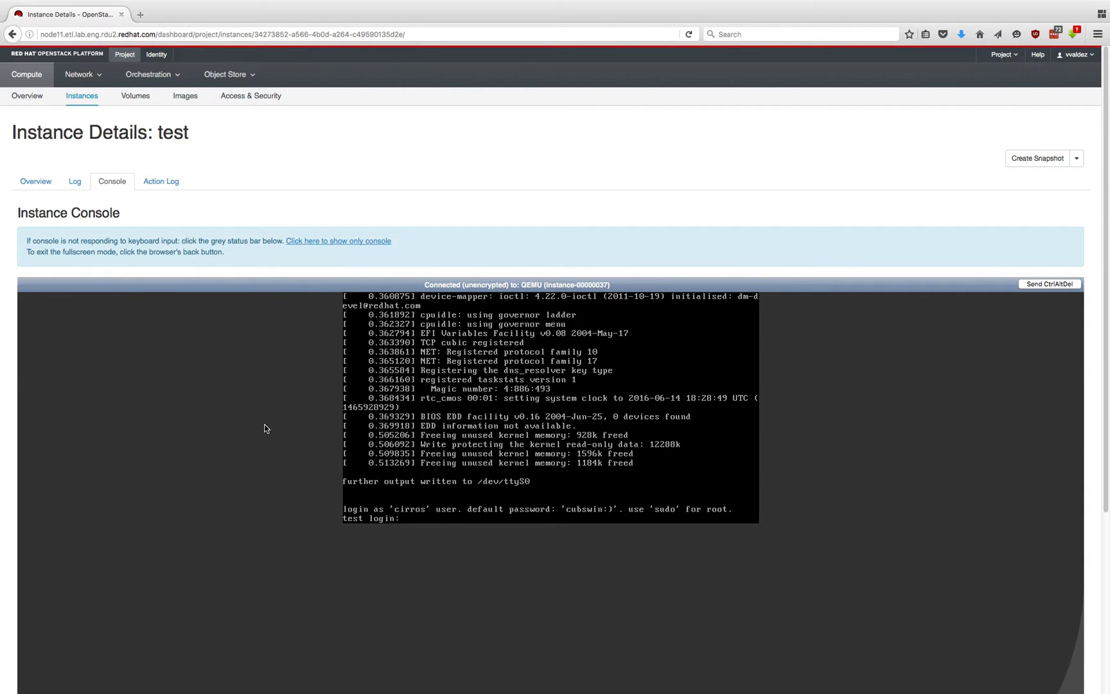
type("cirros")
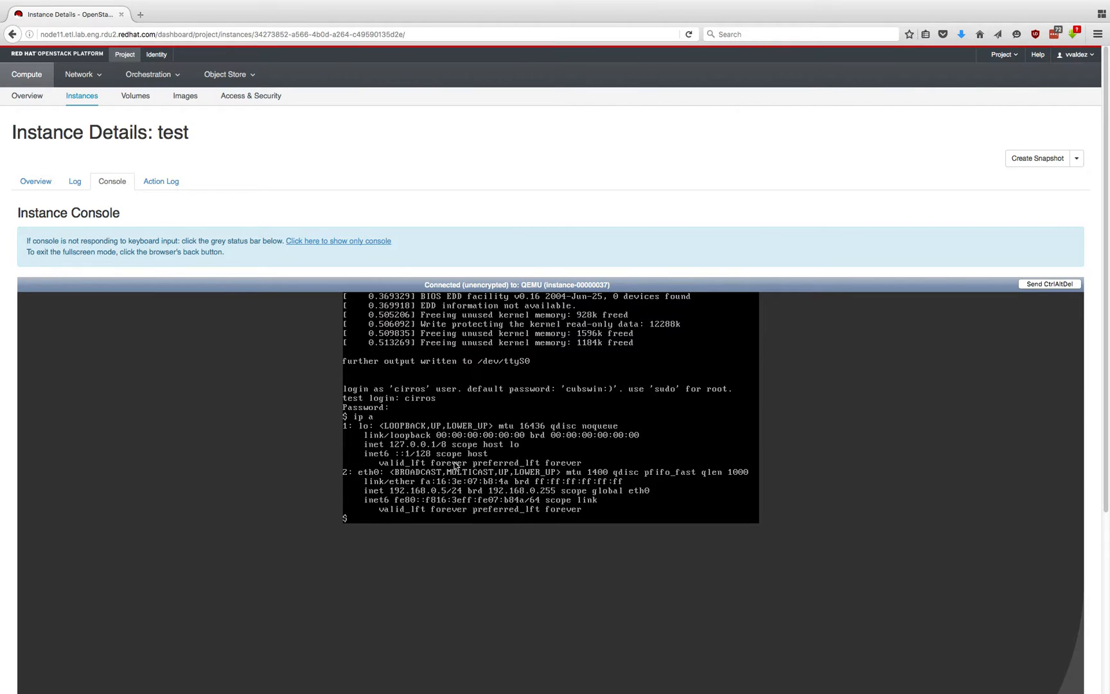
type("ip rout")
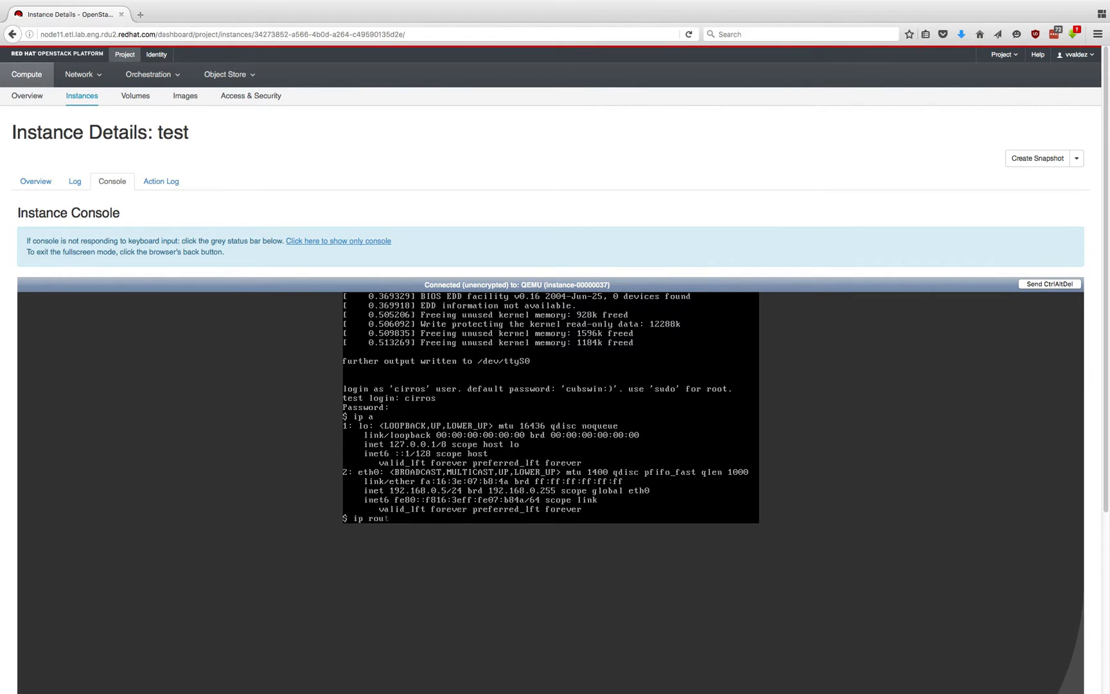
key("Return")
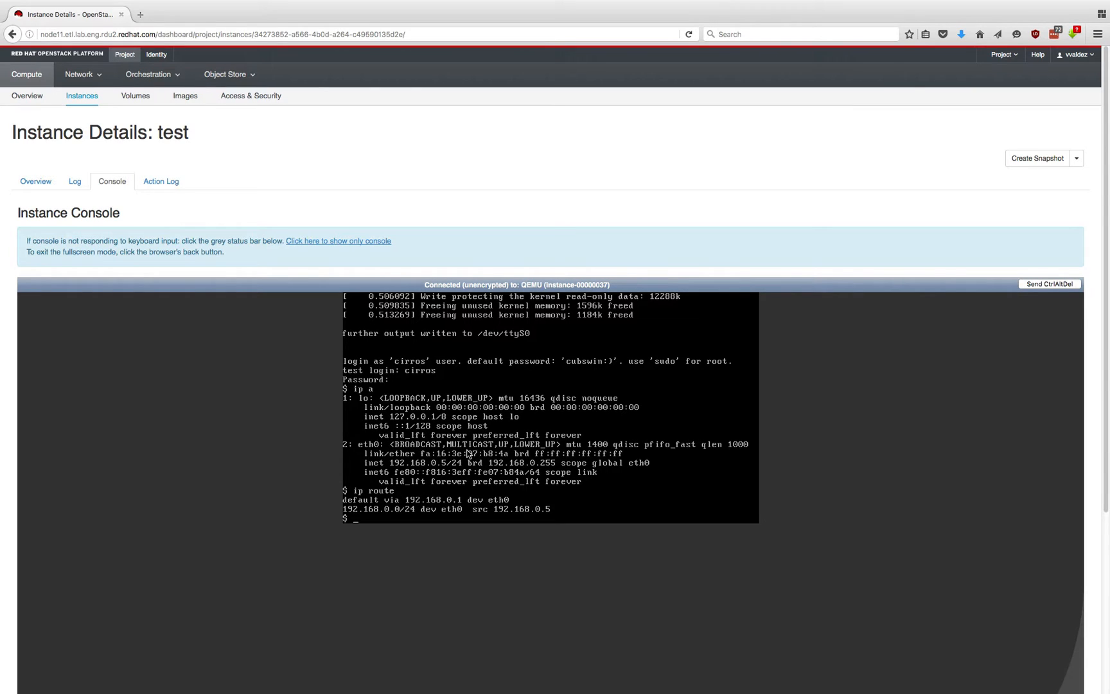
Ping 192.168.0.1, check /etc/resolv.conf, then ping 10.9.48.31 and 8.8.8.8.
type("ping 192.168.0.1")
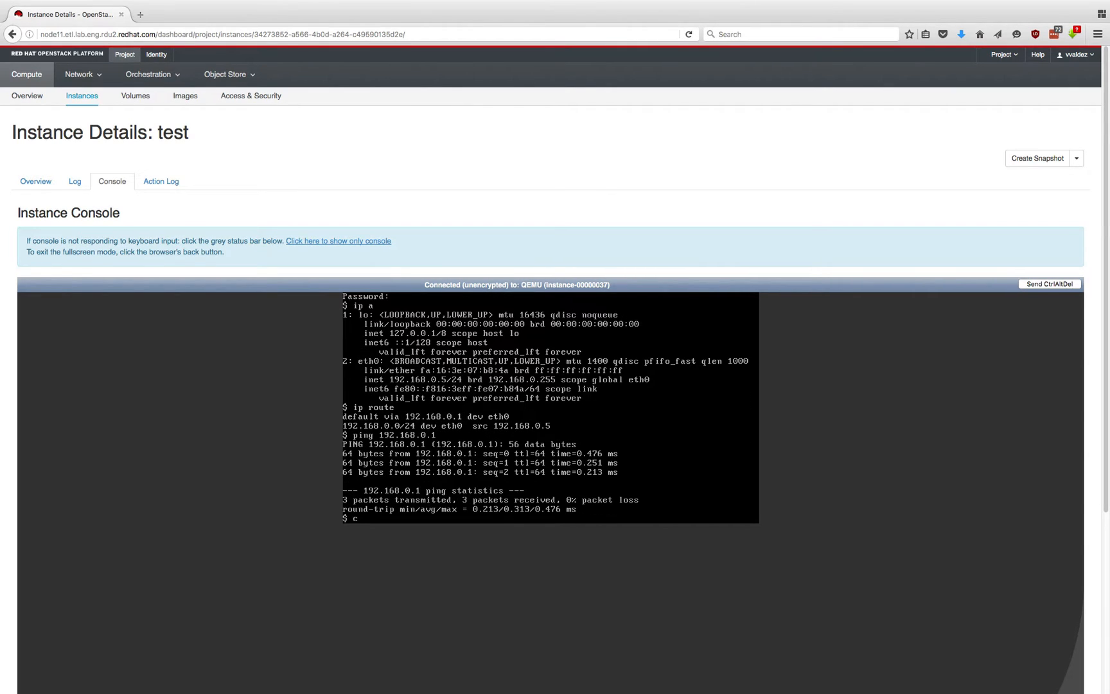
type("at /etc/resolv.conf")
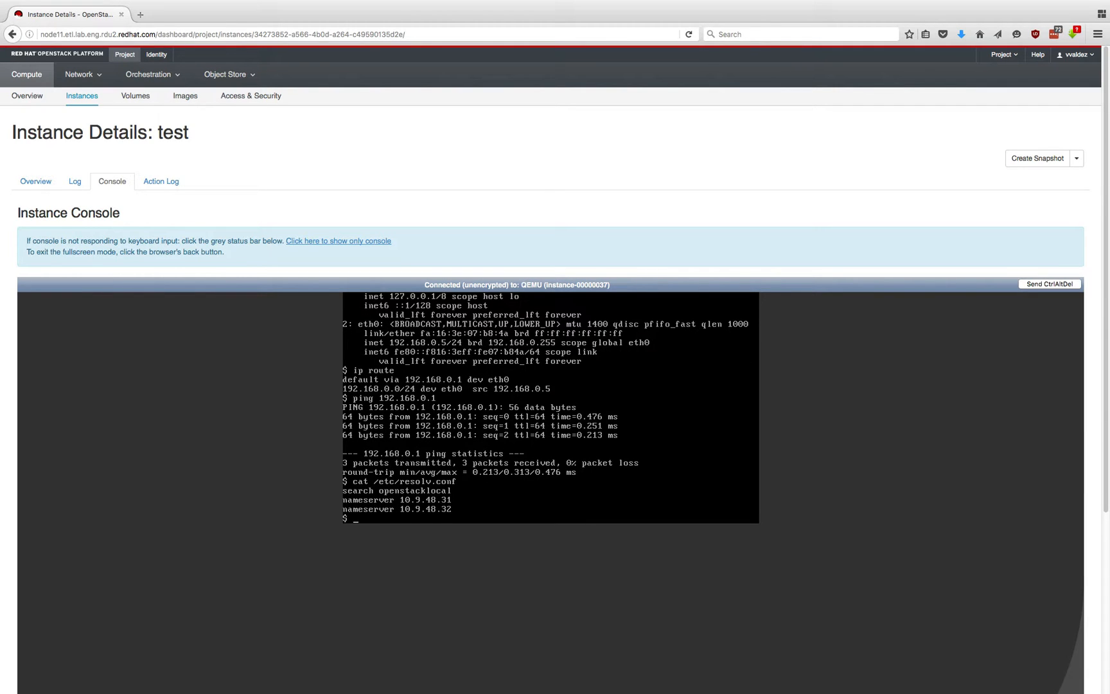
type("ping 10.9.48.31")
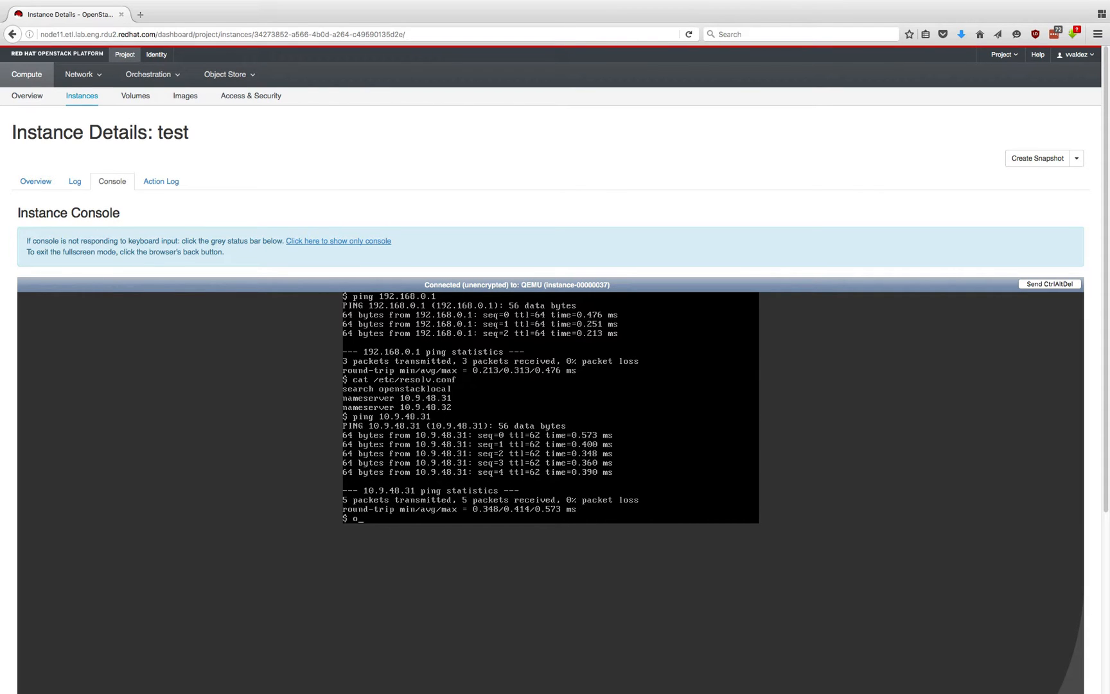
type("ping 8.8.8.8")
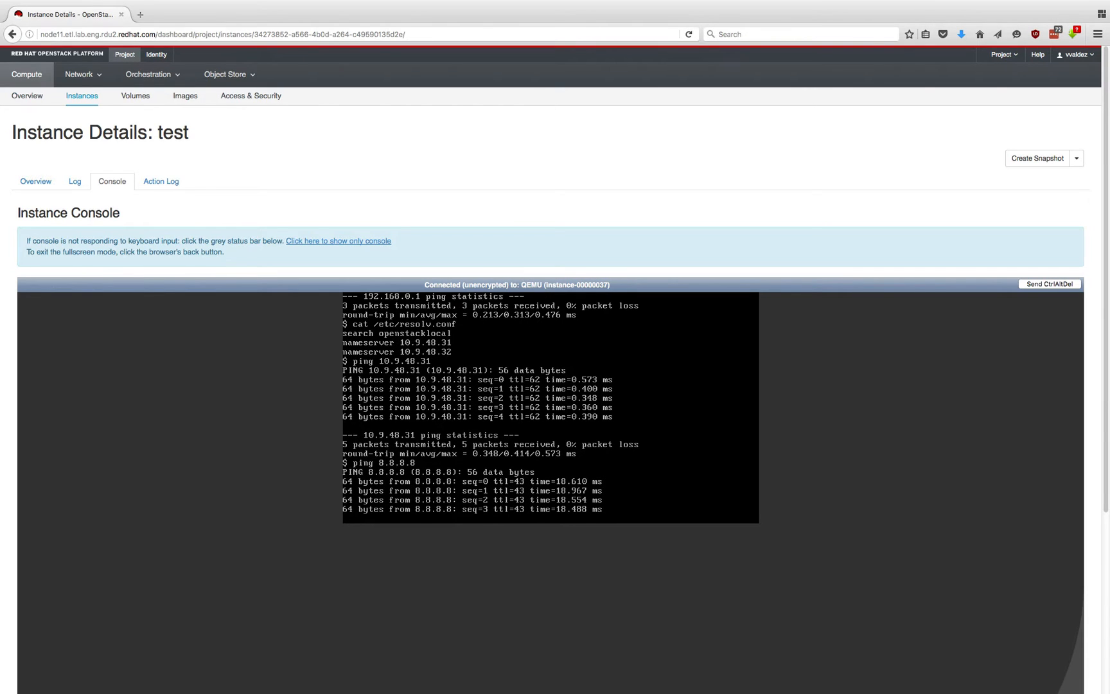
scroll("down", 3)
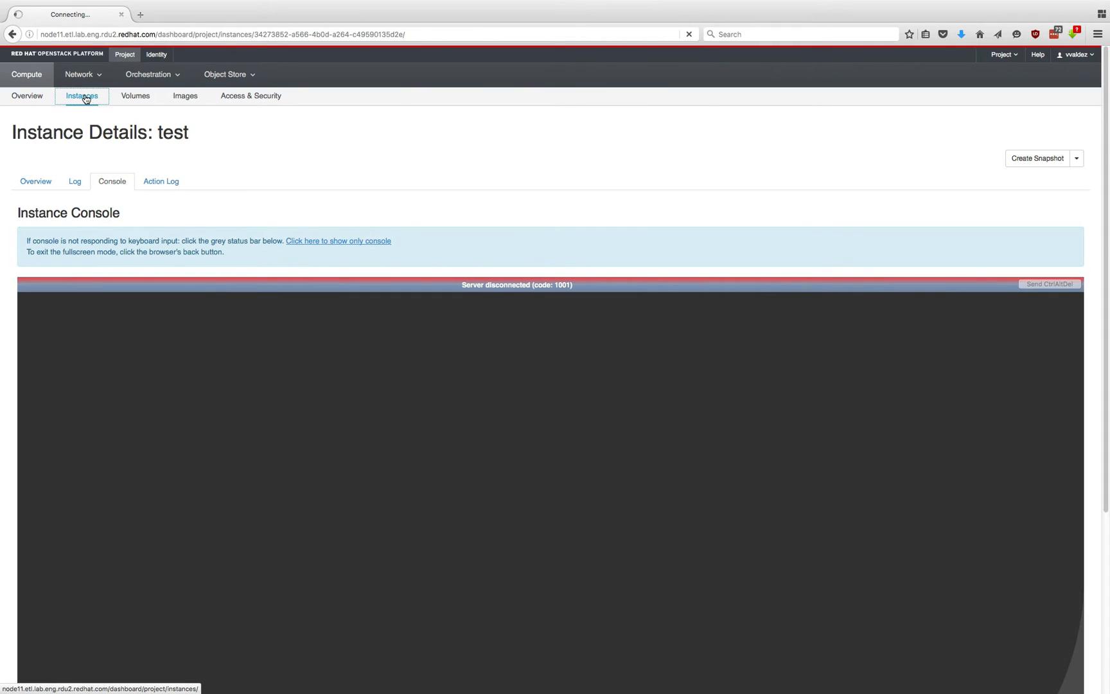
Allocate floating IP 10.9.49.77 from the external pool and associate it with instance test.
left_click(81, 95)
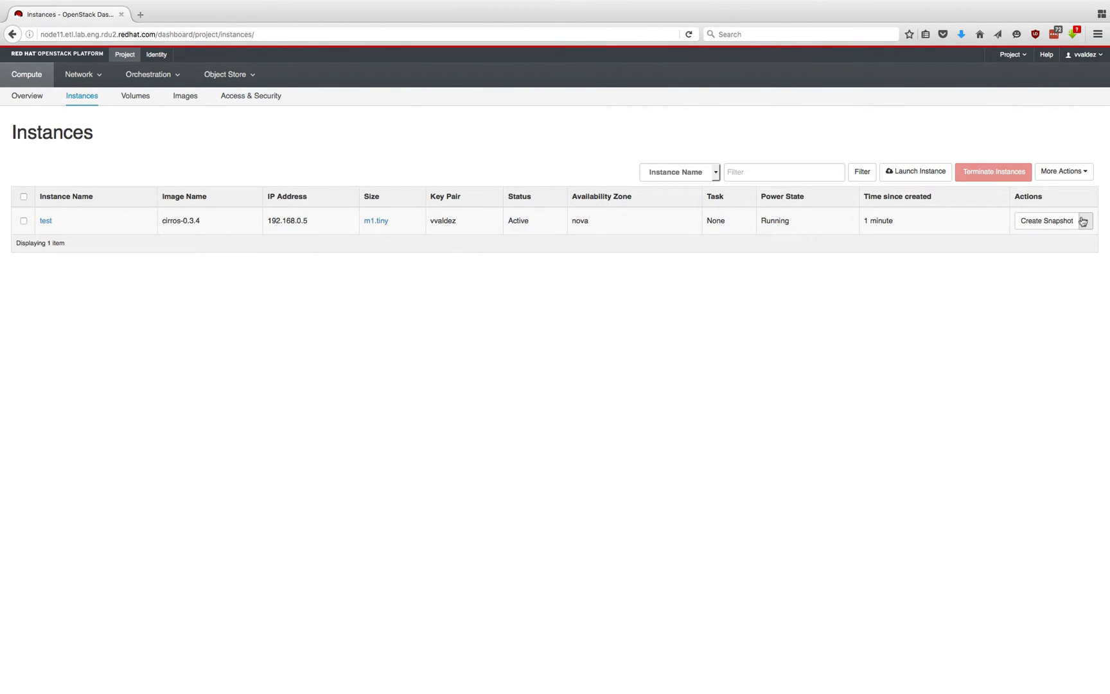
left_click(1084, 220)
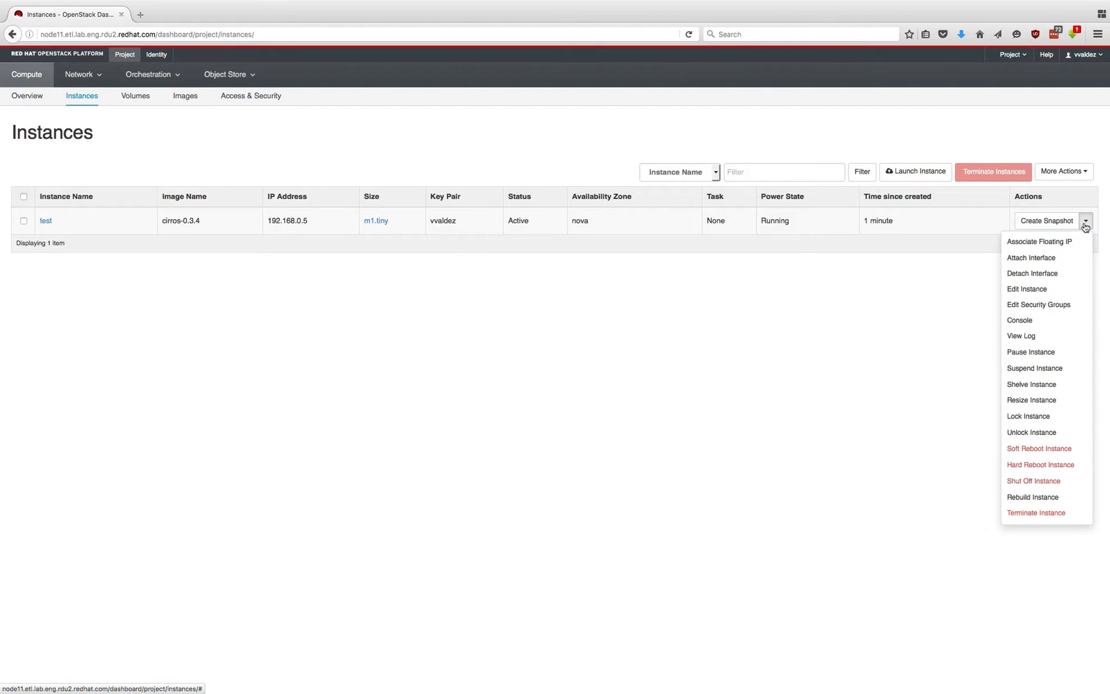
left_click(1038, 242)
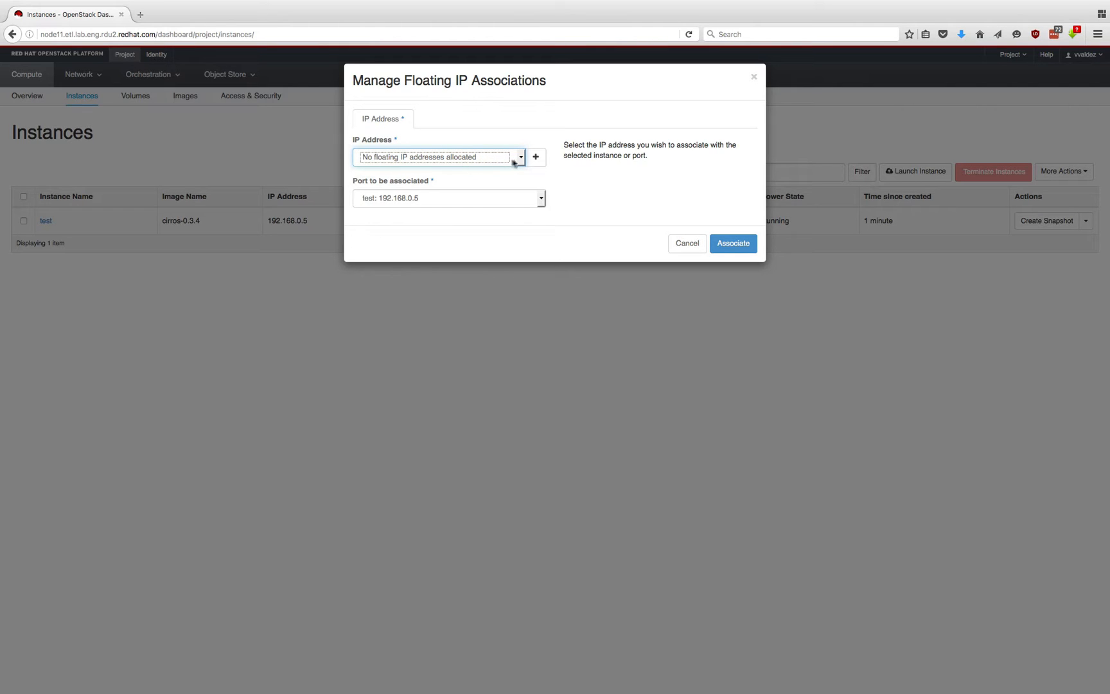
left_click(536, 157)
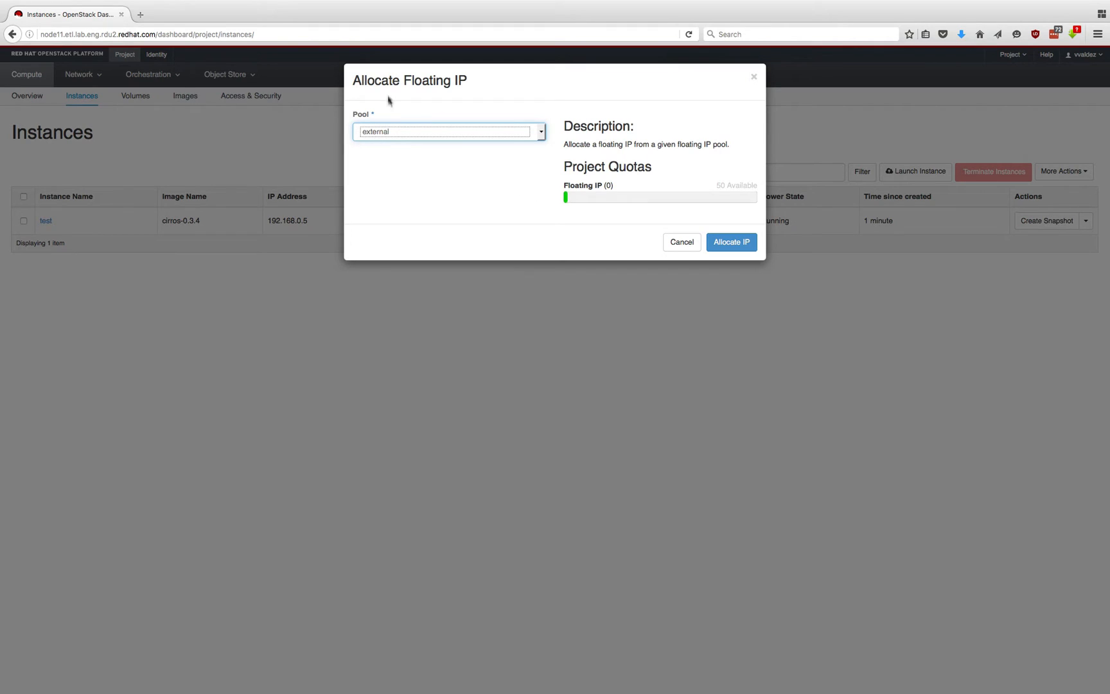
mouse_move(388, 140)
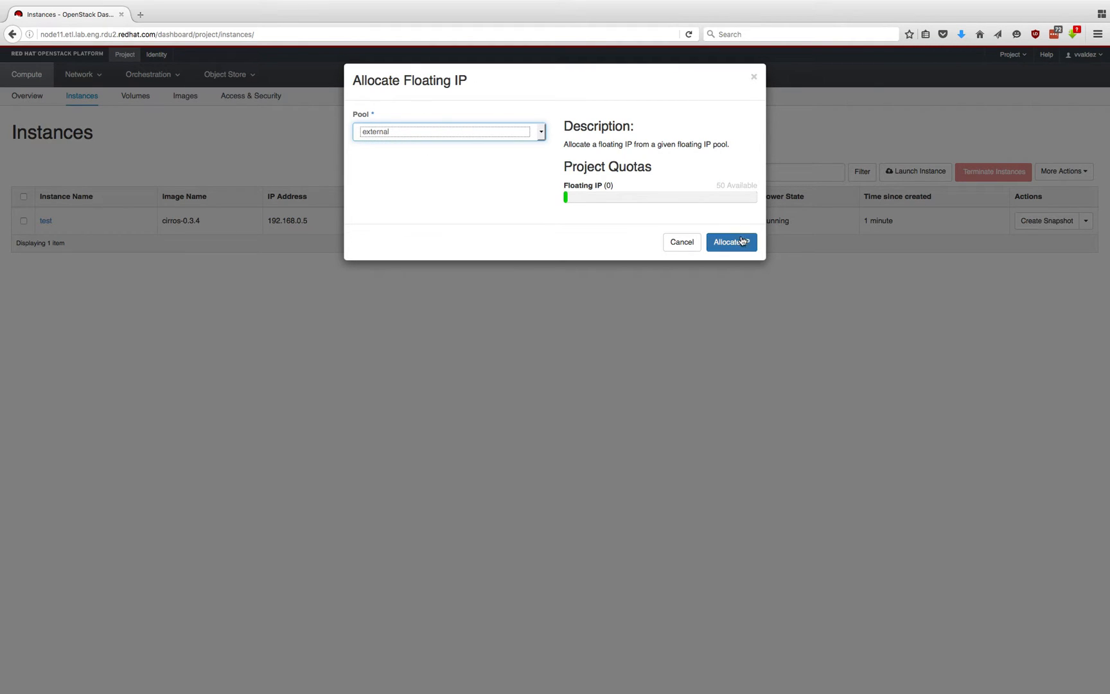
left_click(731, 242)
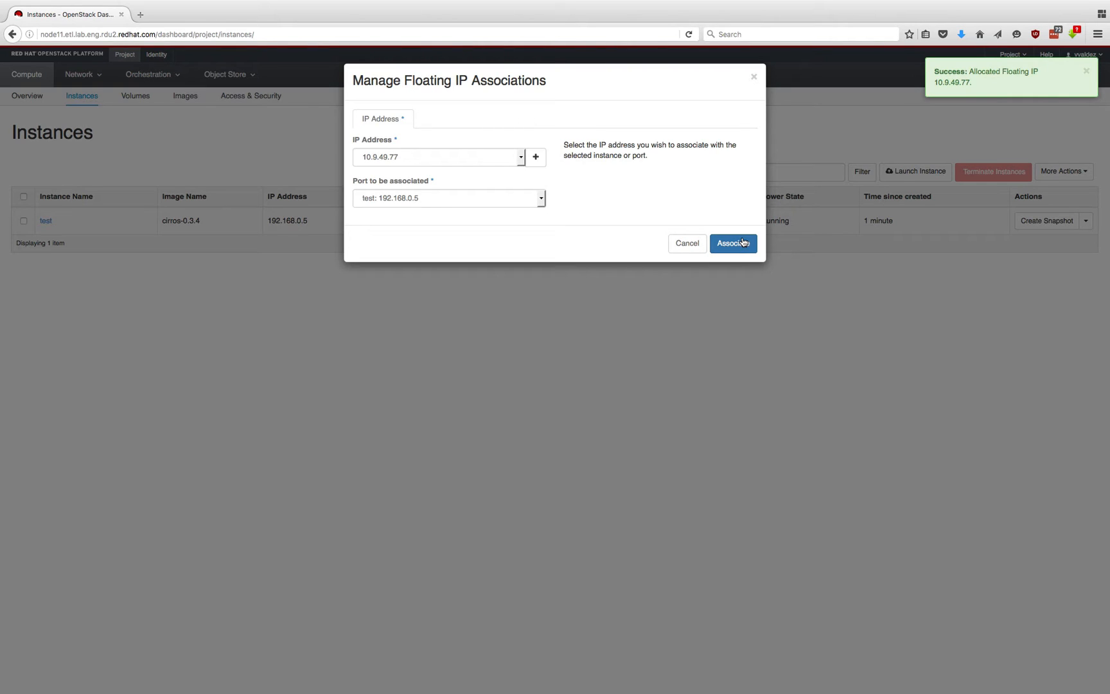
mouse_move(383, 163)
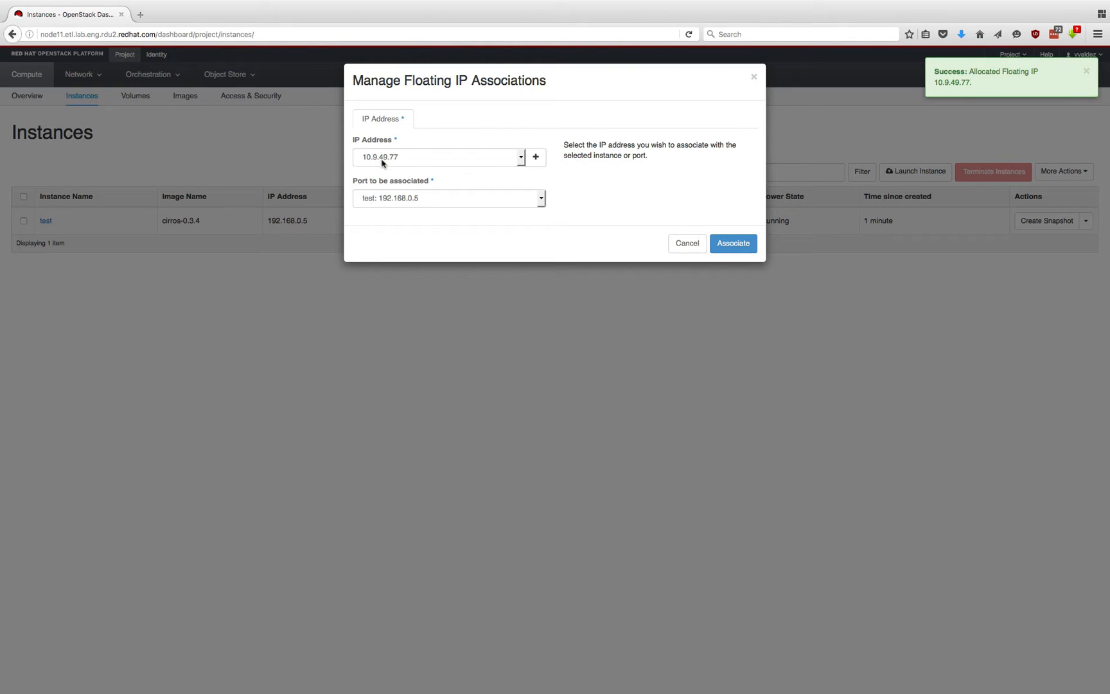
mouse_move(421, 198)
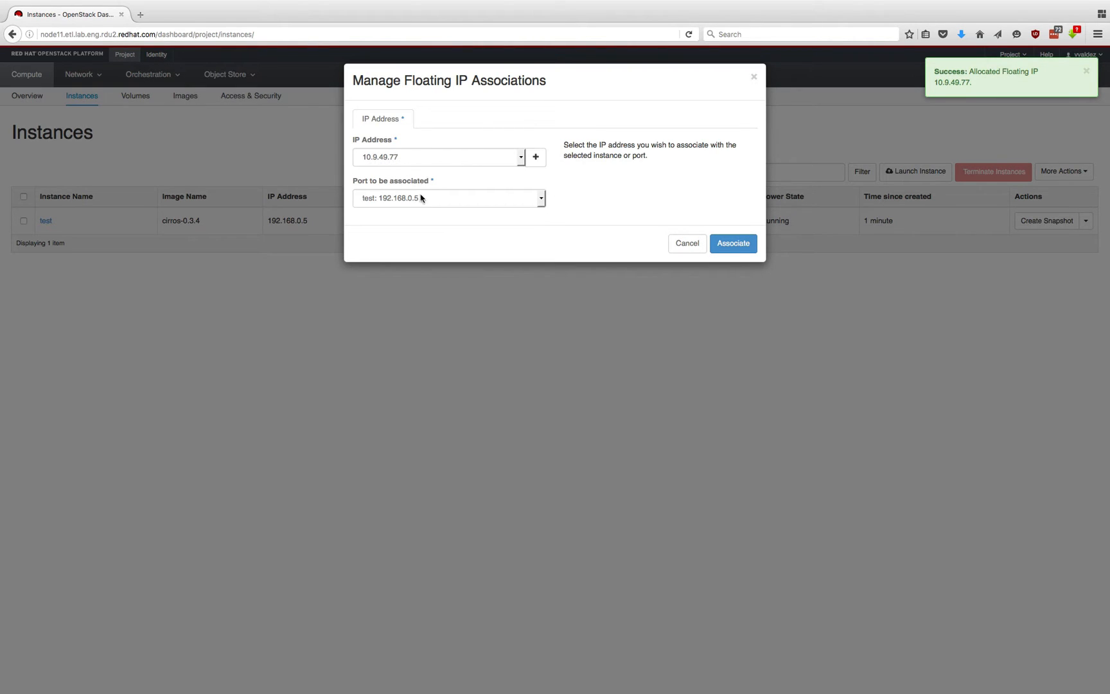
mouse_move(736, 230)
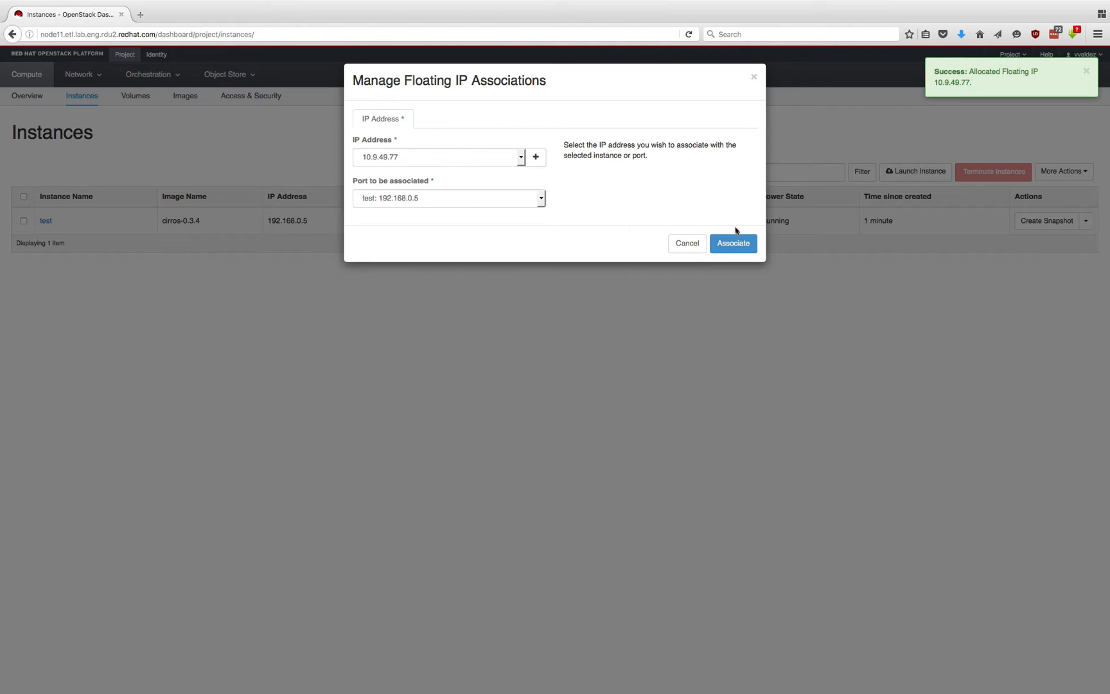
left_click(732, 243)
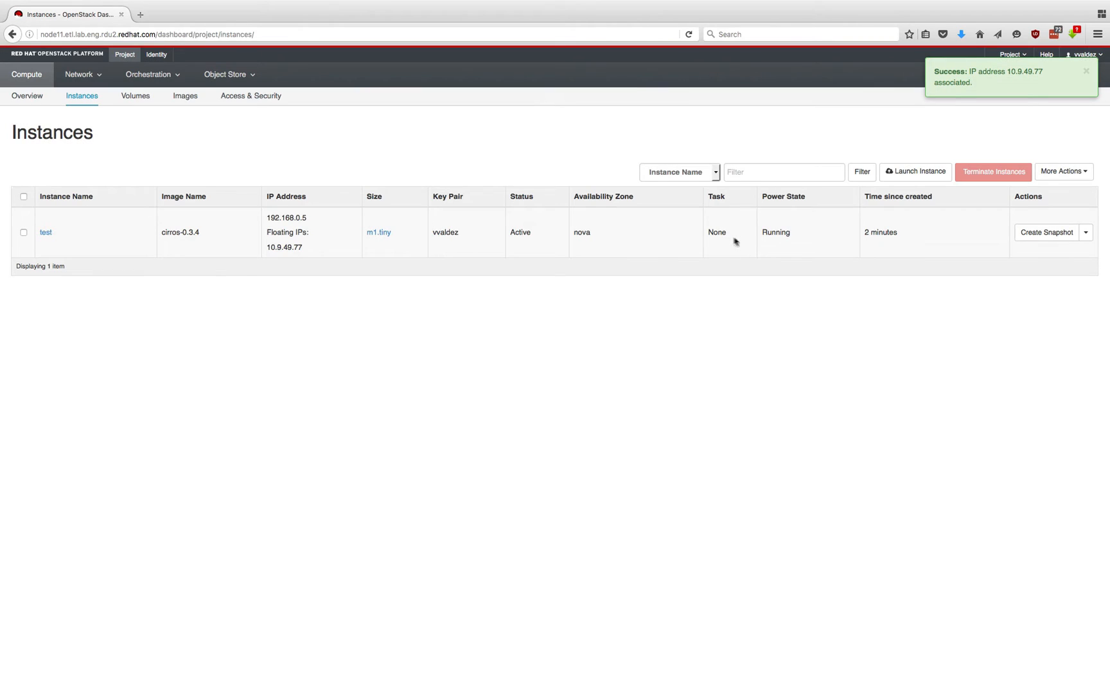
mouse_move(451, 258)
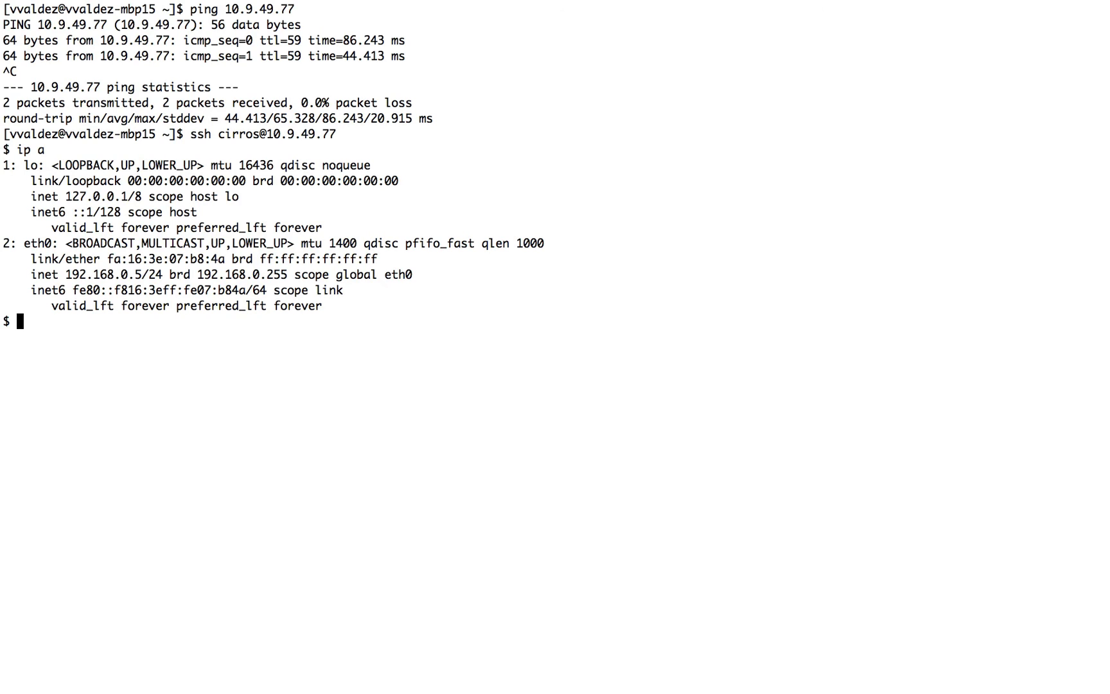
In the SSH session to cirros, list disk usage with df -h and partitions from /proc/partitions.
type("df -h")
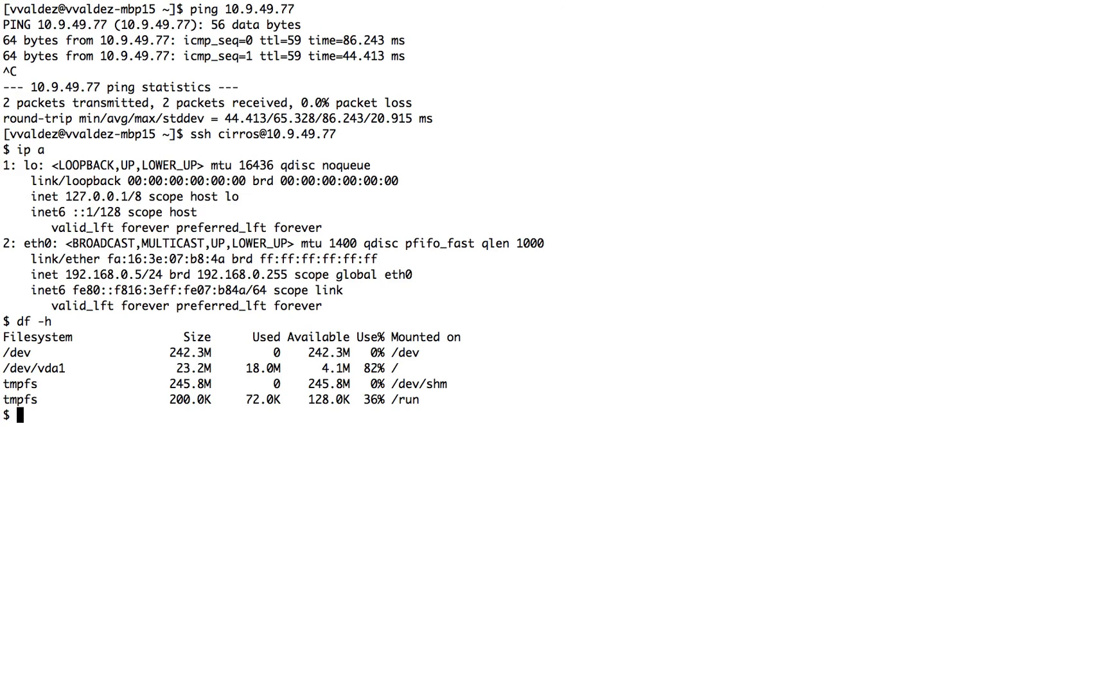
type("cat /proc/partitions")
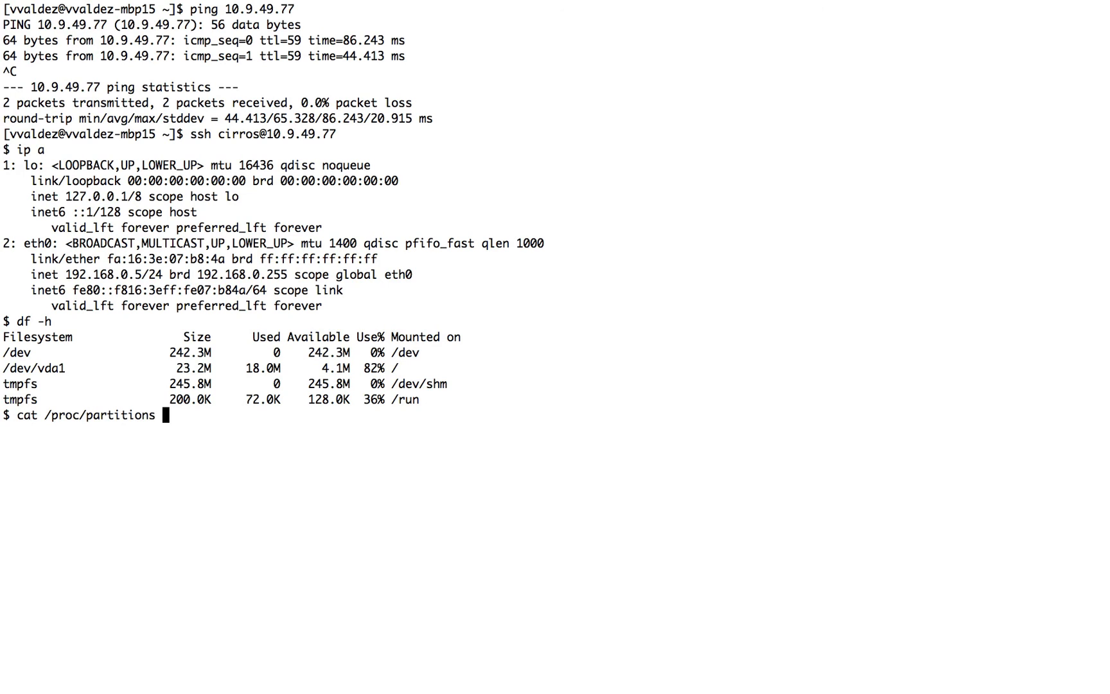
key("Return")
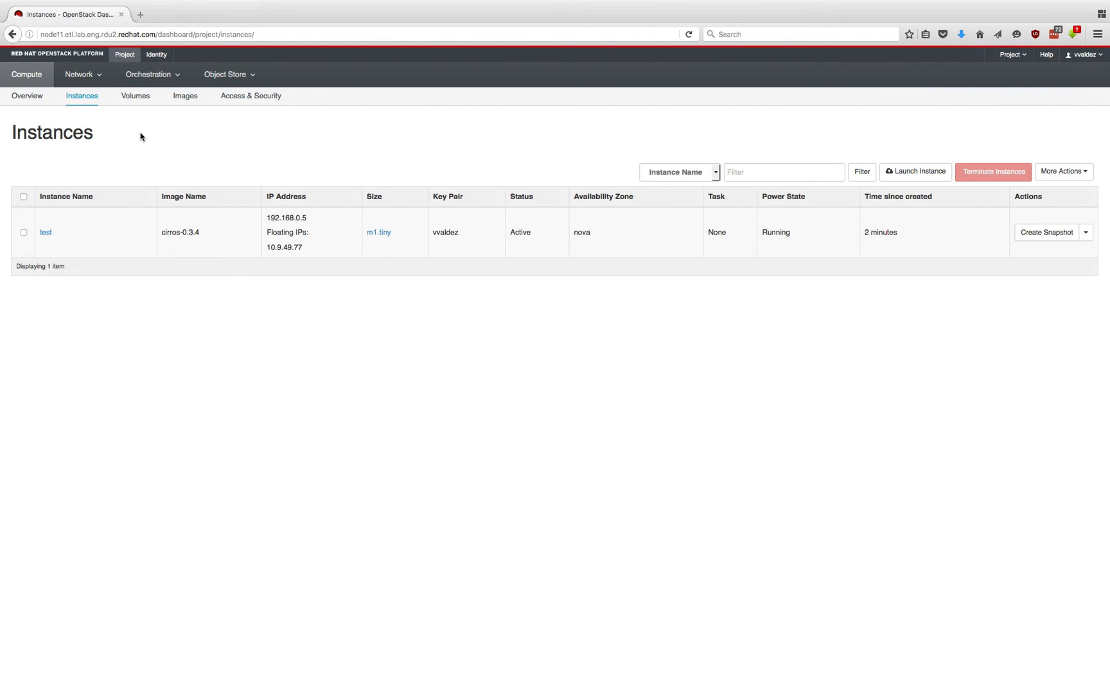
Create a 1 GB volume named 'test' with volume type nfstype from the Volumes page.
left_click(135, 96)
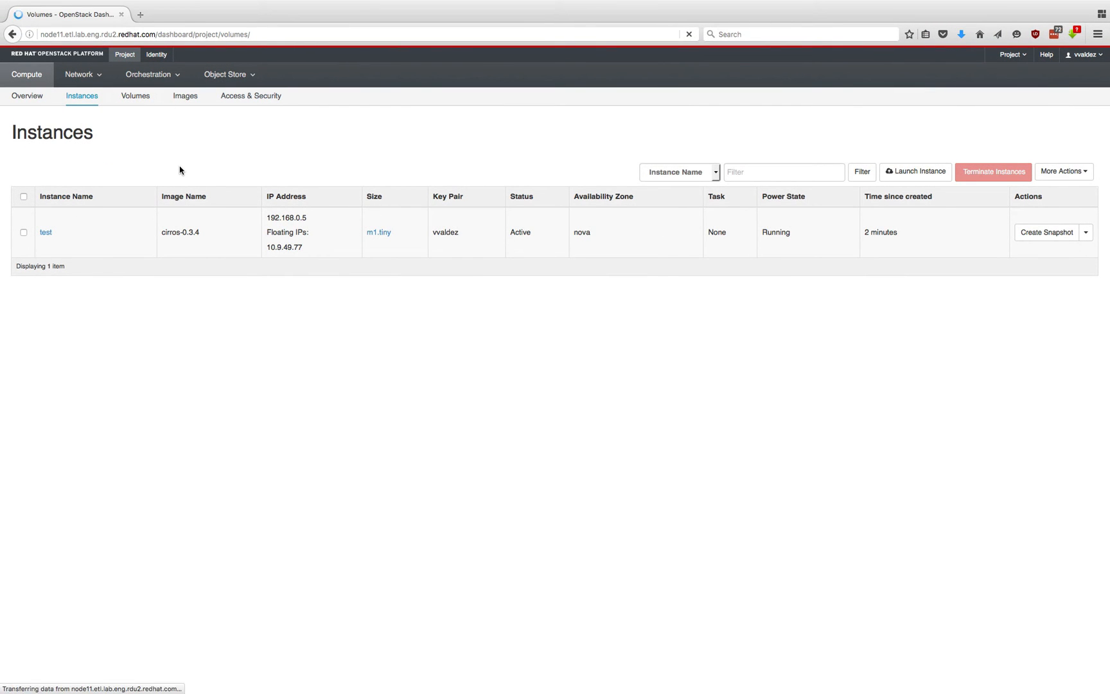
left_click(135, 95)
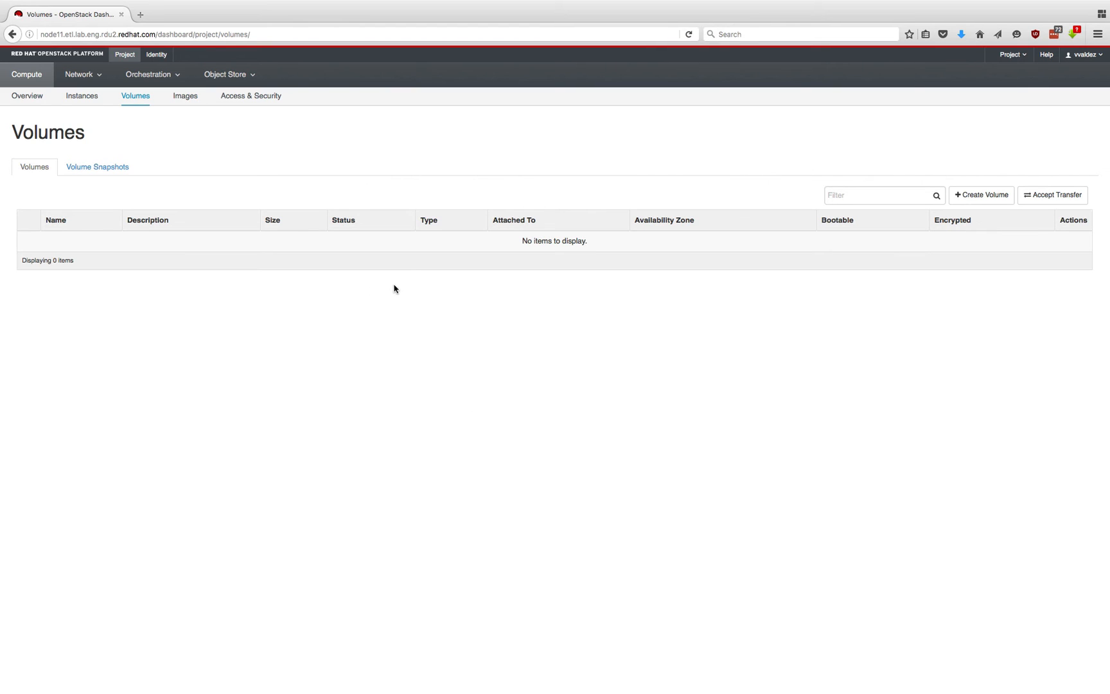
mouse_move(406, 270)
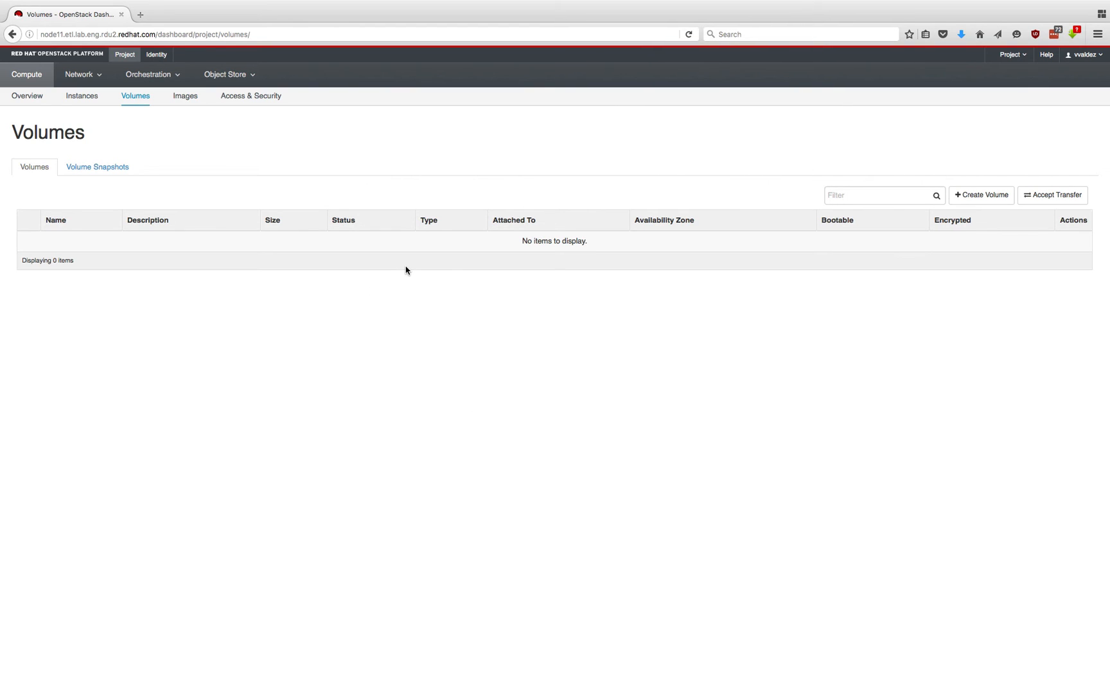
mouse_move(423, 212)
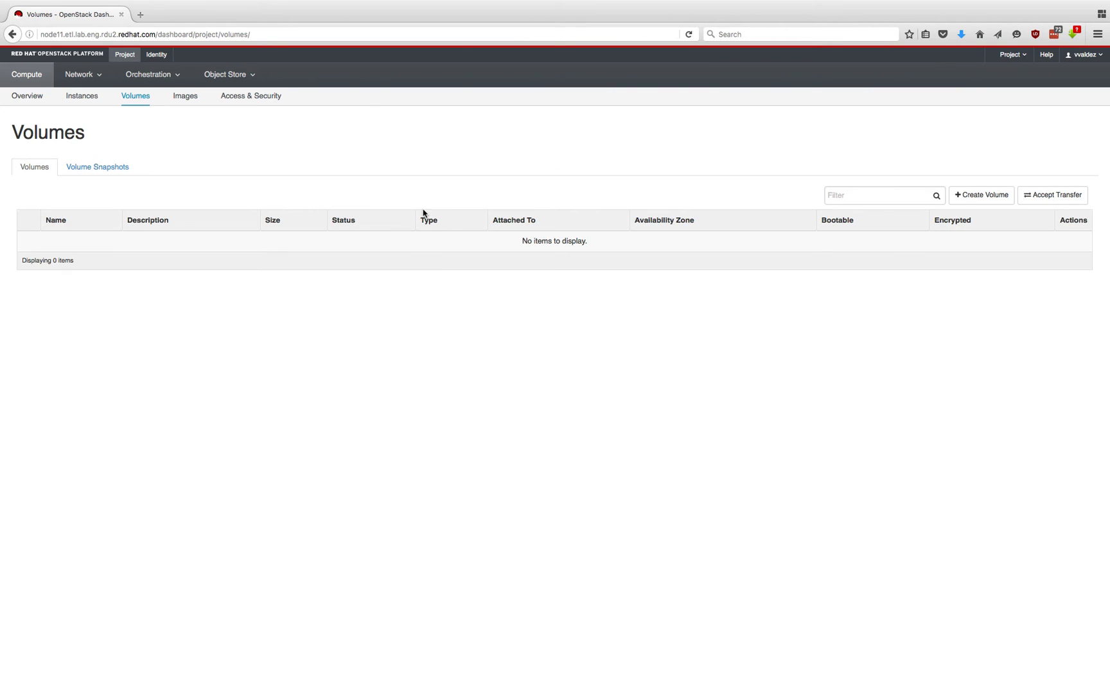
mouse_move(793, 171)
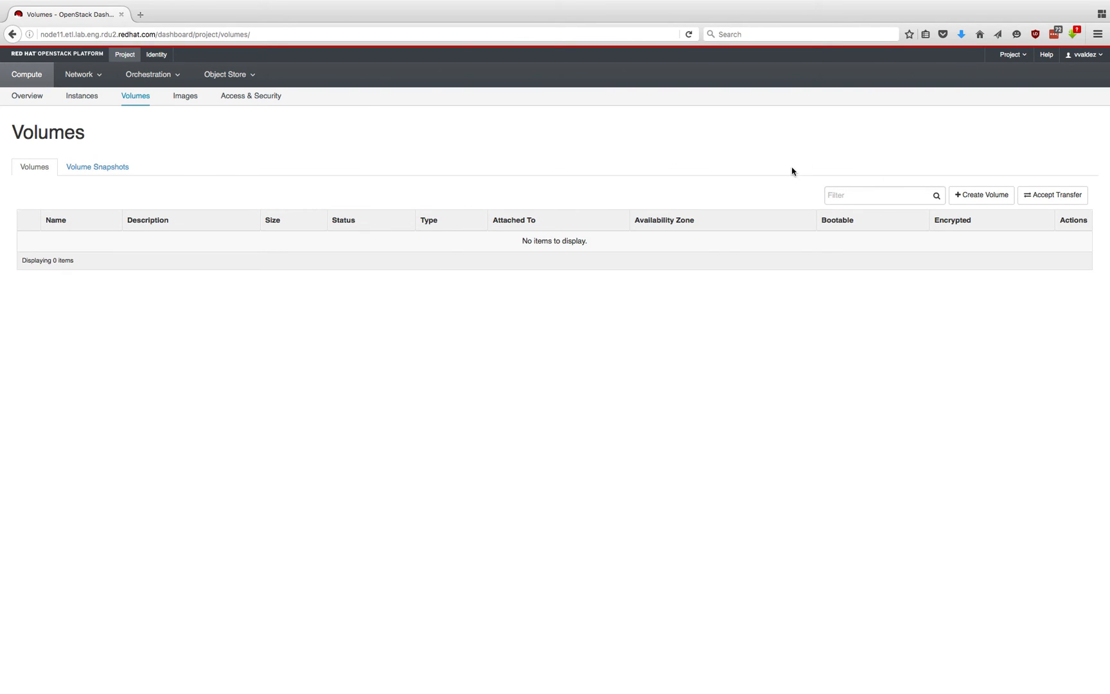
left_click(981, 195)
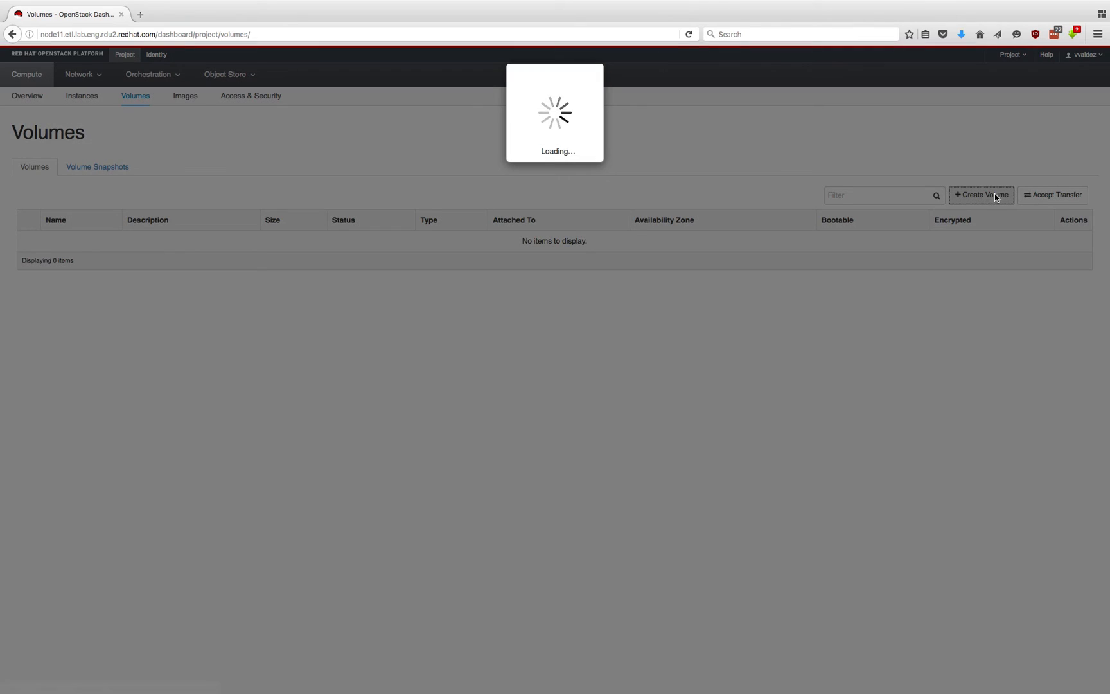
left_click(982, 196)
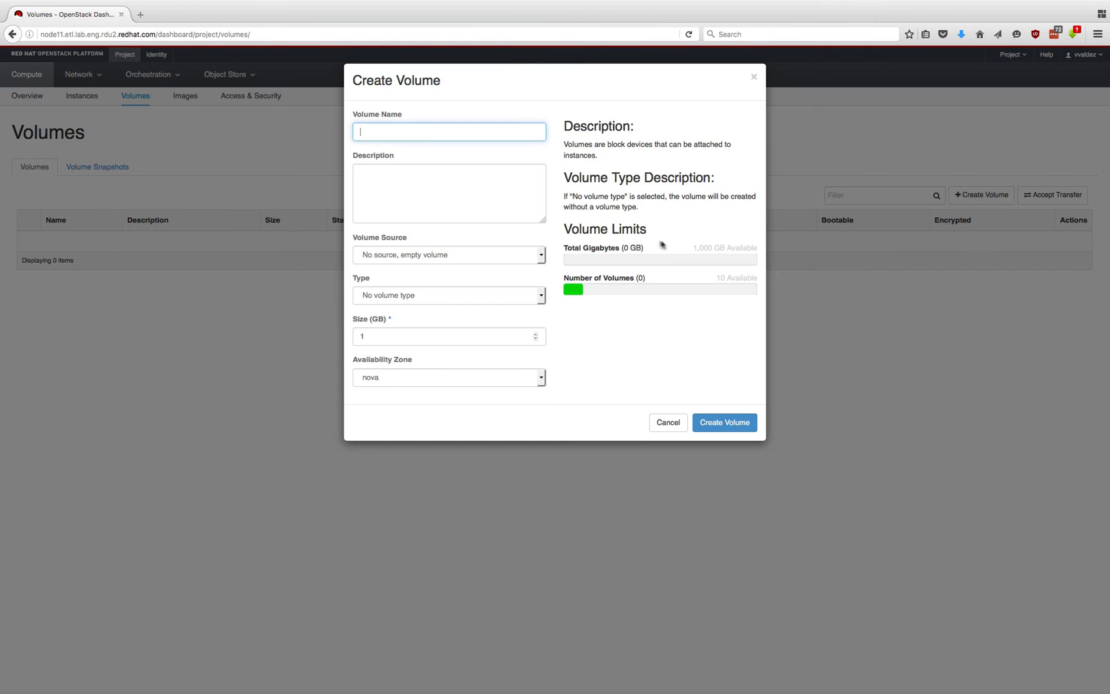
type("test")
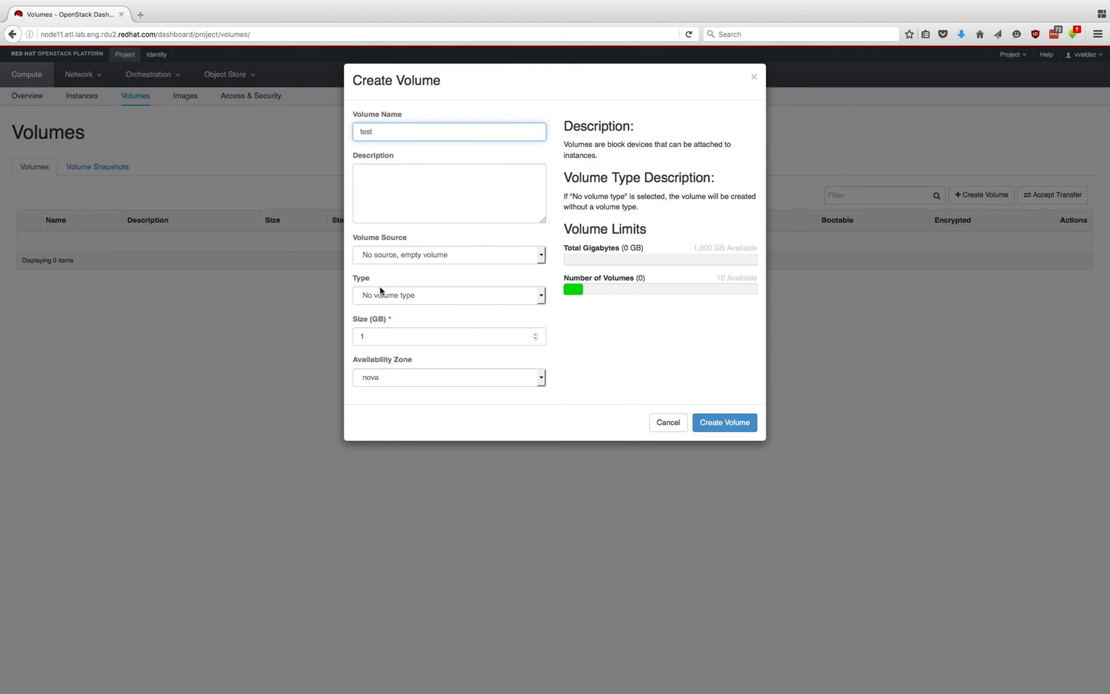
left_click(448, 296)
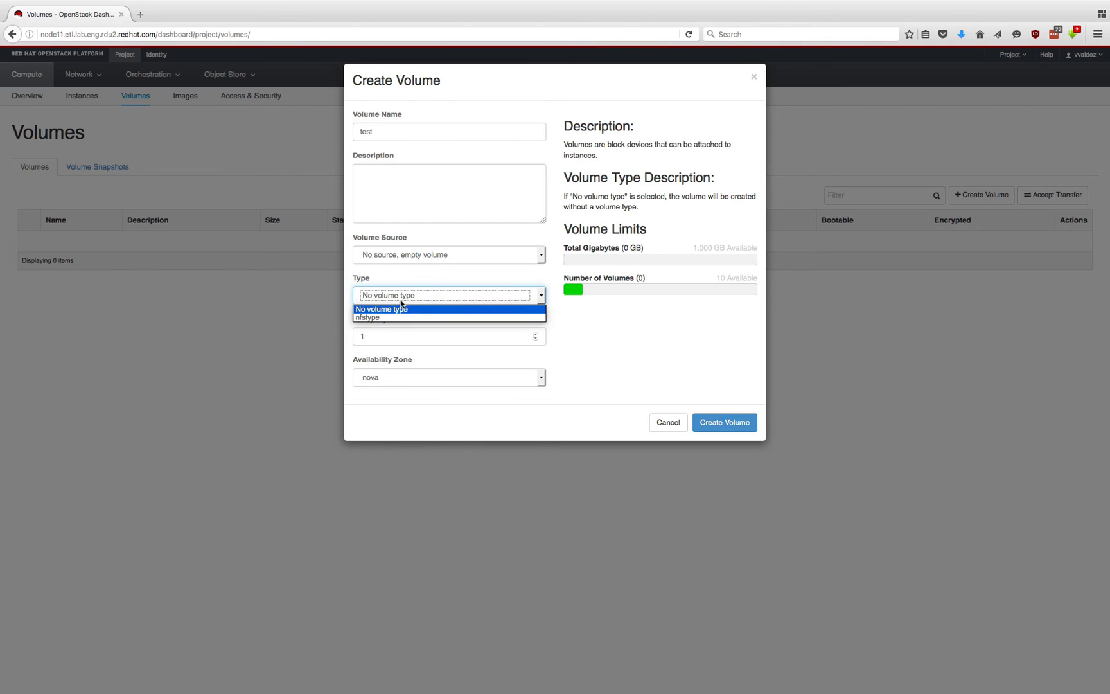
left_click(365, 317)
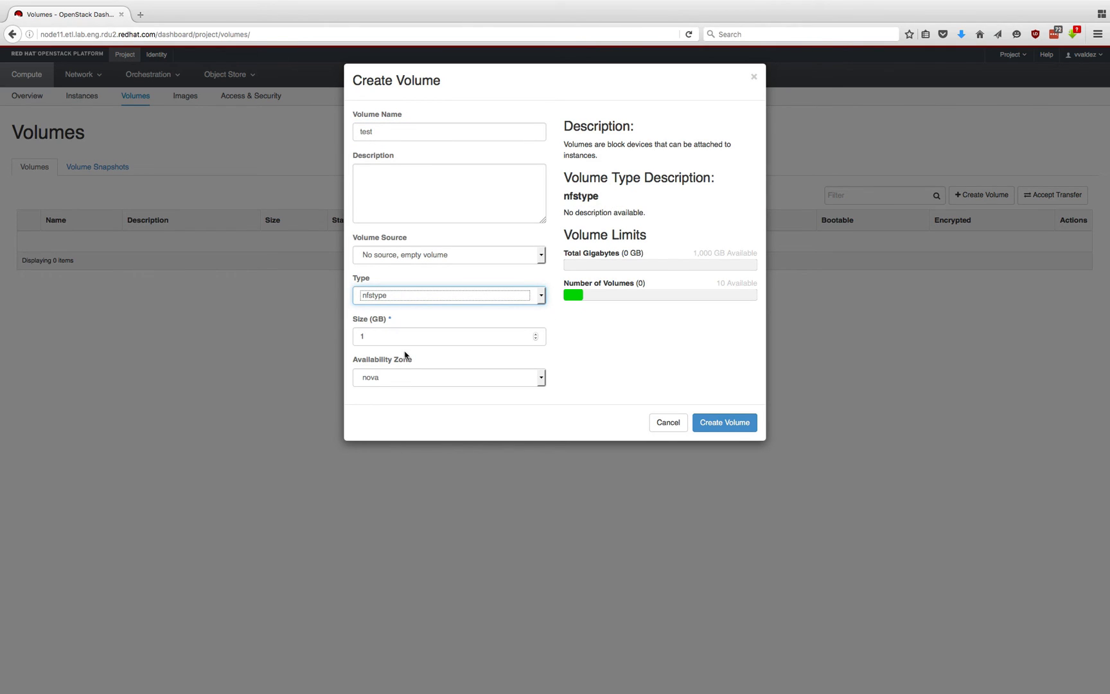
left_click(724, 421)
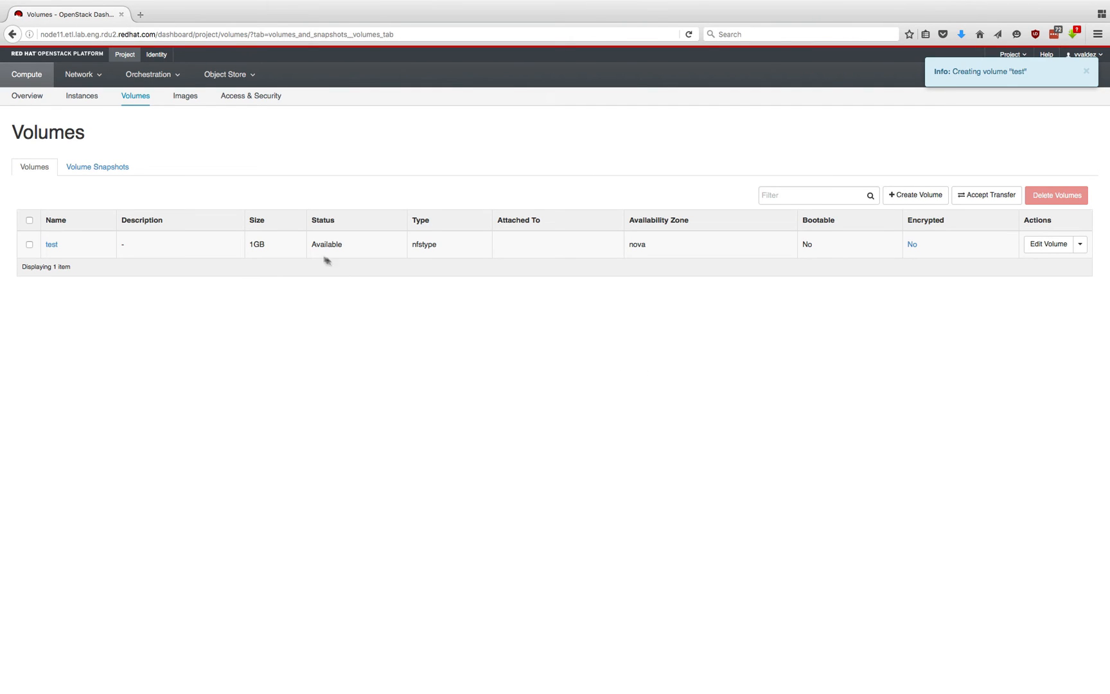
mouse_move(691, 253)
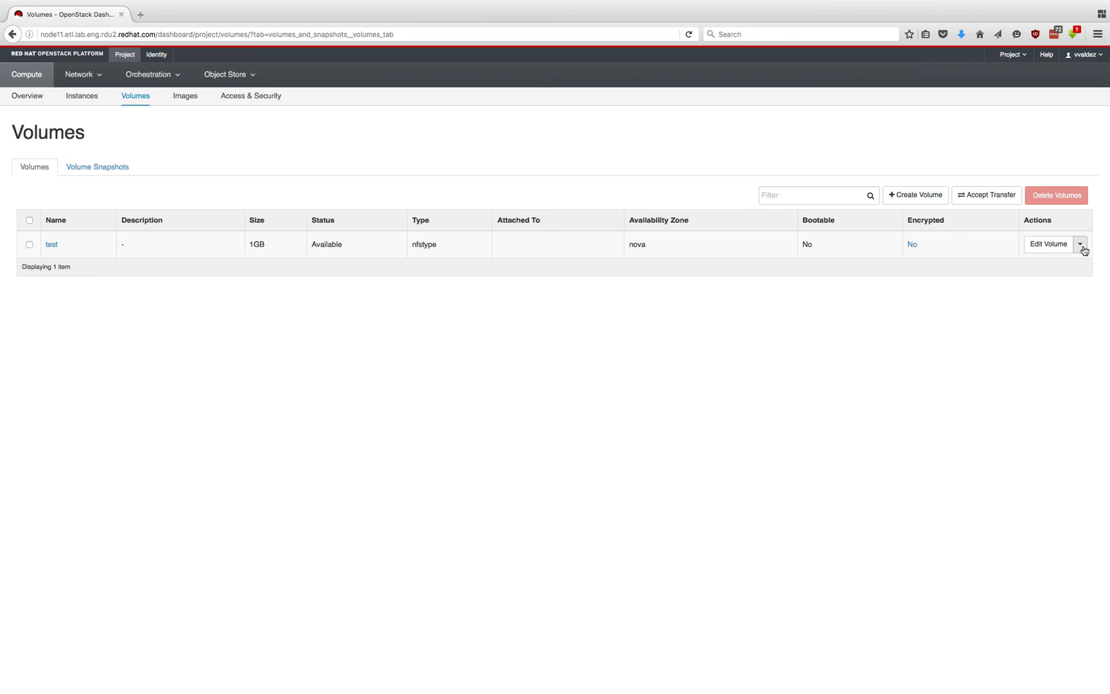
Via Manage Attachments on the test volume, select the test instance as attachment target.
left_click(1079, 244)
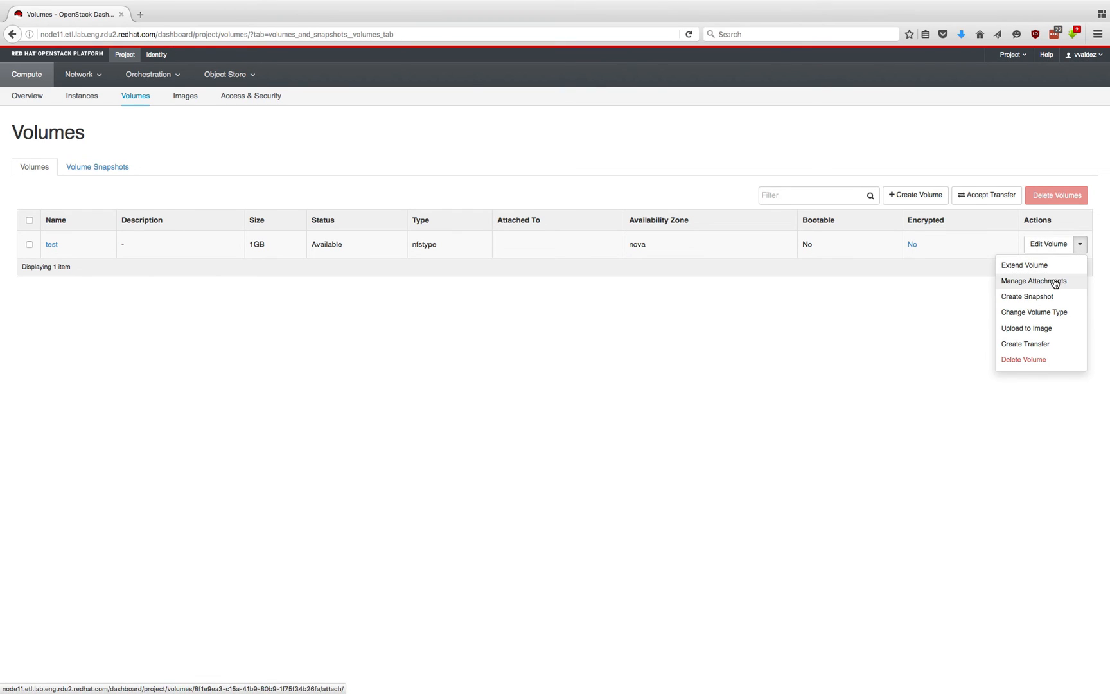
left_click(1034, 282)
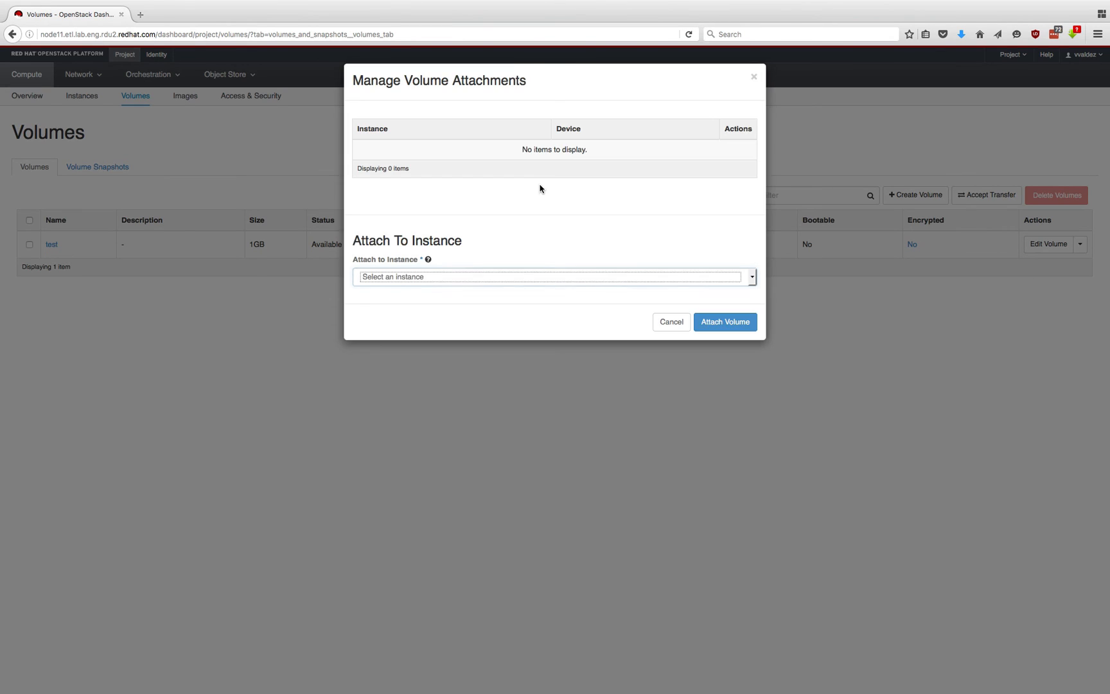
left_click(552, 276)
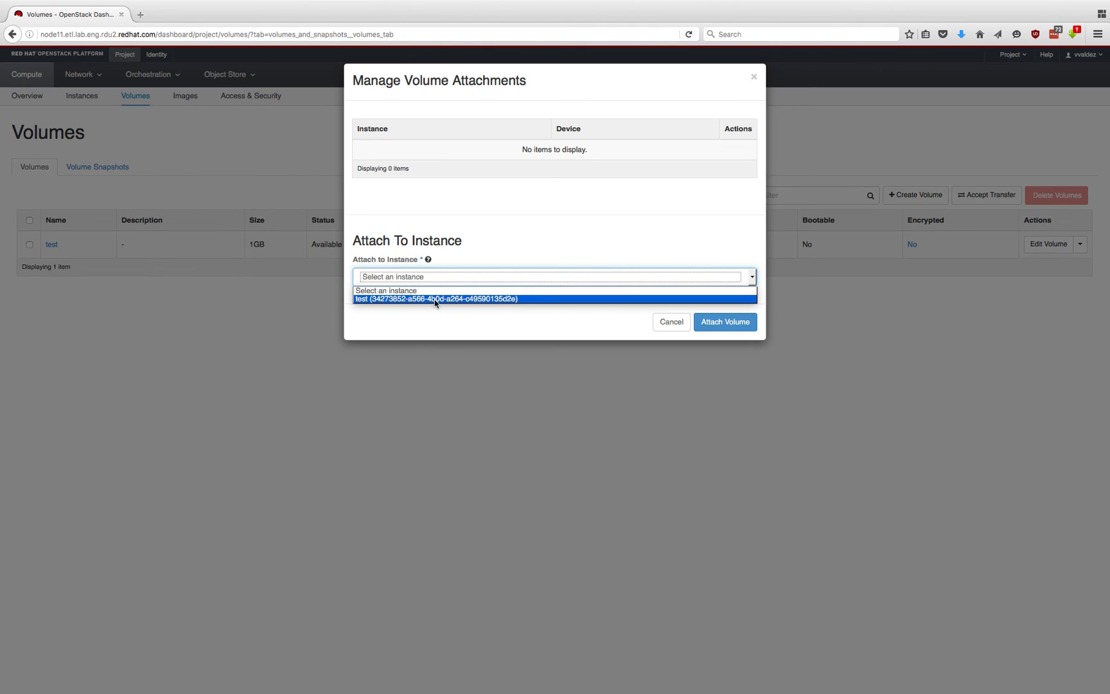
left_click(725, 322)
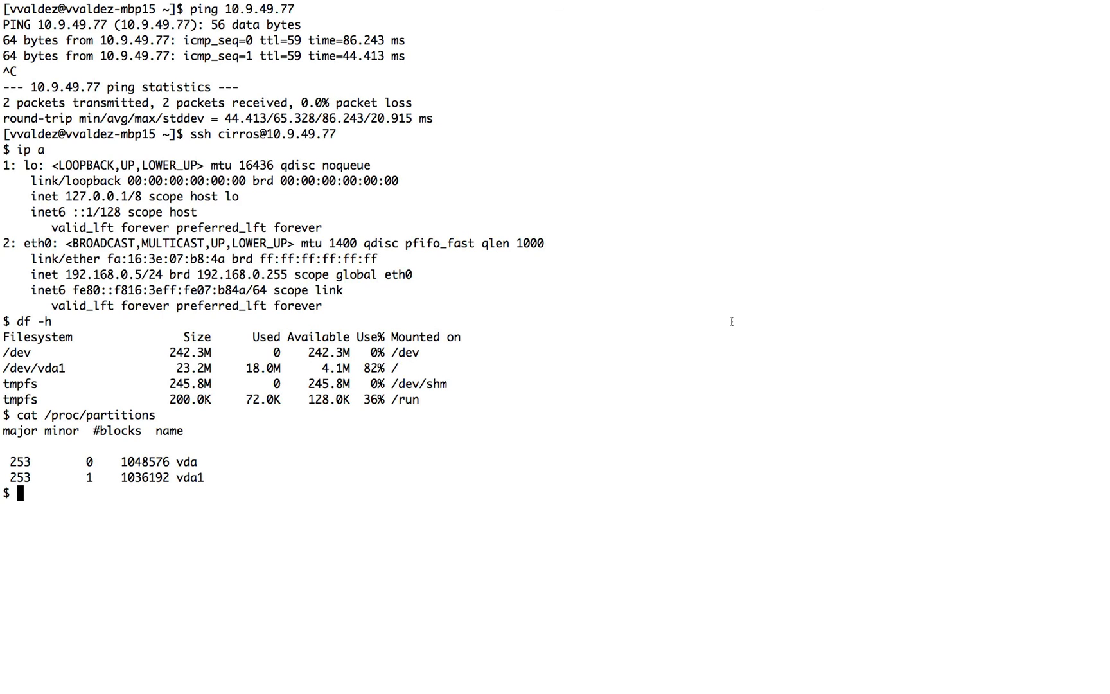
Become root with sudo su -, check dmesg and list /proc/partitions to see vdb.
type("sudo su -")
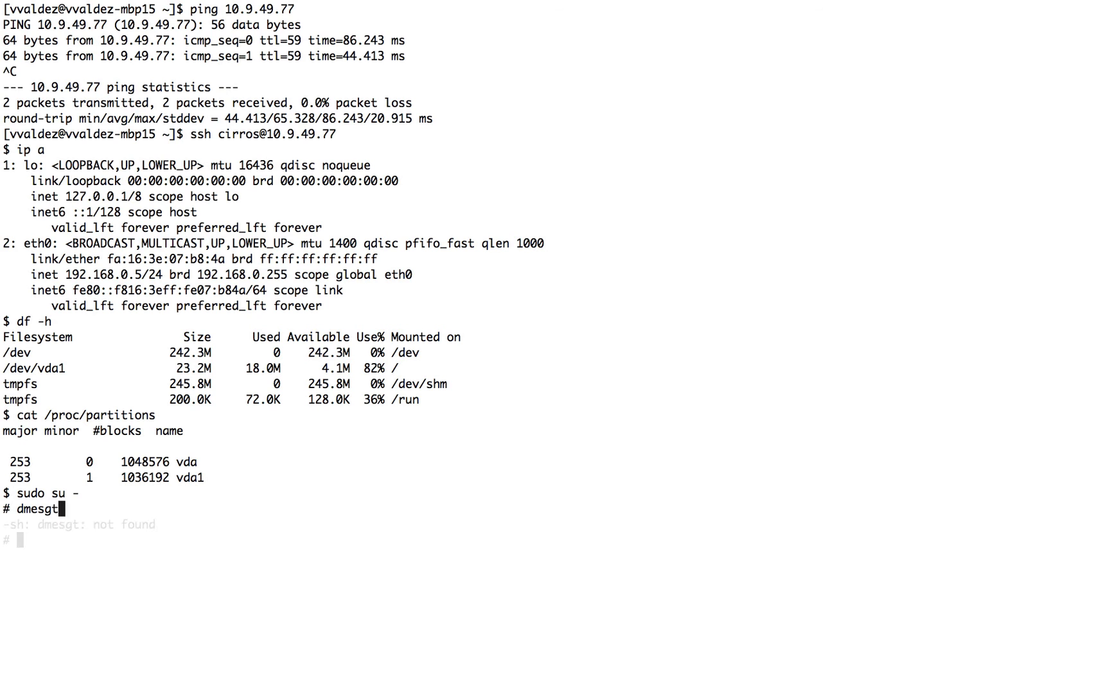
key("Return")
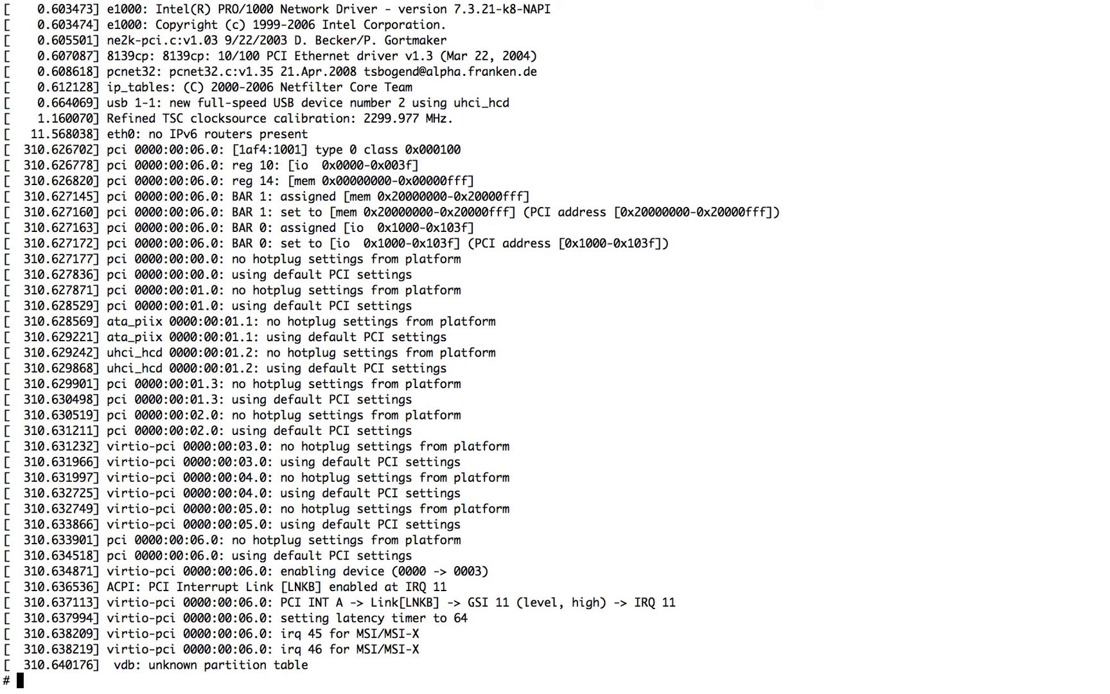
type("cat /proc/partitions")
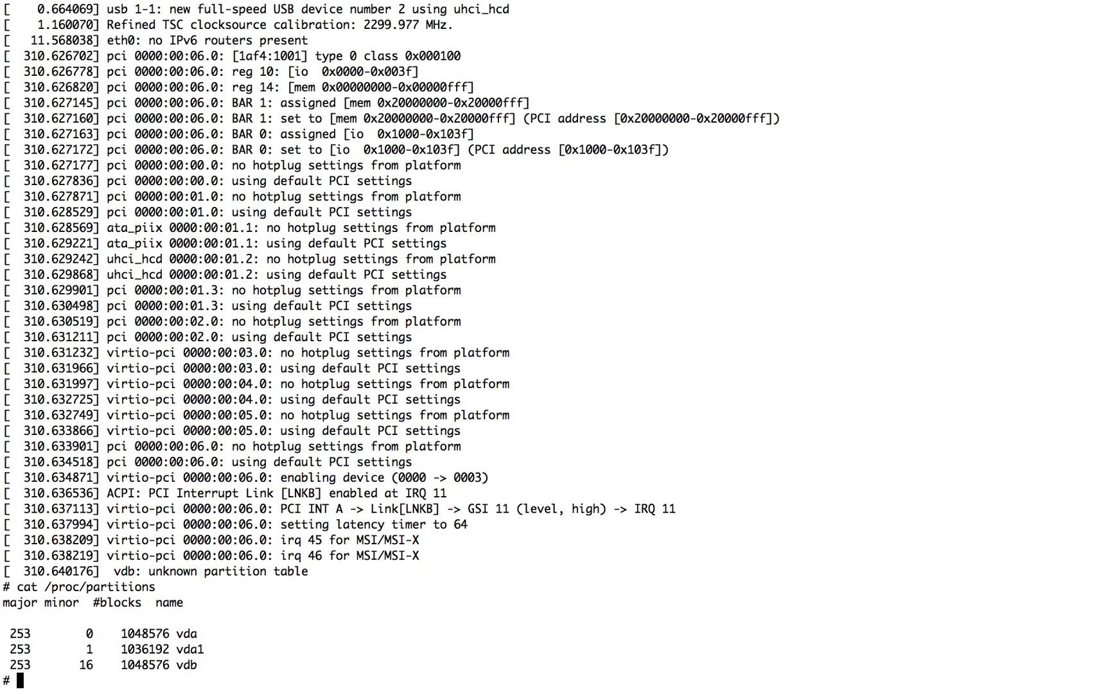